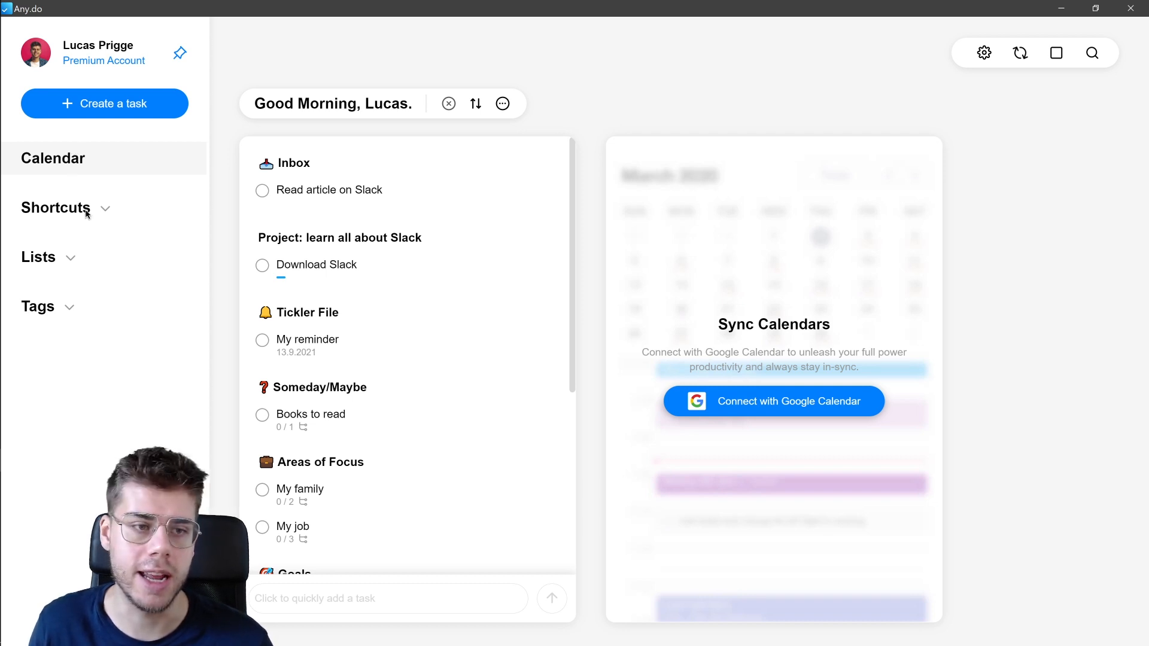
- Expand Shortcuts to show Today, Next 7 Days and All Tasks, and briefly toggle Tags
left_click(55, 207)
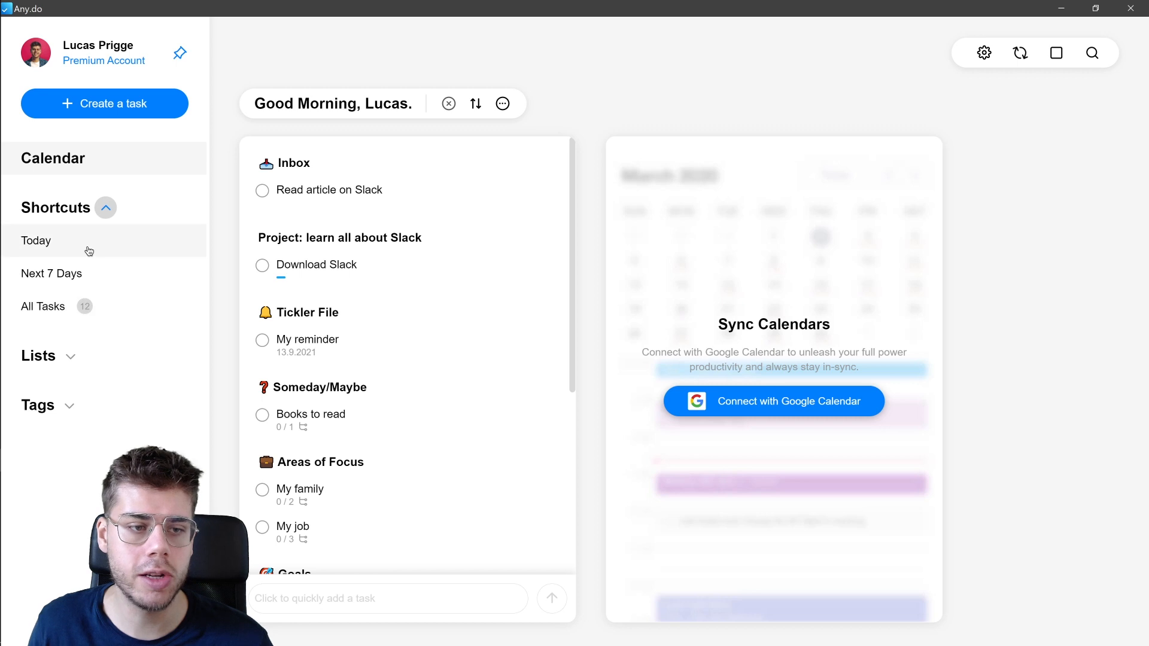
mouse_move(51, 273)
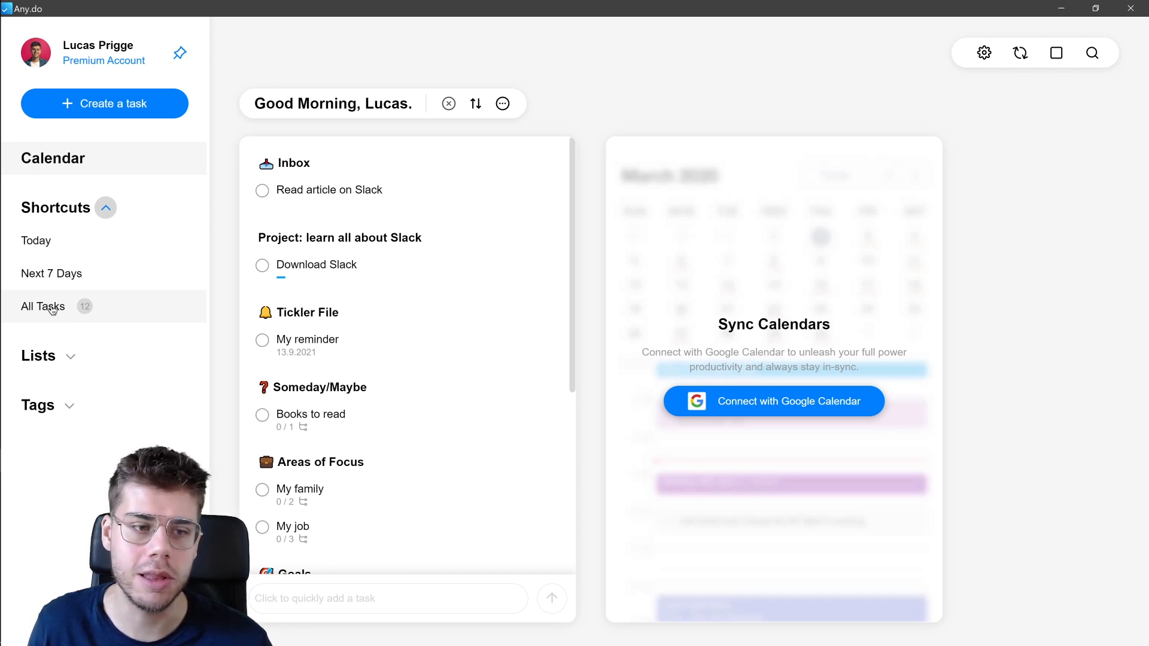
mouse_move(62, 319)
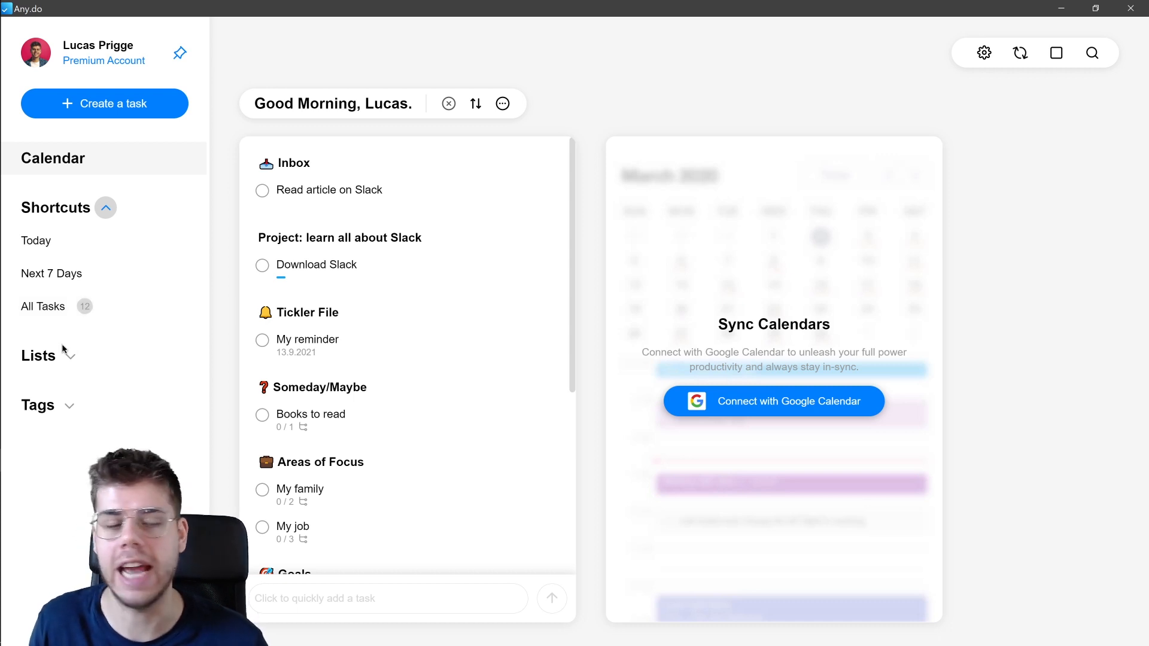
left_click(39, 355)
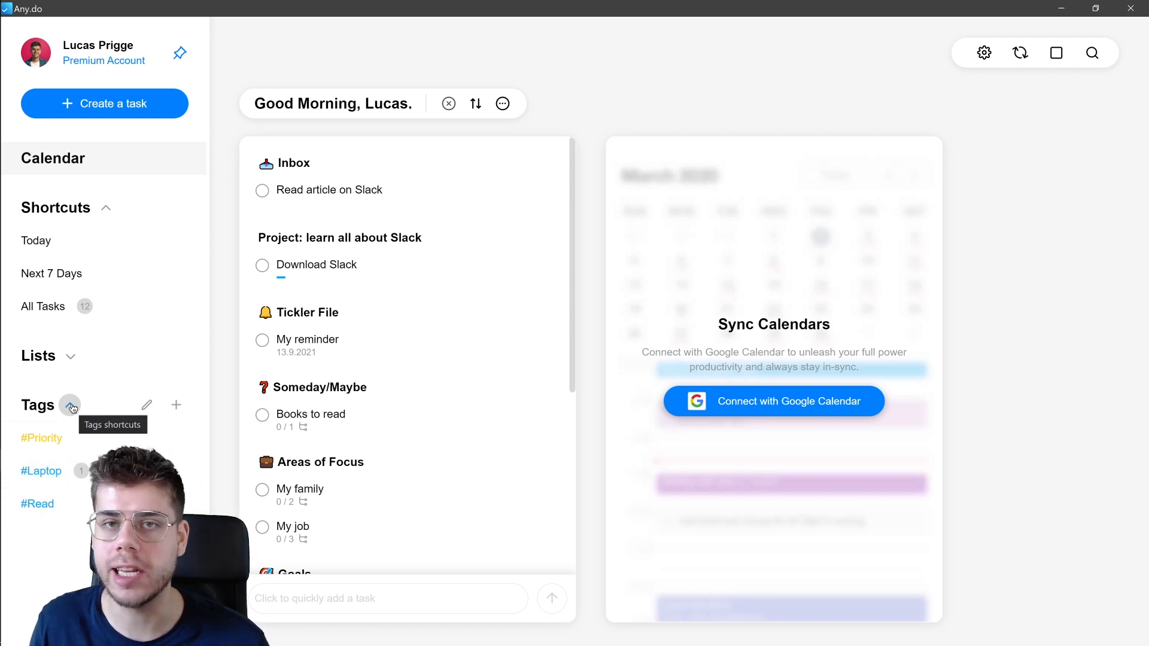
left_click(71, 405)
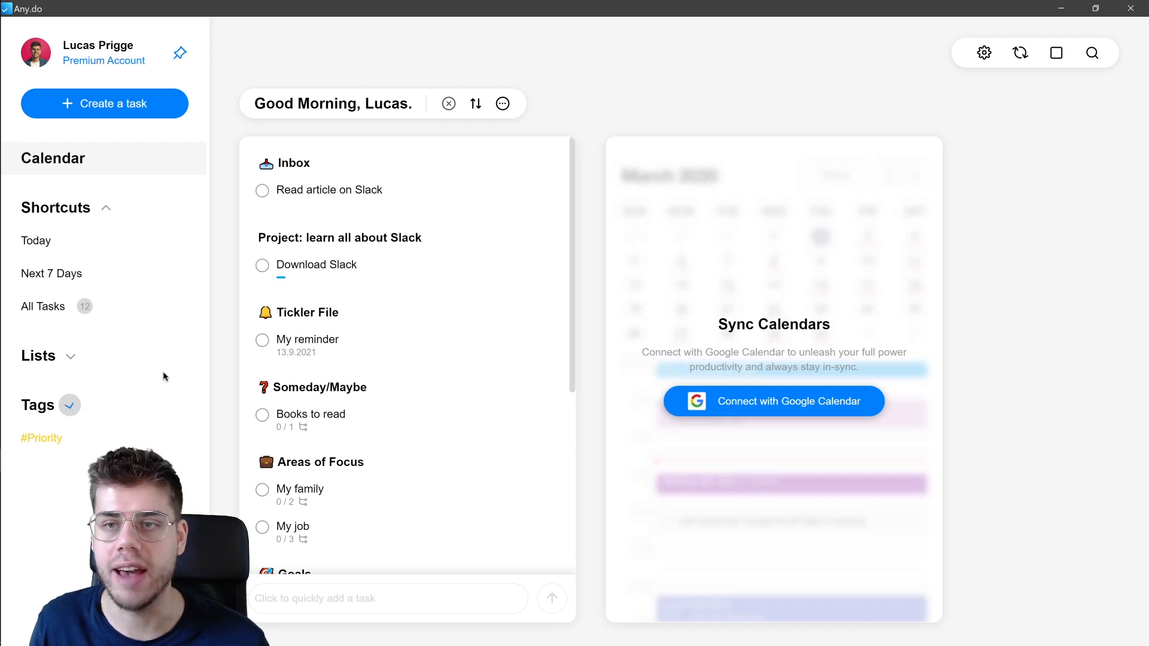
- View the My Profile page in Settings and return to the settings list
left_click(984, 53)
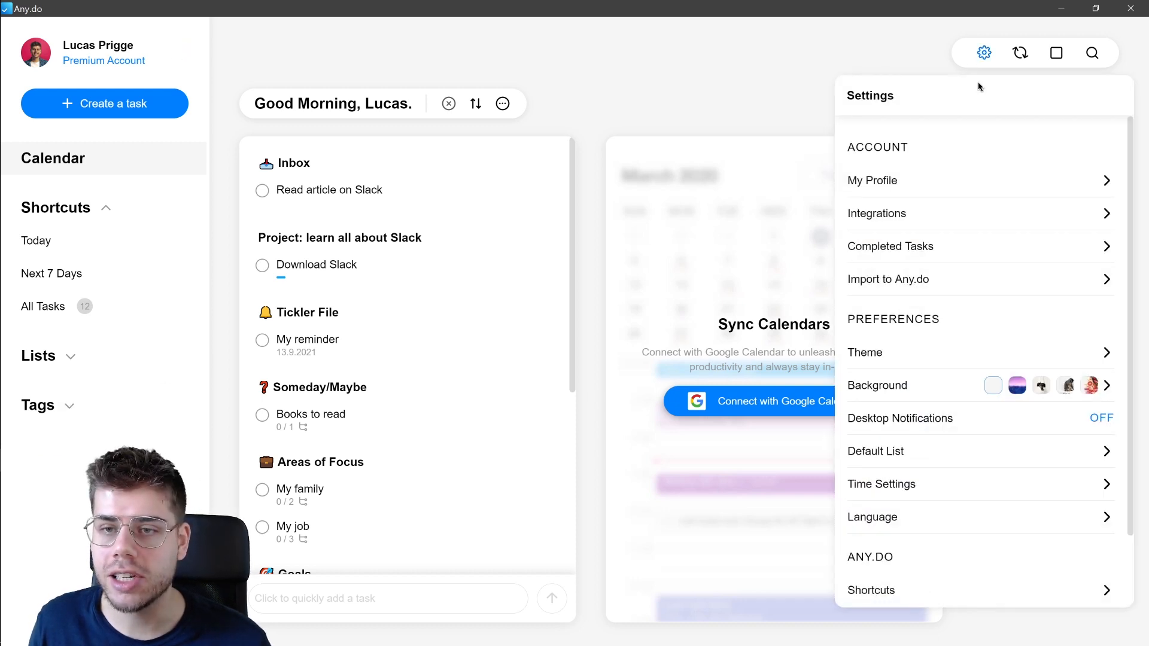
left_click(872, 180)
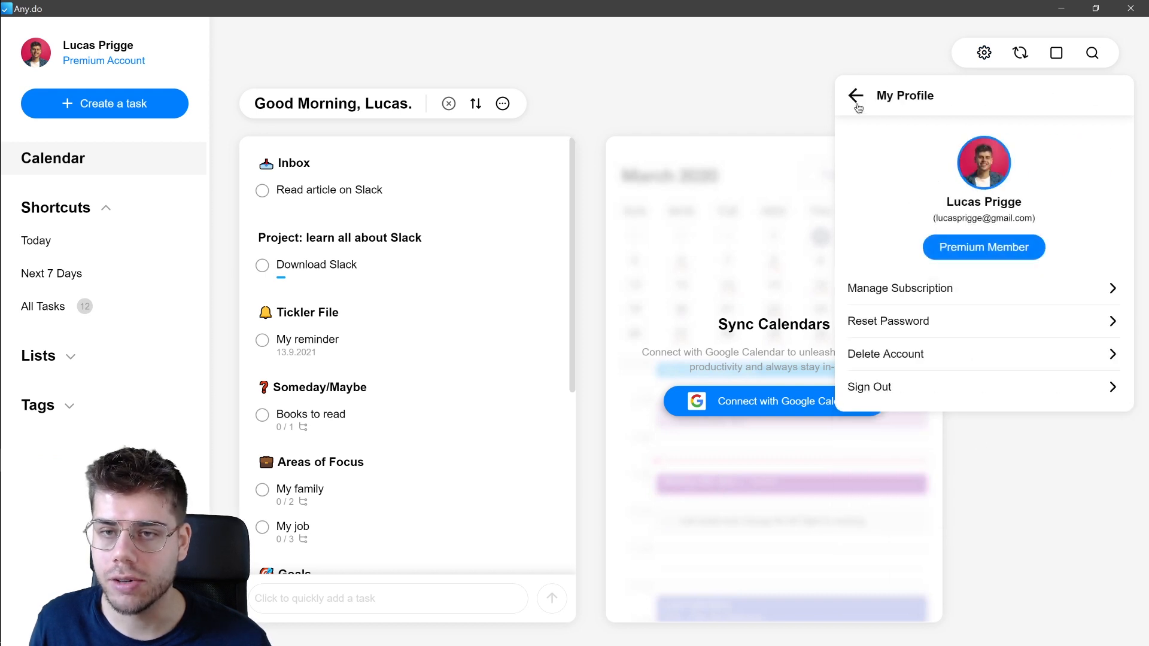
left_click(855, 96)
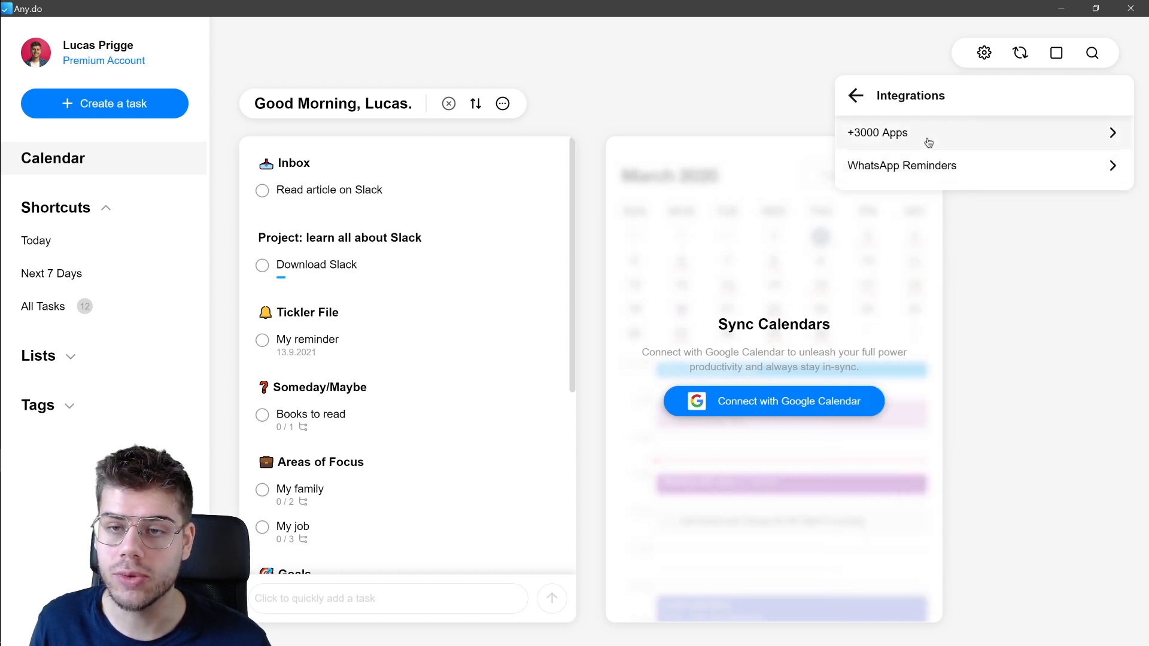
mouse_move(931, 161)
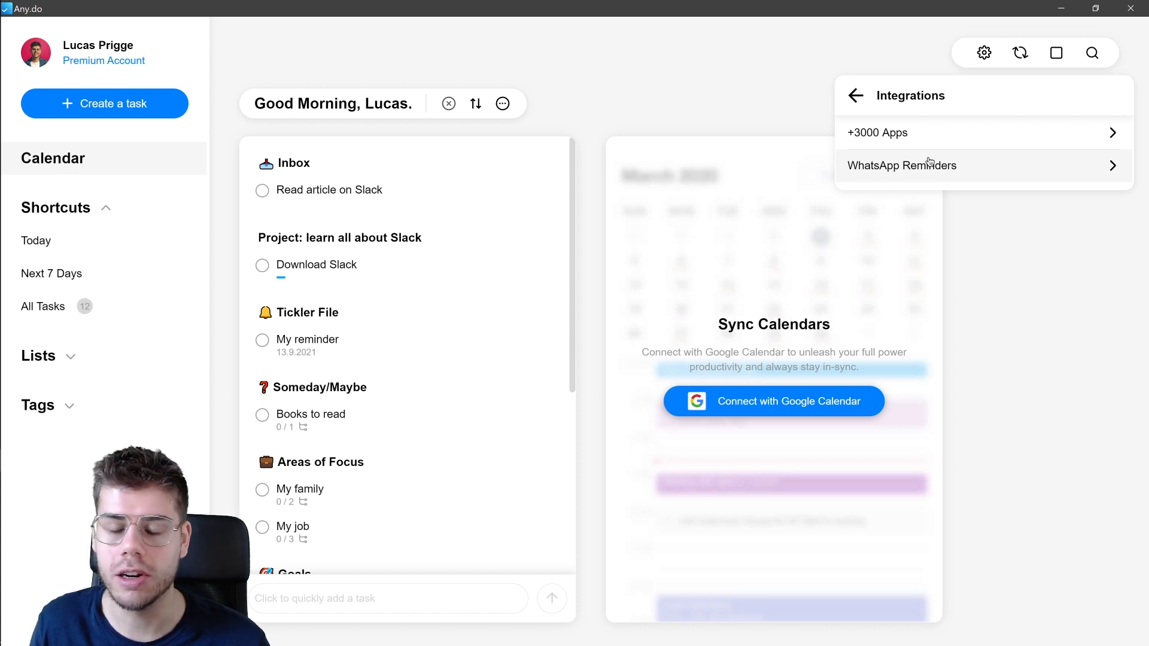
mouse_move(948, 142)
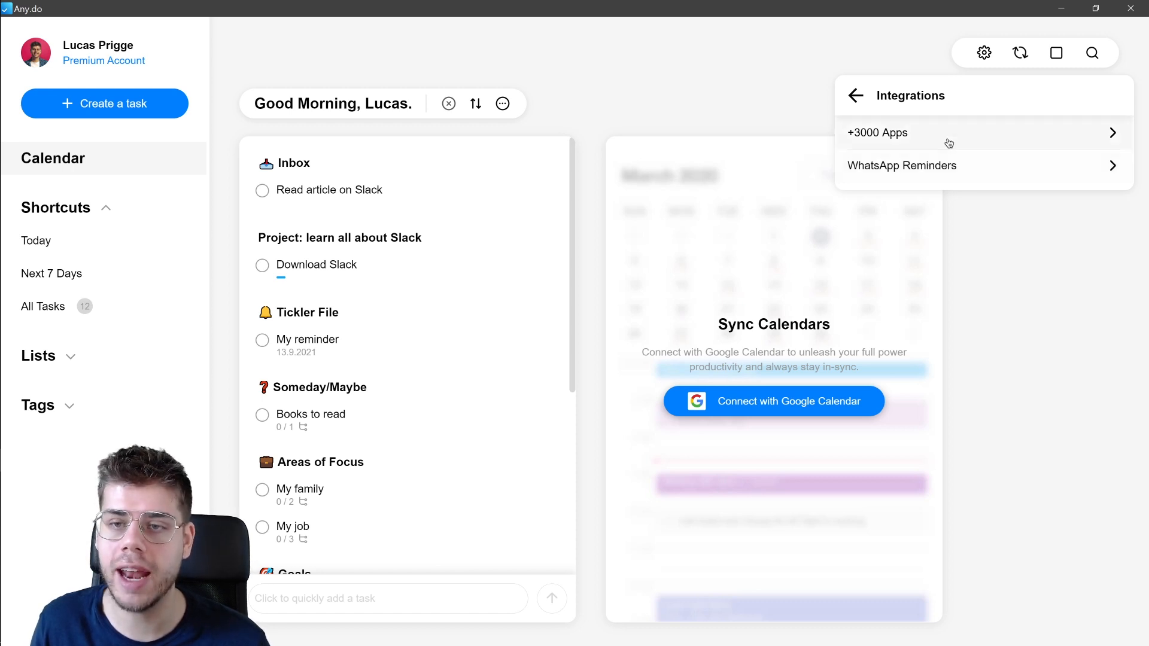
- Browse the Zapier +3000 Apps integrations and close the Zaps window
left_click(878, 132)
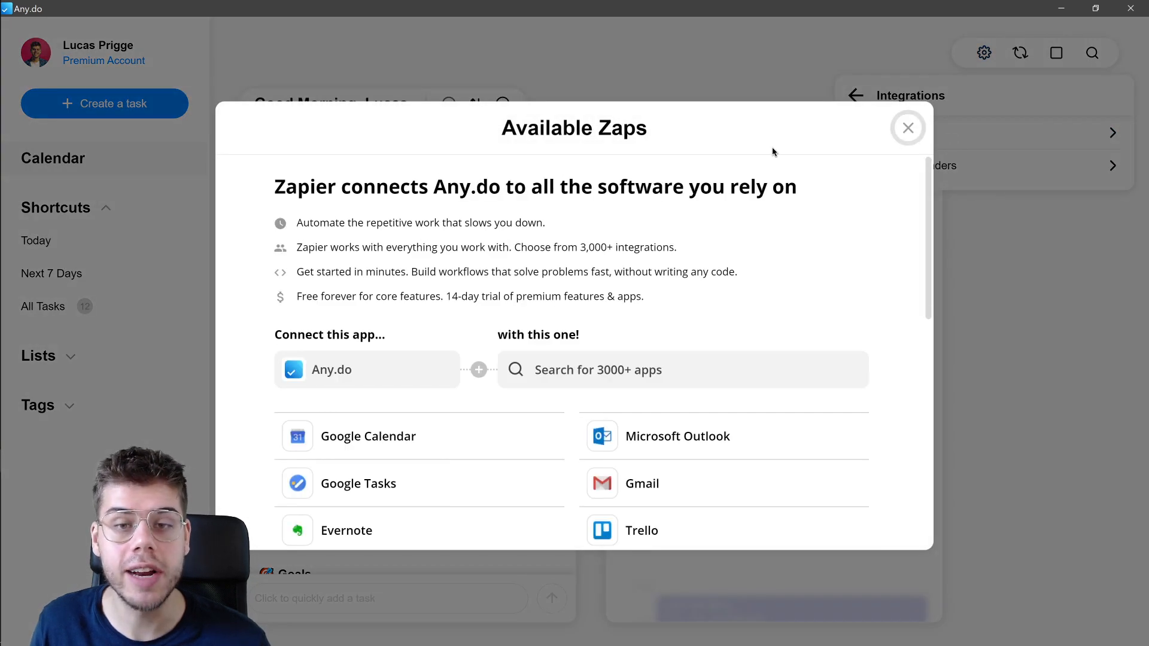
scroll("down", 3)
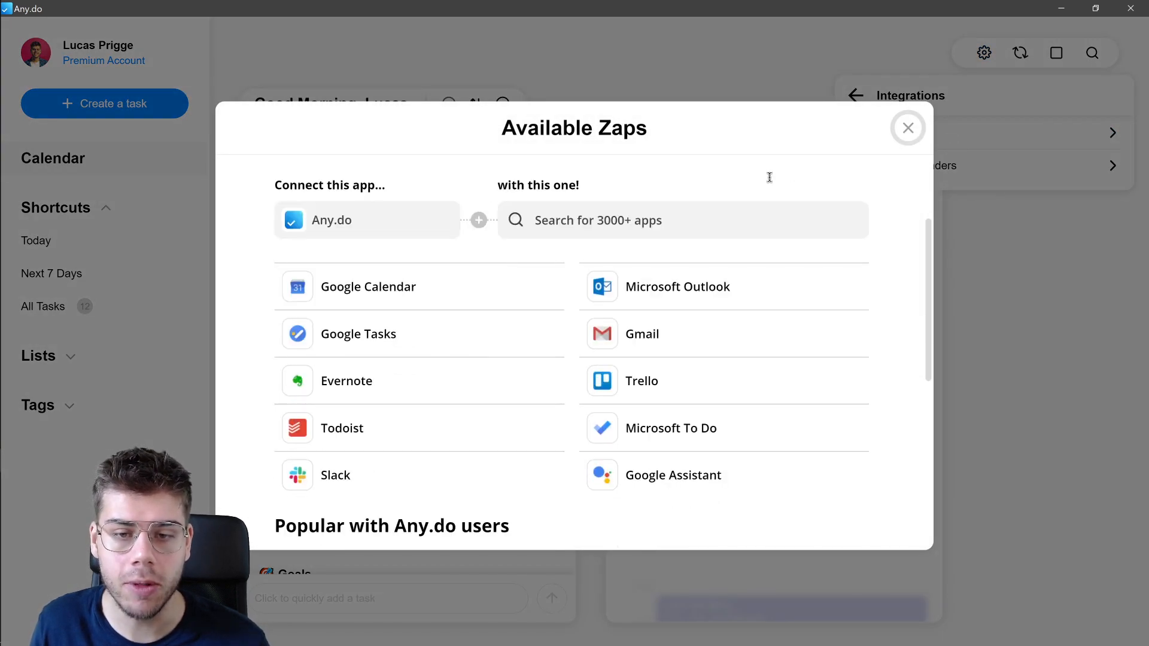
scroll("down", 3)
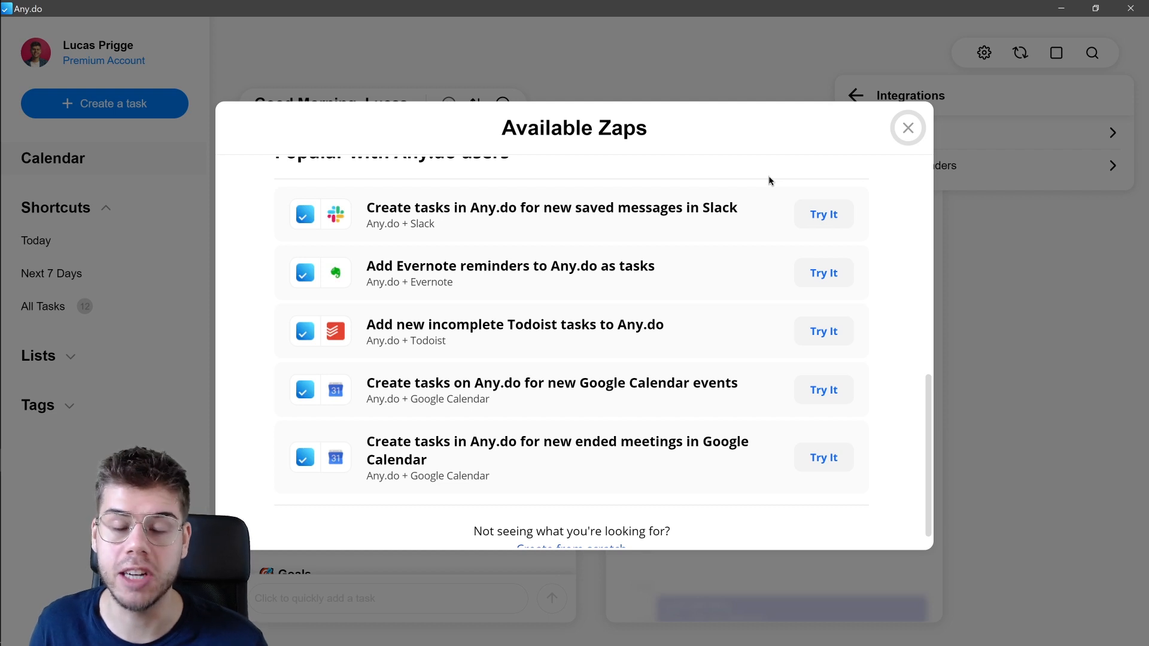
mouse_move(738, 183)
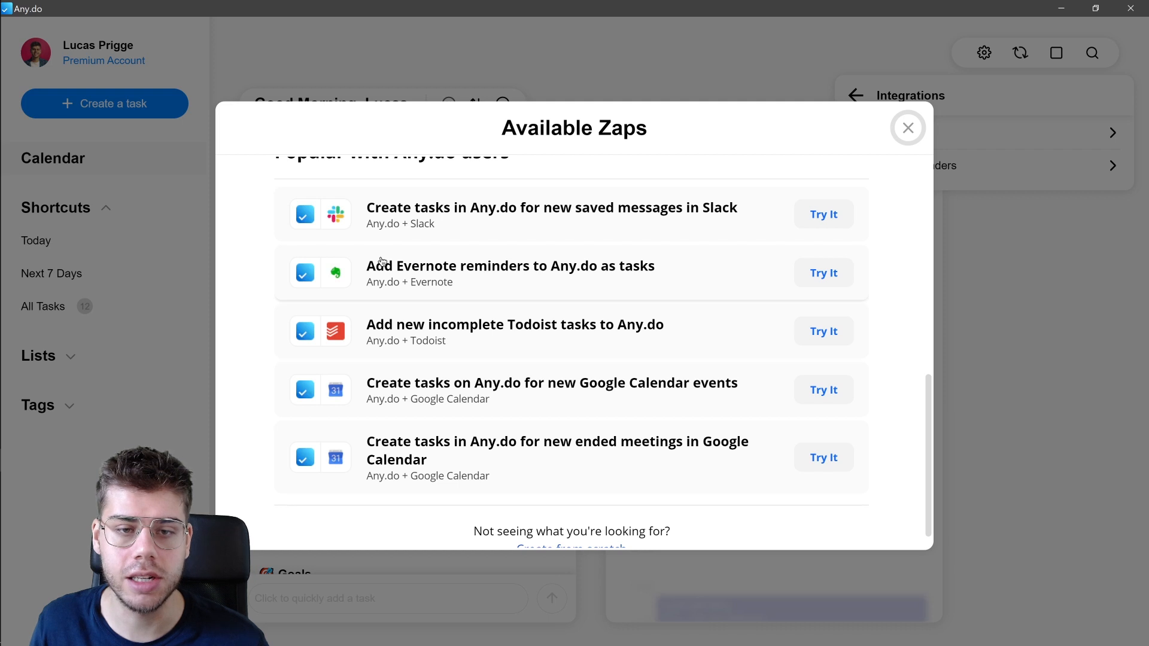
mouse_move(575, 322)
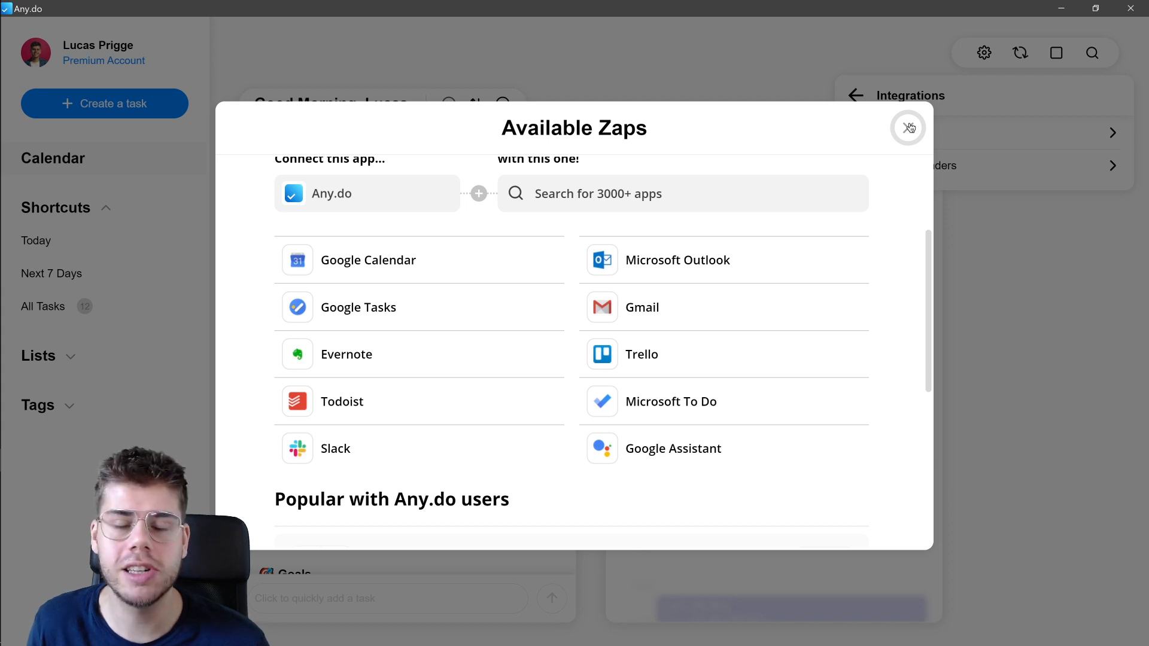
left_click(909, 128)
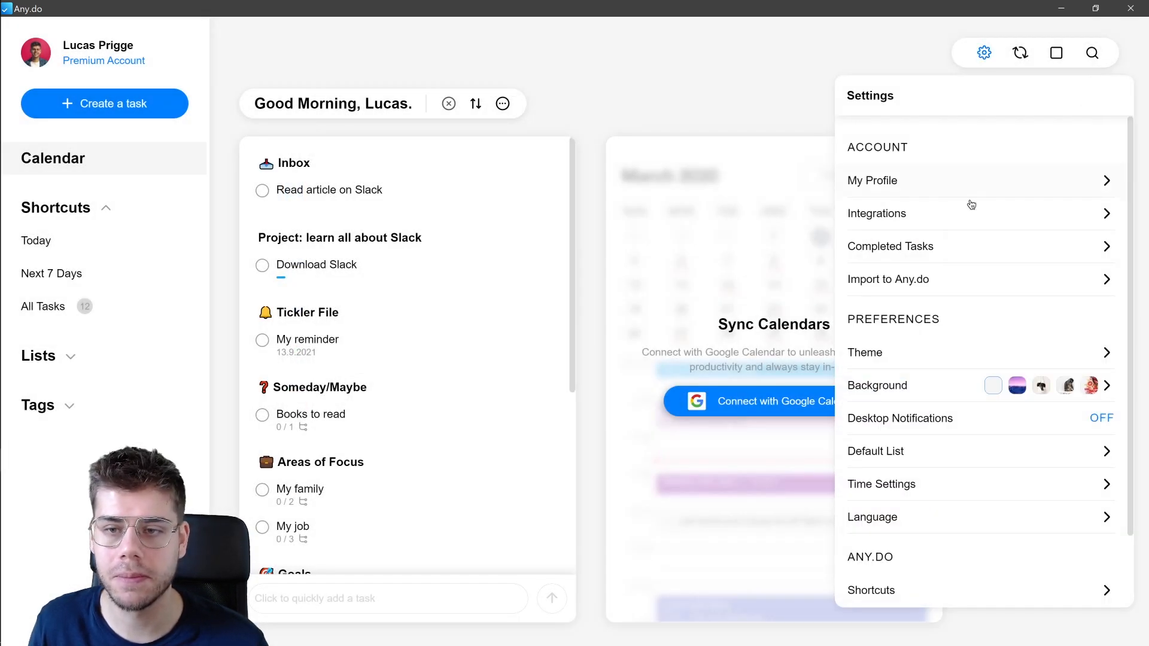
- Switch to the Dark theme, confirm Inbox as Default List, and close Settings
scroll("down", 3)
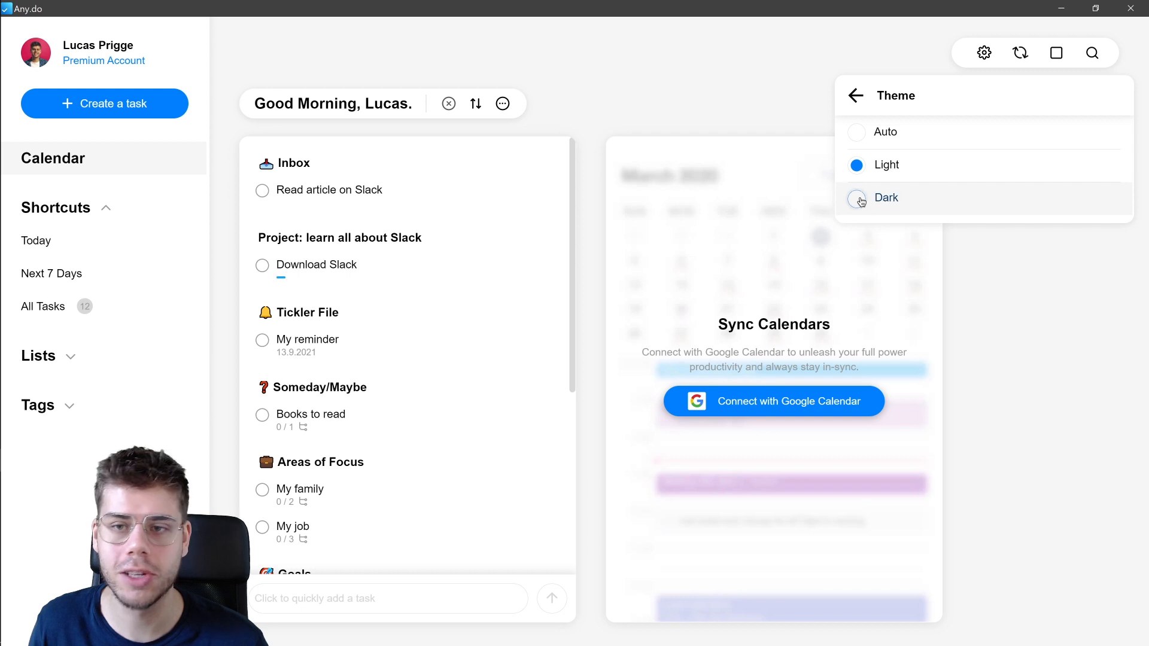
left_click(885, 197)
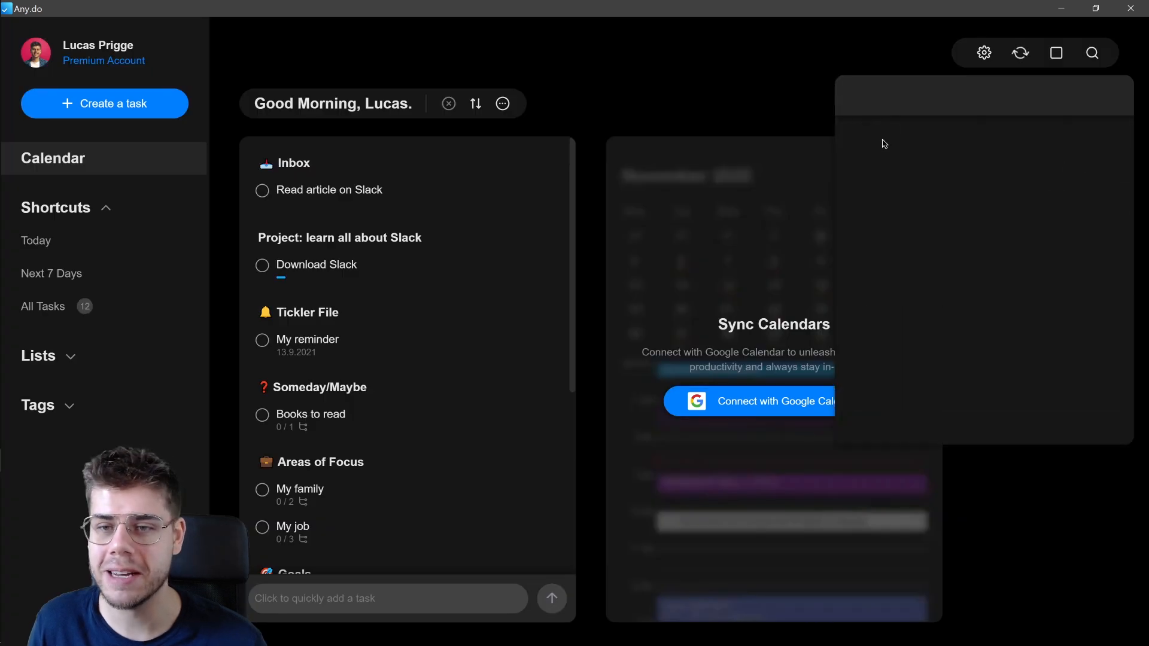
left_click(983, 52)
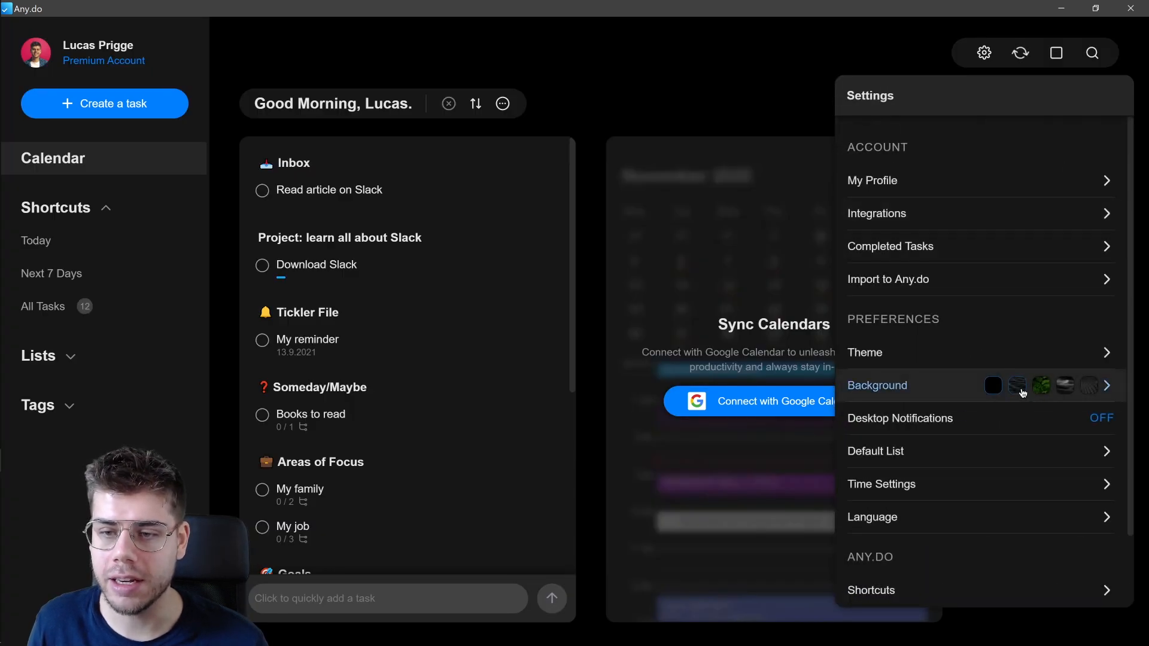
left_click(1040, 385)
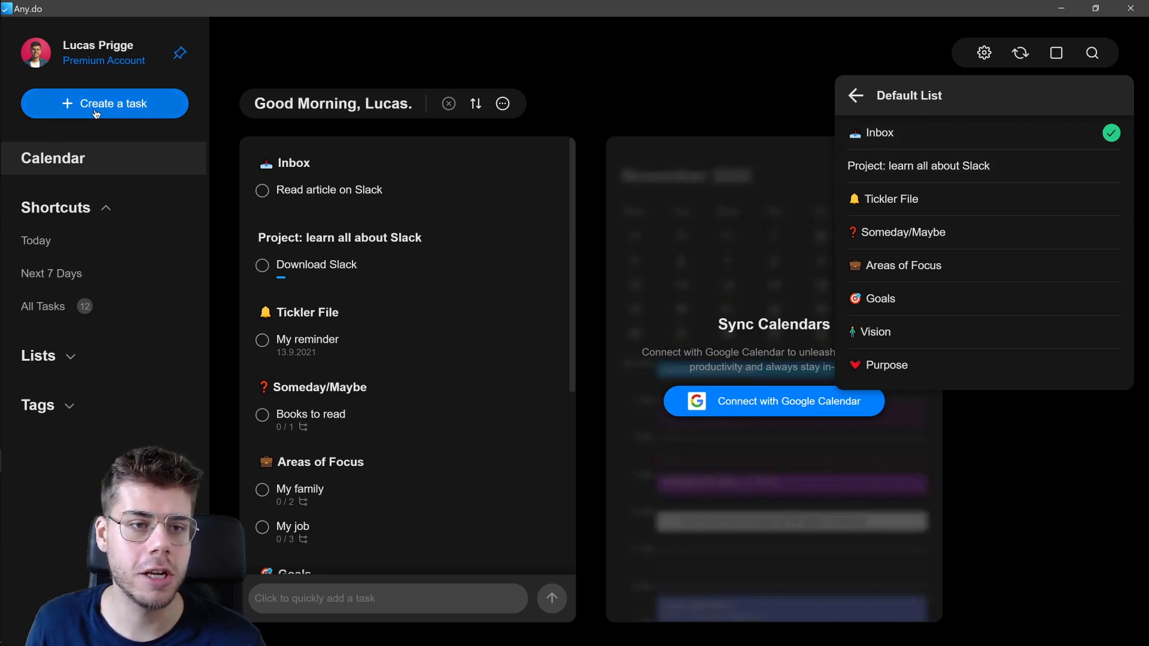
left_click(104, 104)
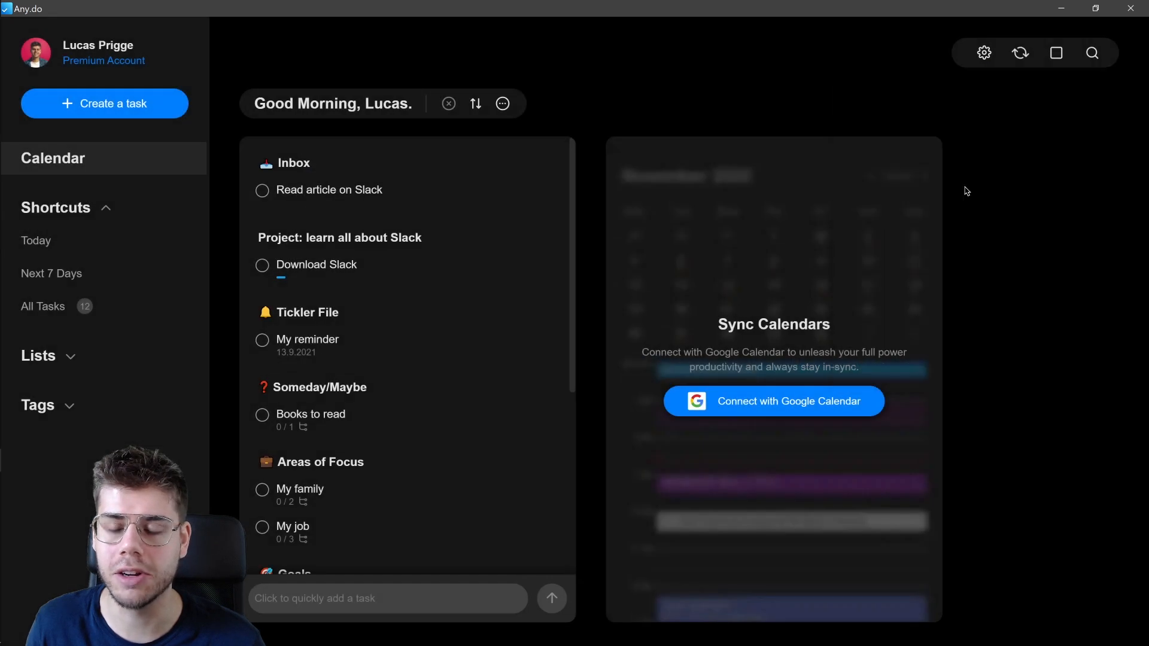
left_click(984, 52)
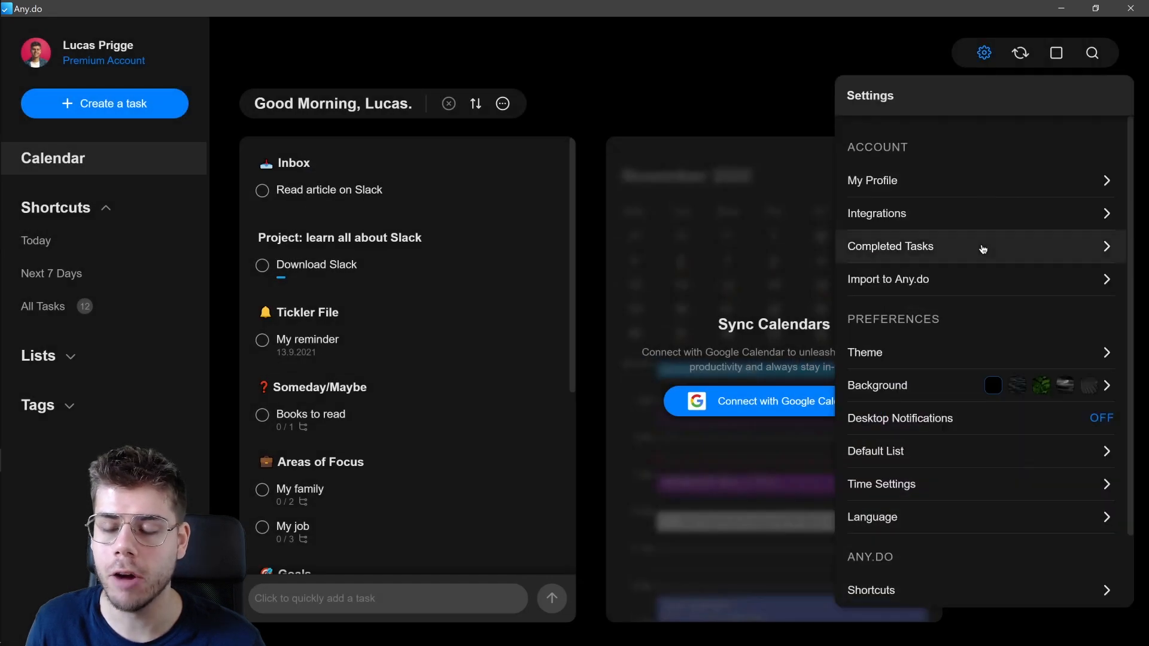
scroll("down", 3)
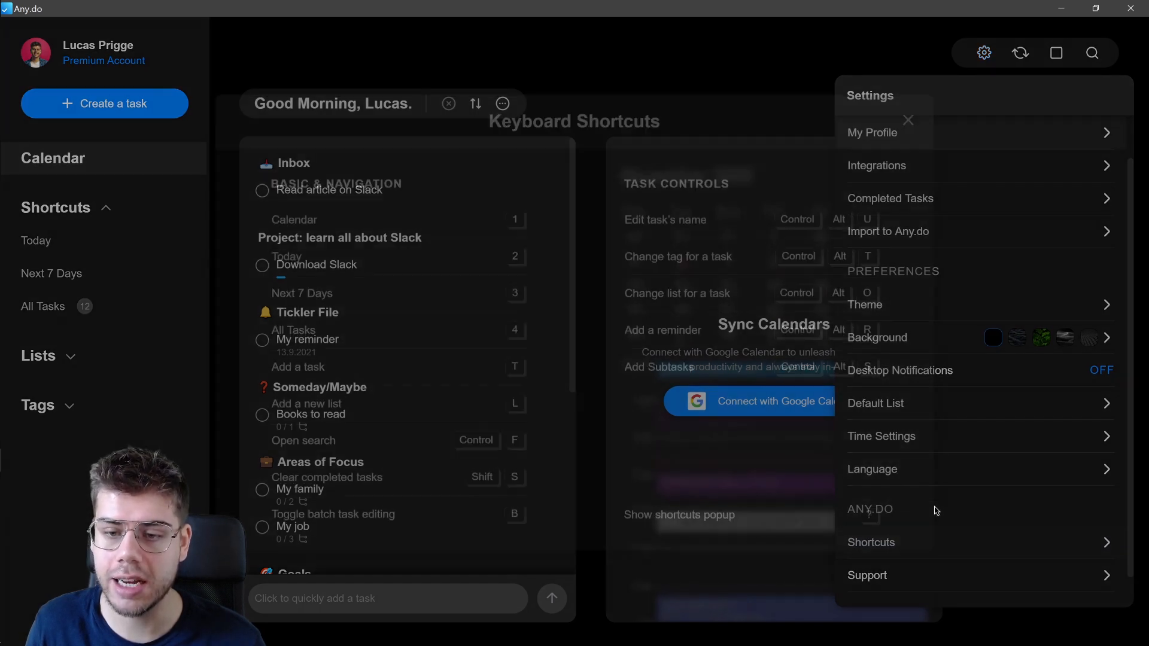
left_click(907, 120)
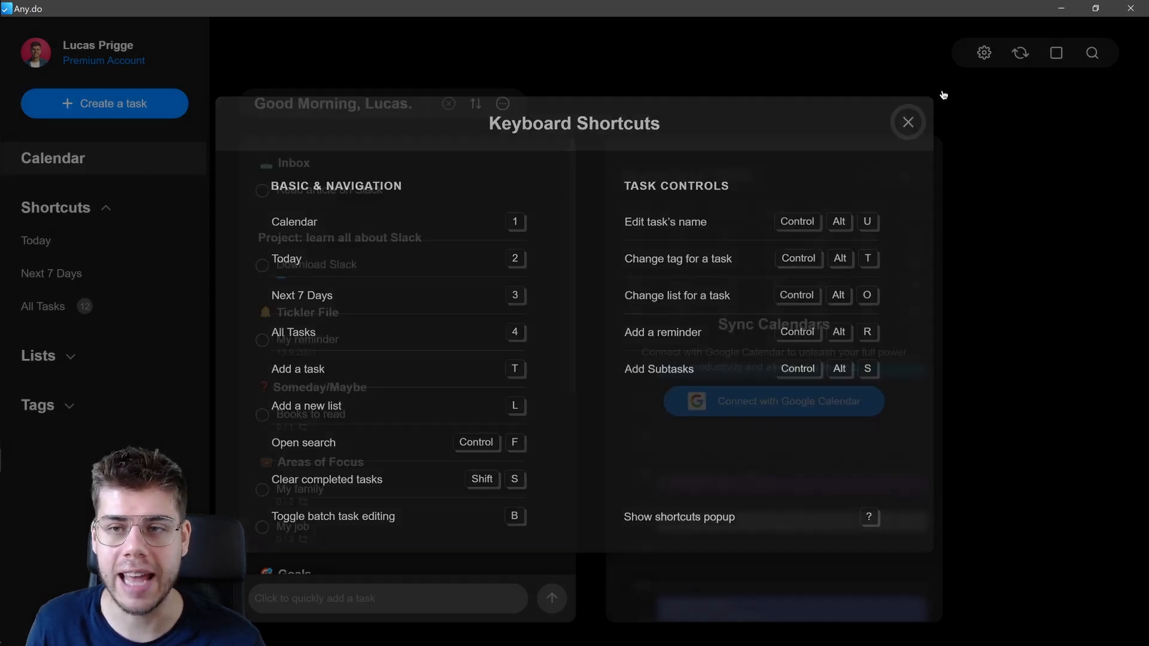
left_click(984, 53)
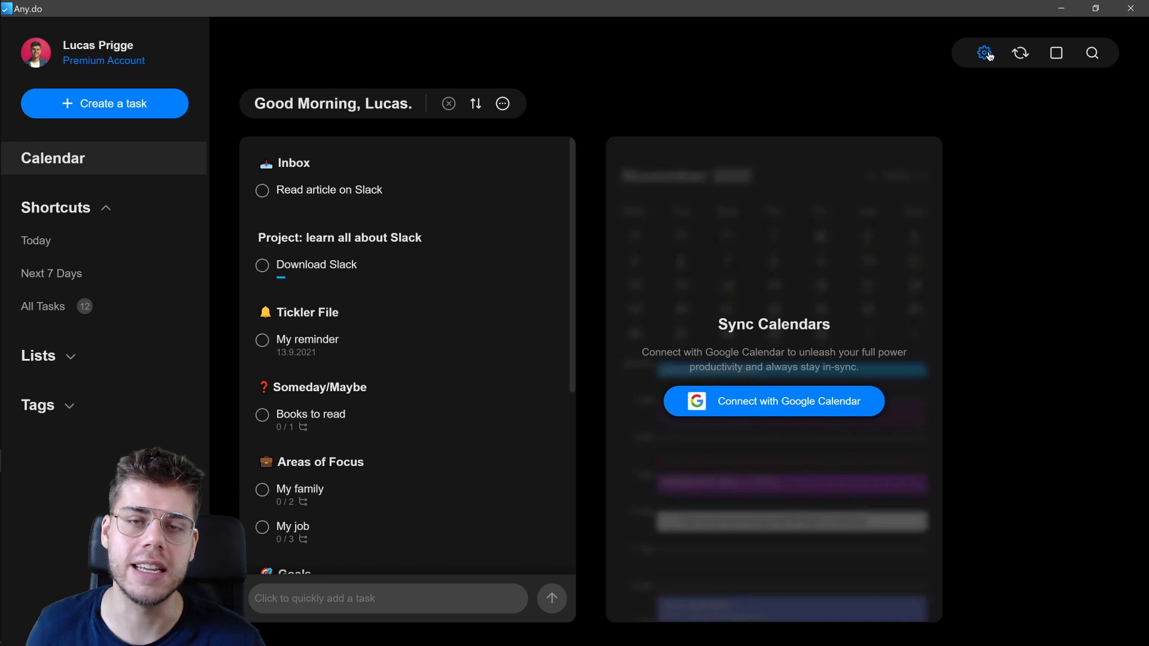
left_click(105, 208)
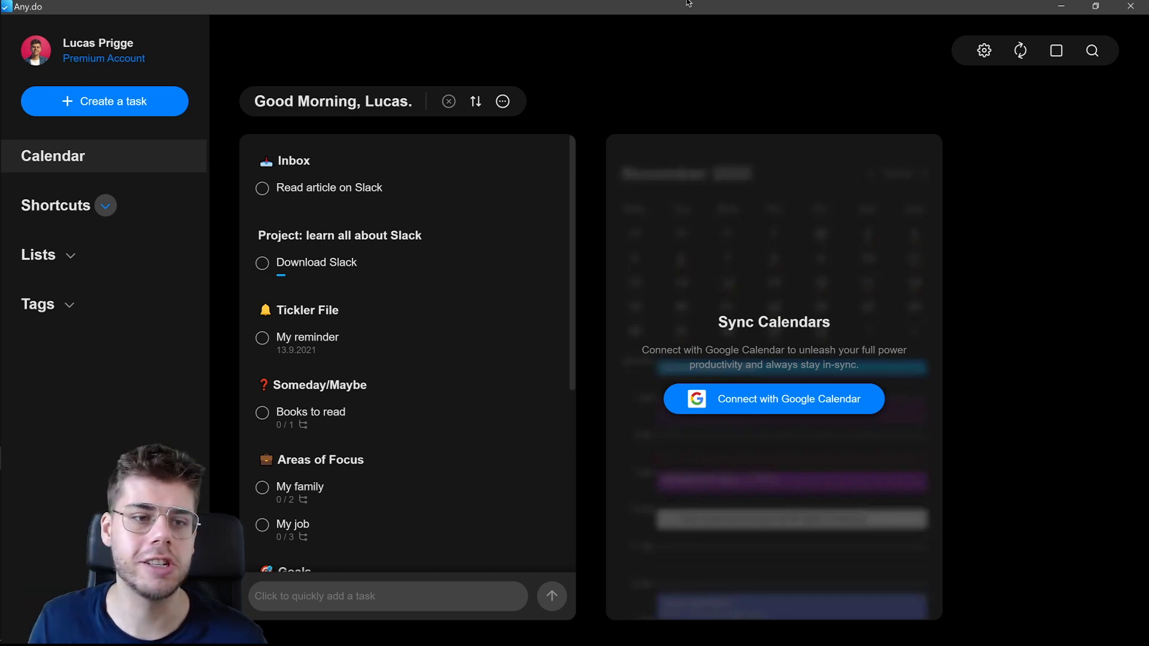
left_click(71, 255)
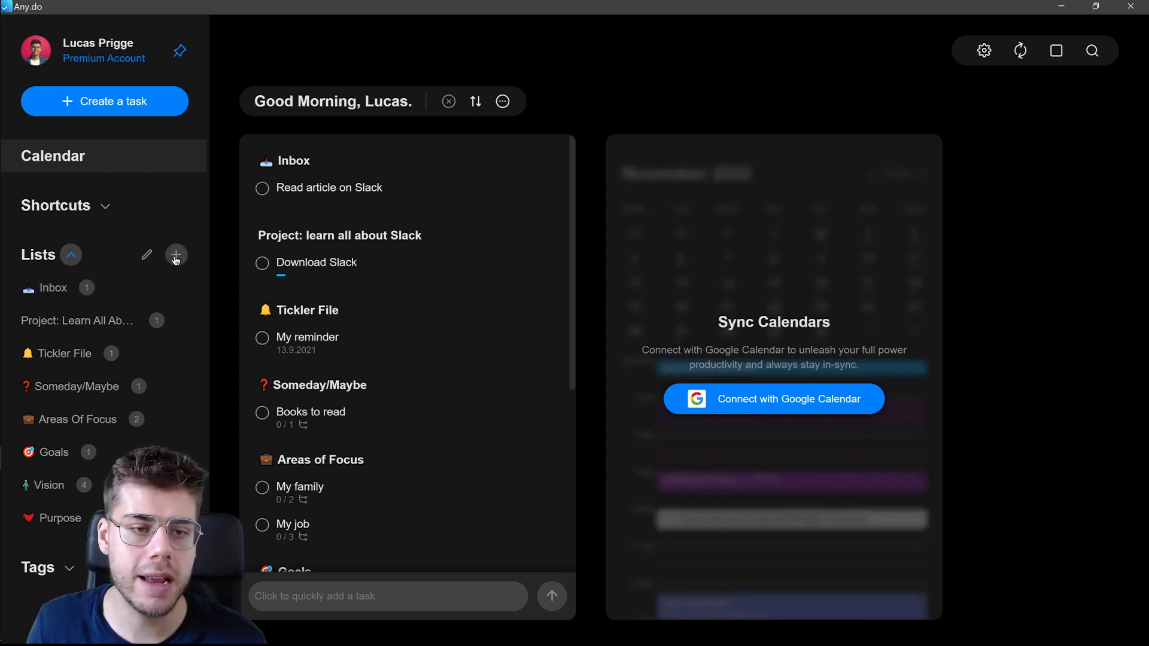
left_click(176, 255)
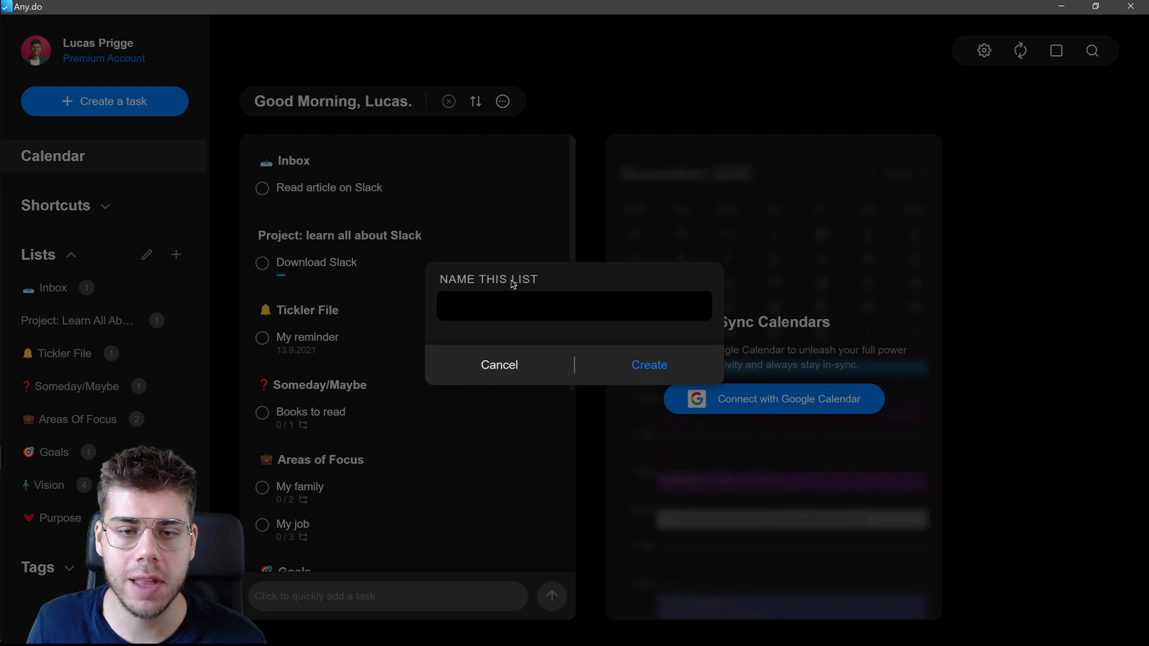
type("Inbox")
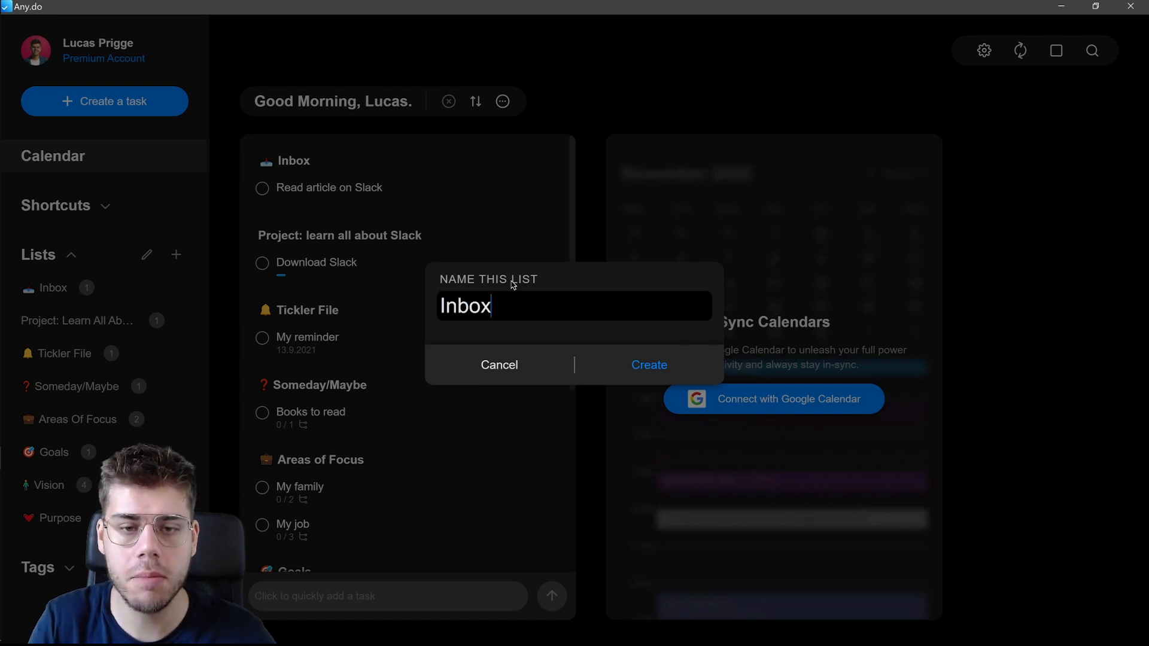
mouse_move(649, 365)
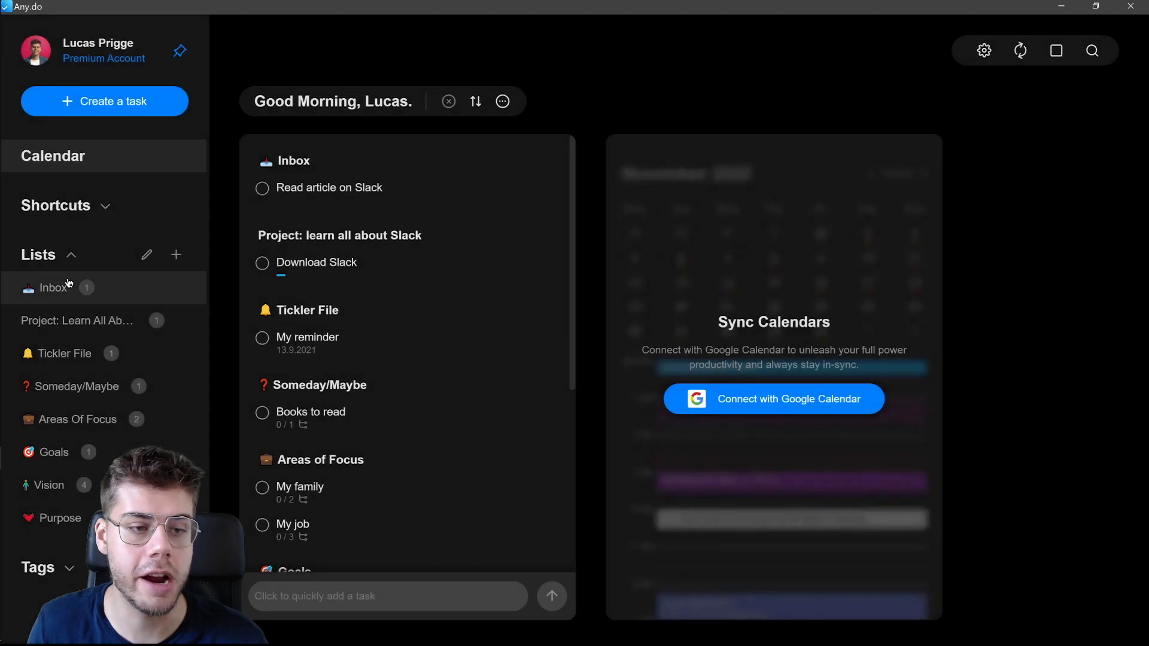
left_click(52, 288)
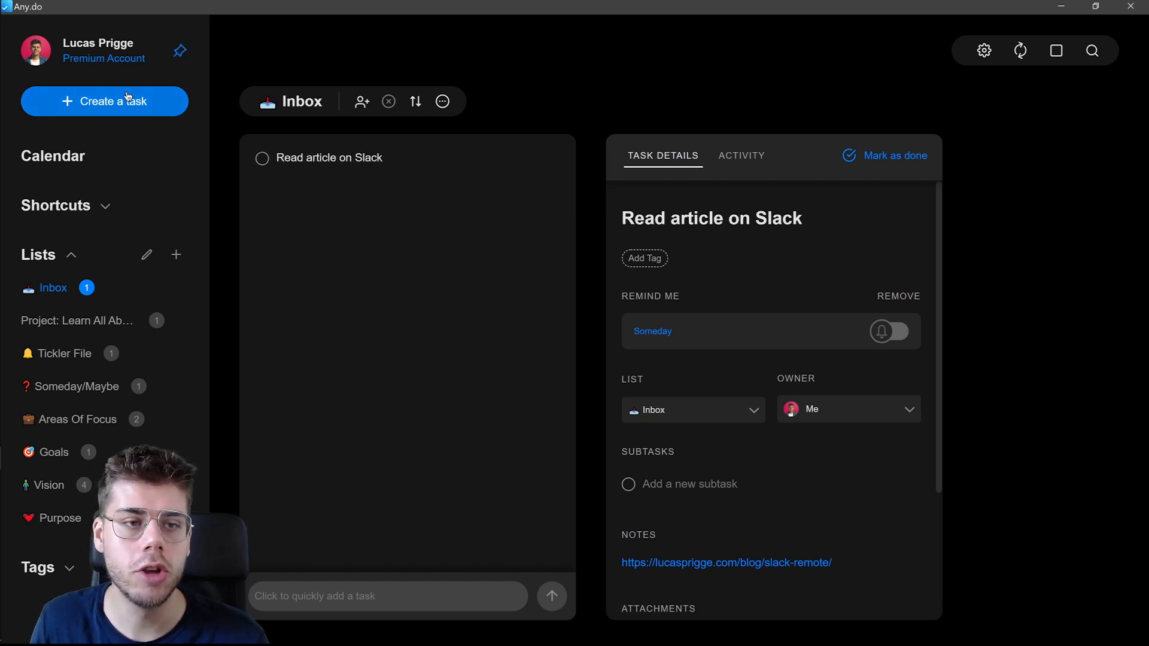
- Add a task named 'Test' to the Inbox
left_click(104, 101)
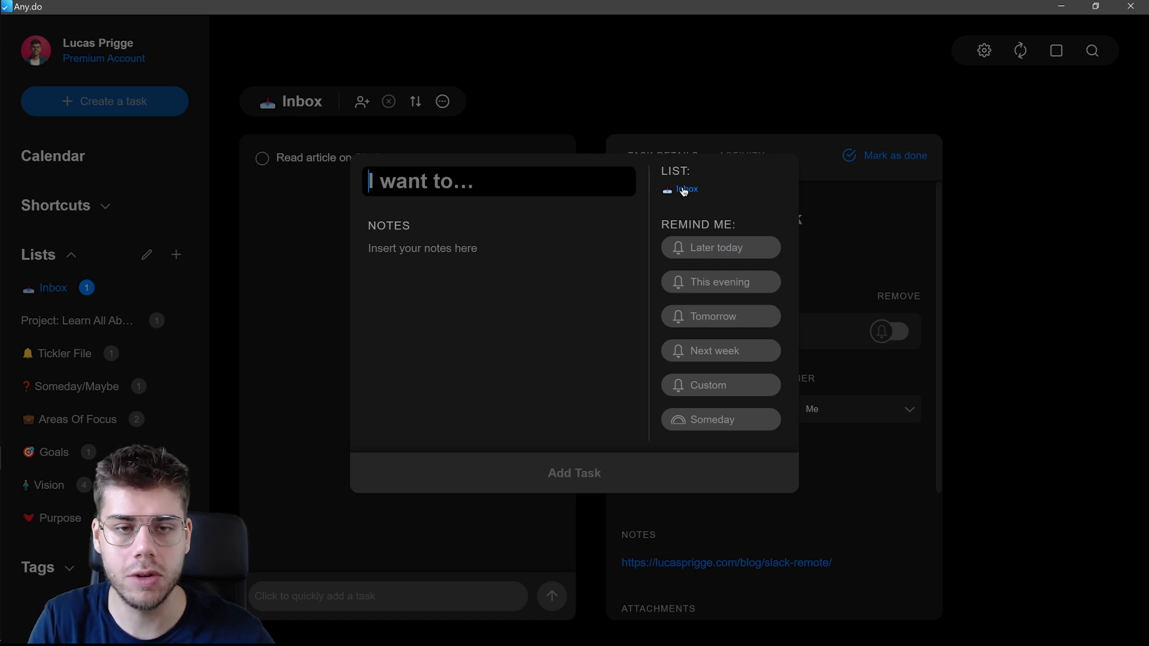
type("Test")
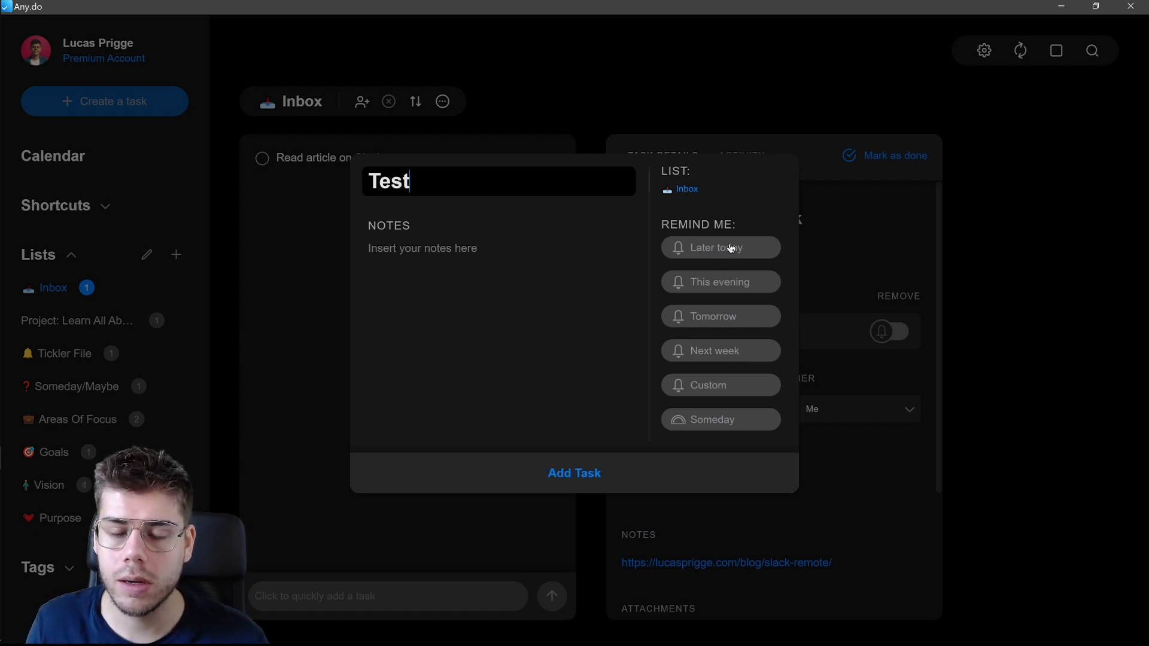
mouse_move(729, 225)
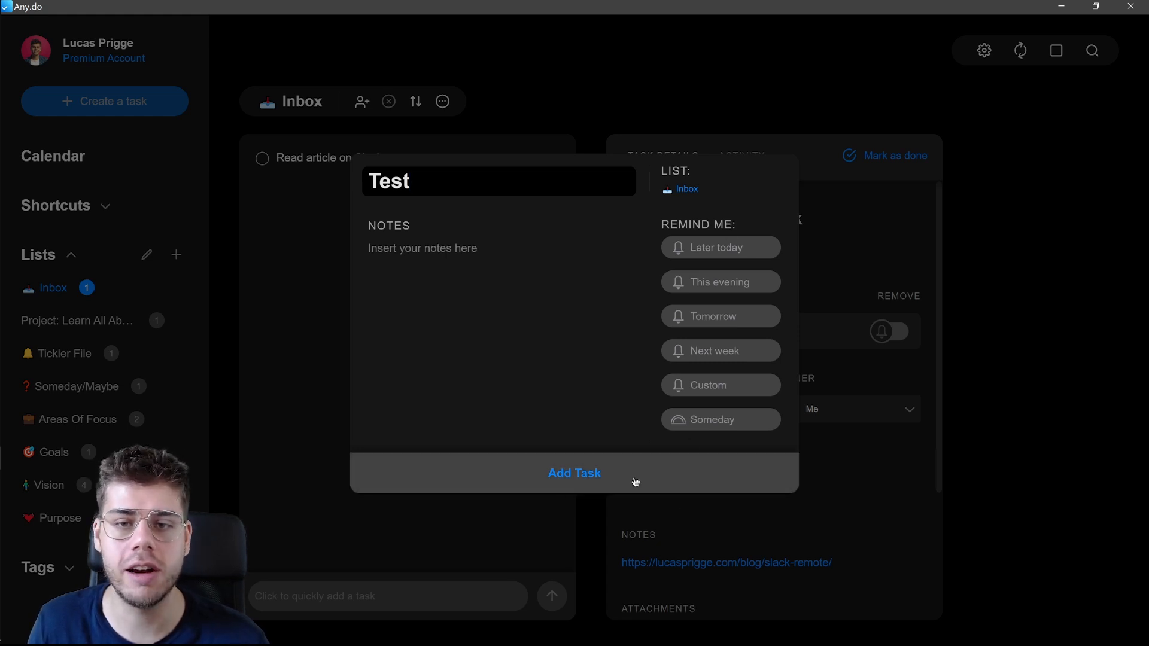
left_click(574, 473)
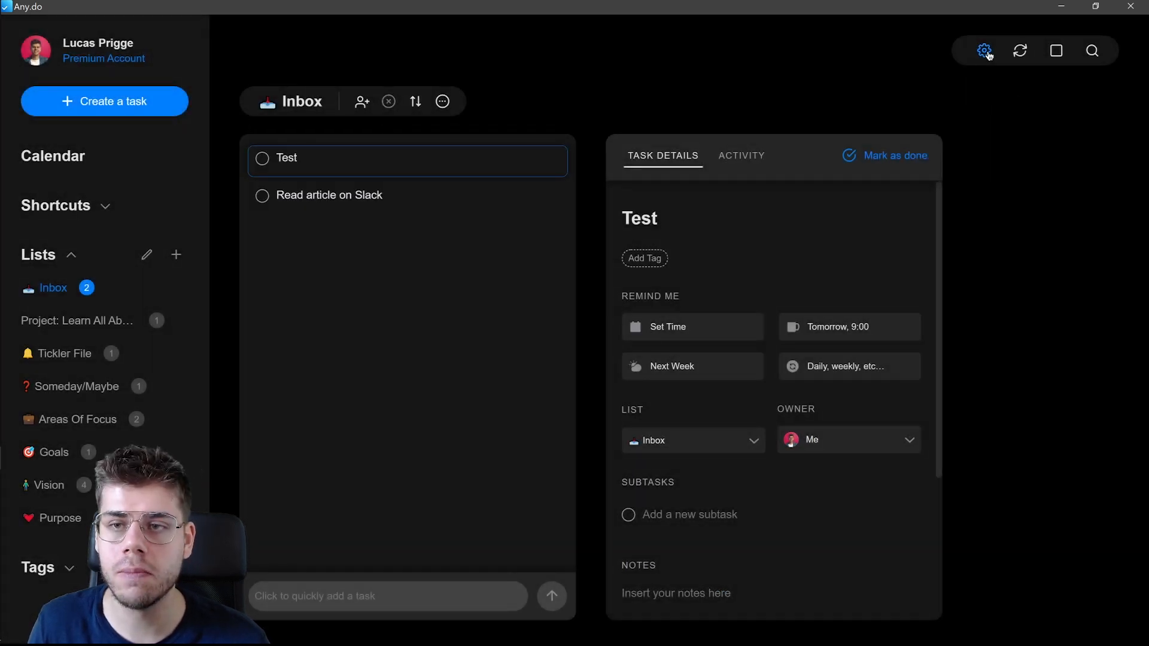
- Confirm in Settings that Inbox is still the Default List, then close Settings
left_click(984, 50)
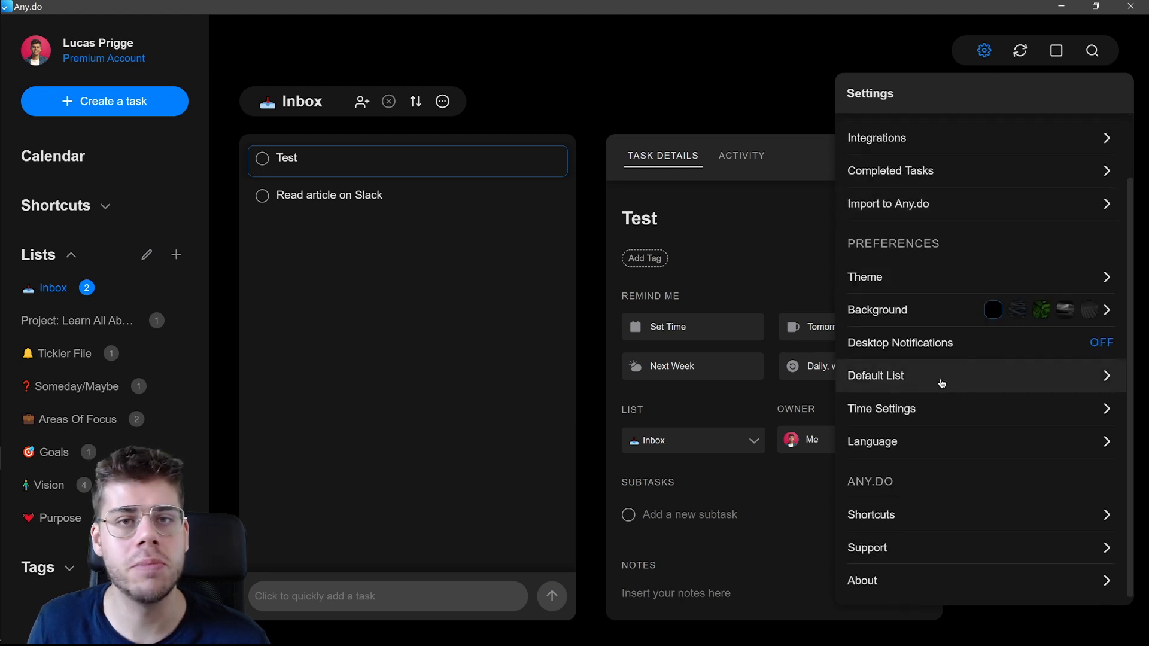
left_click(875, 375)
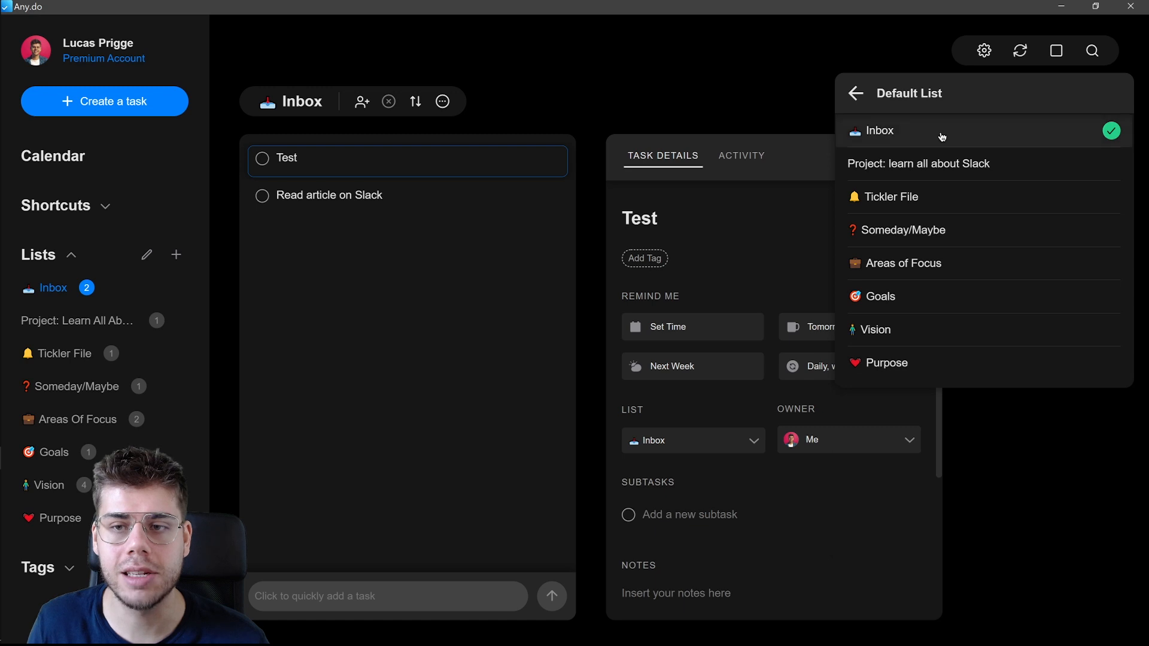
left_click(855, 94)
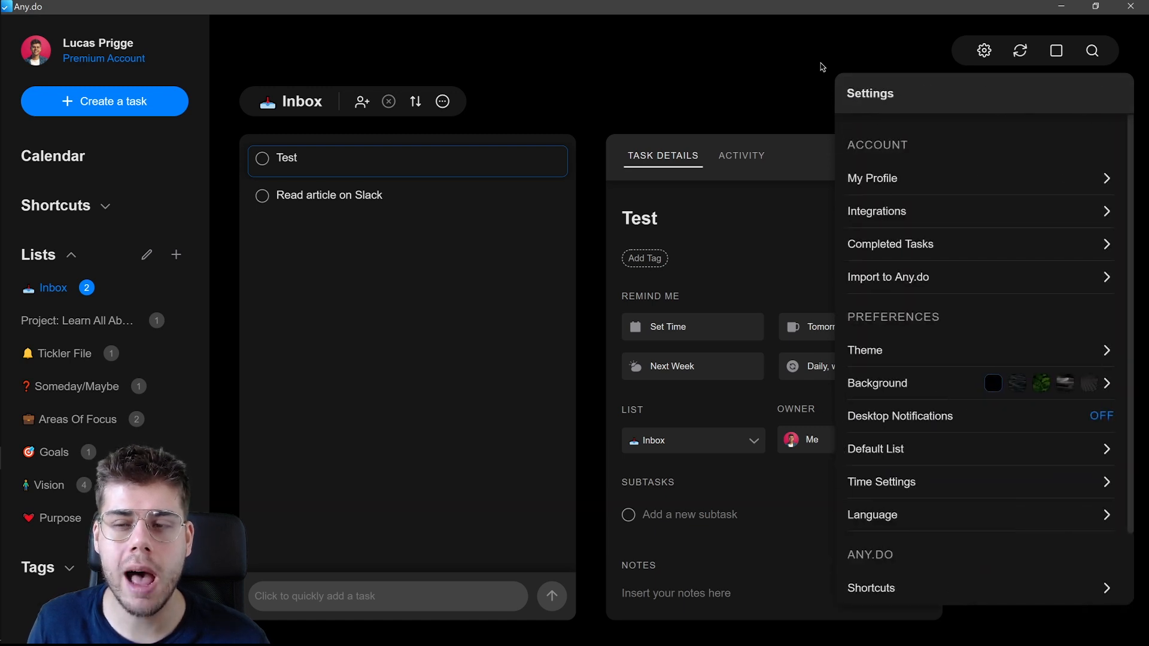
left_click(984, 50)
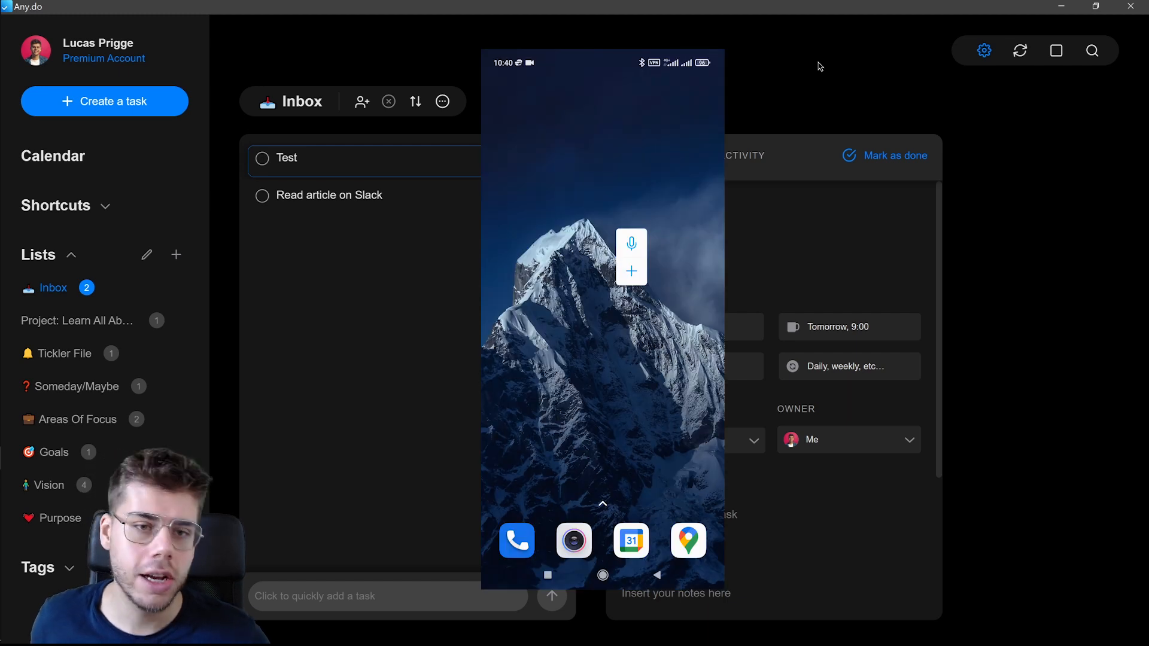
- Enter widget quick task 'Doe' with '/test' list reference, attached to Inbox, and submit
left_click(631, 272)
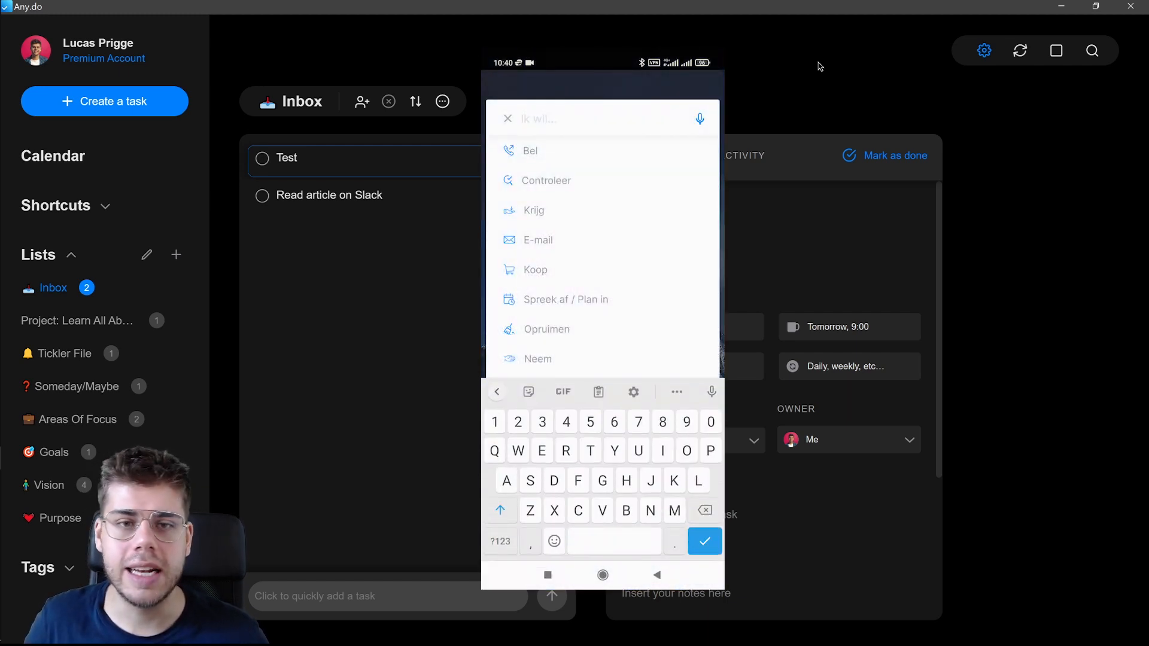
scroll("down", 3)
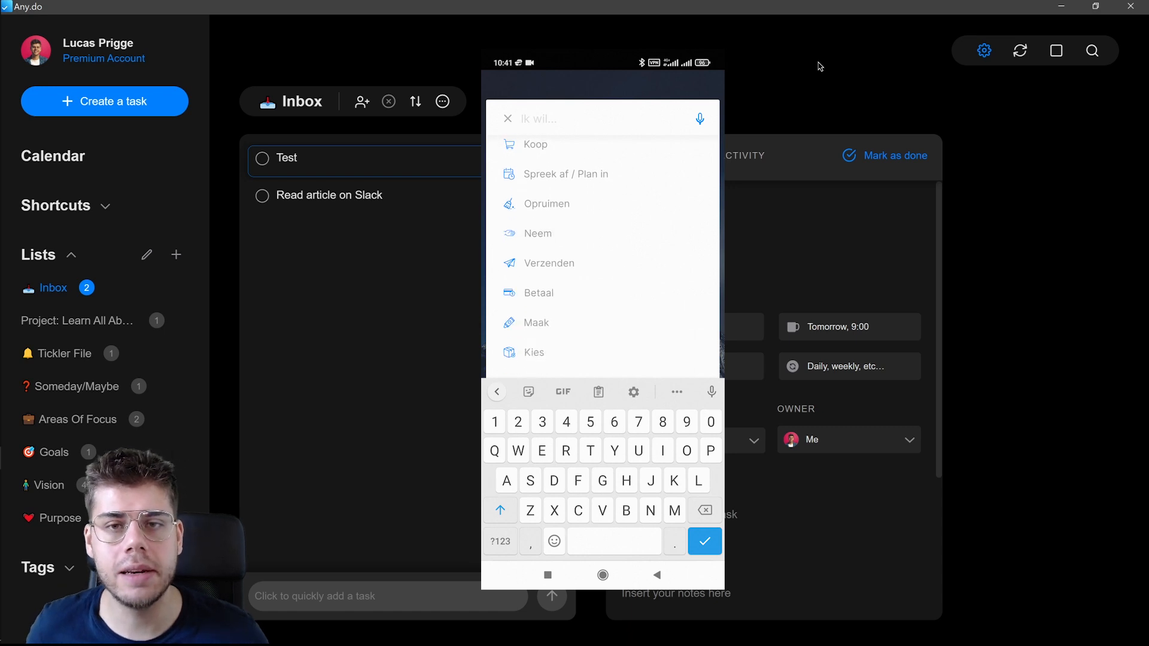
type("Doe")
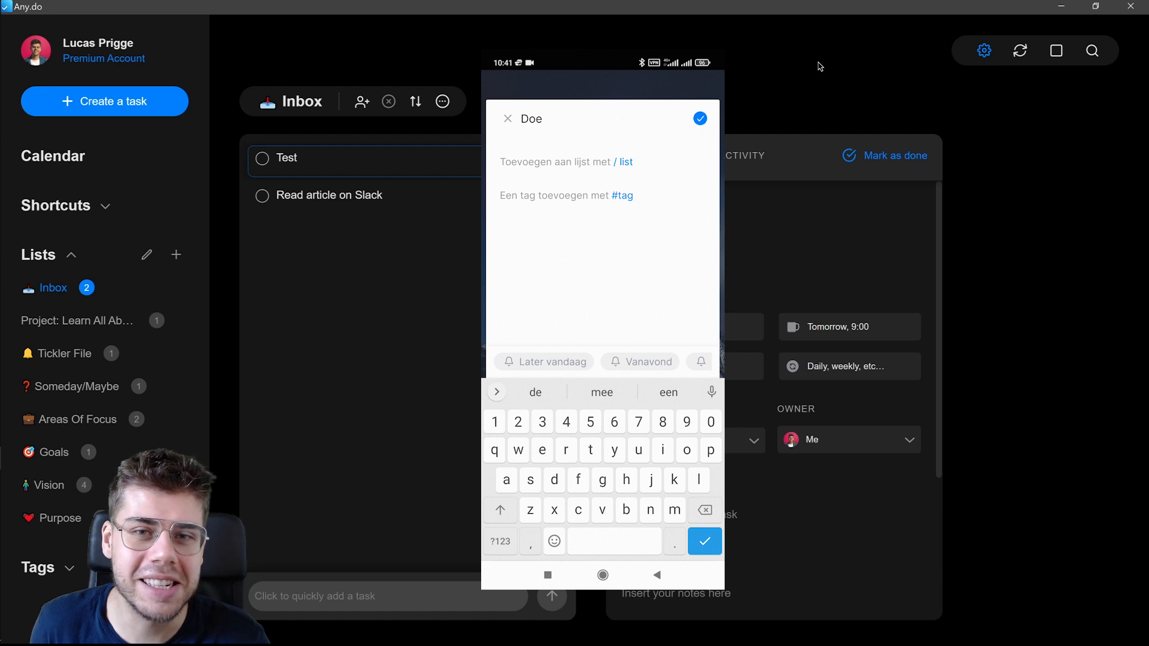
type("/ Inbox")
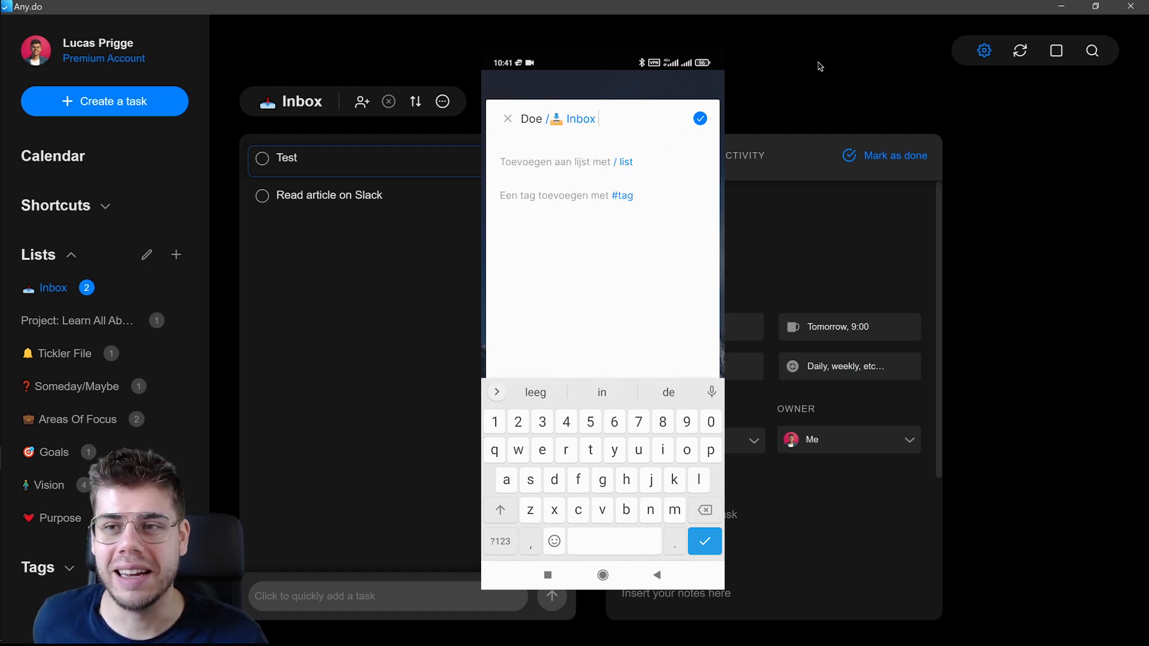
type("t")
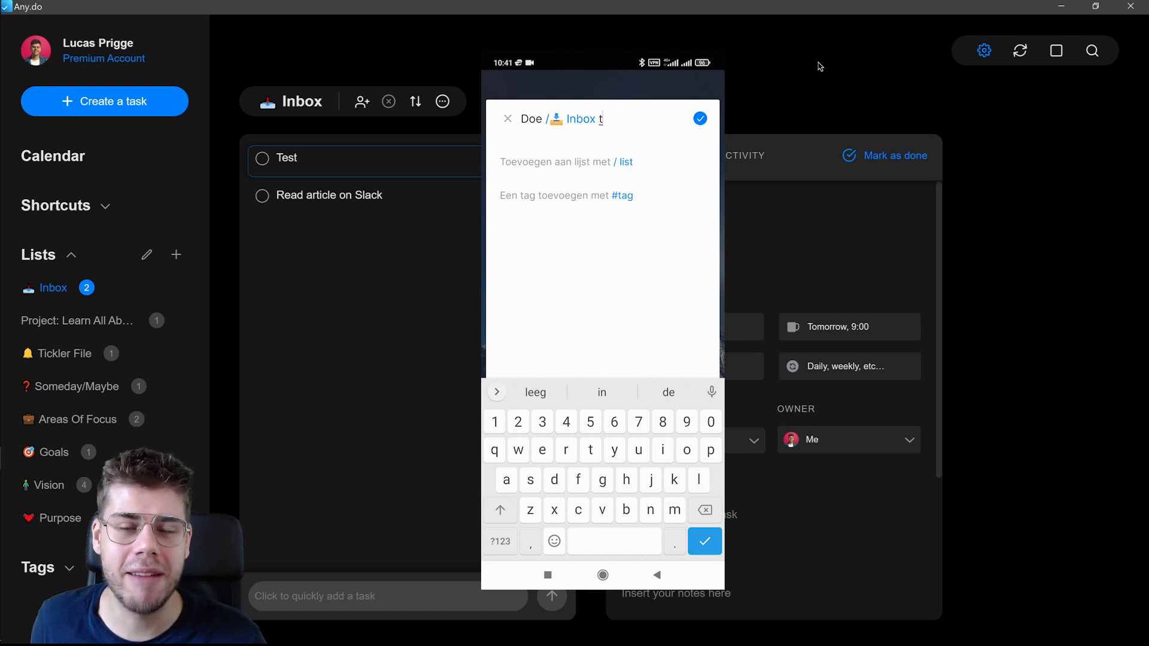
type("est")
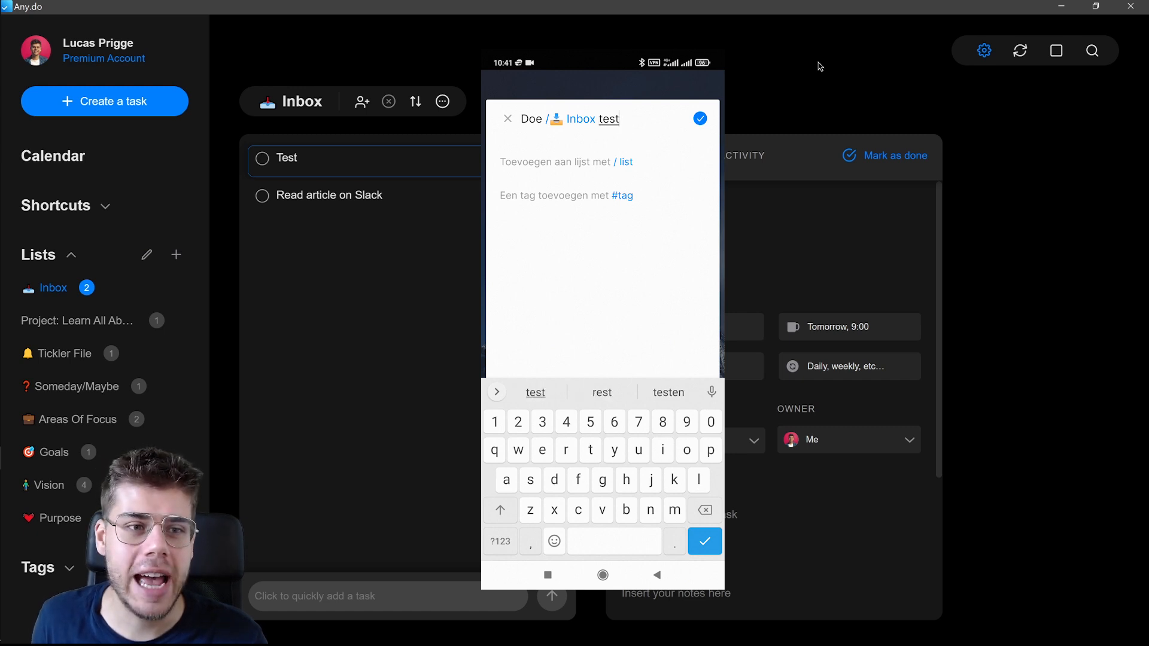
left_click(698, 118)
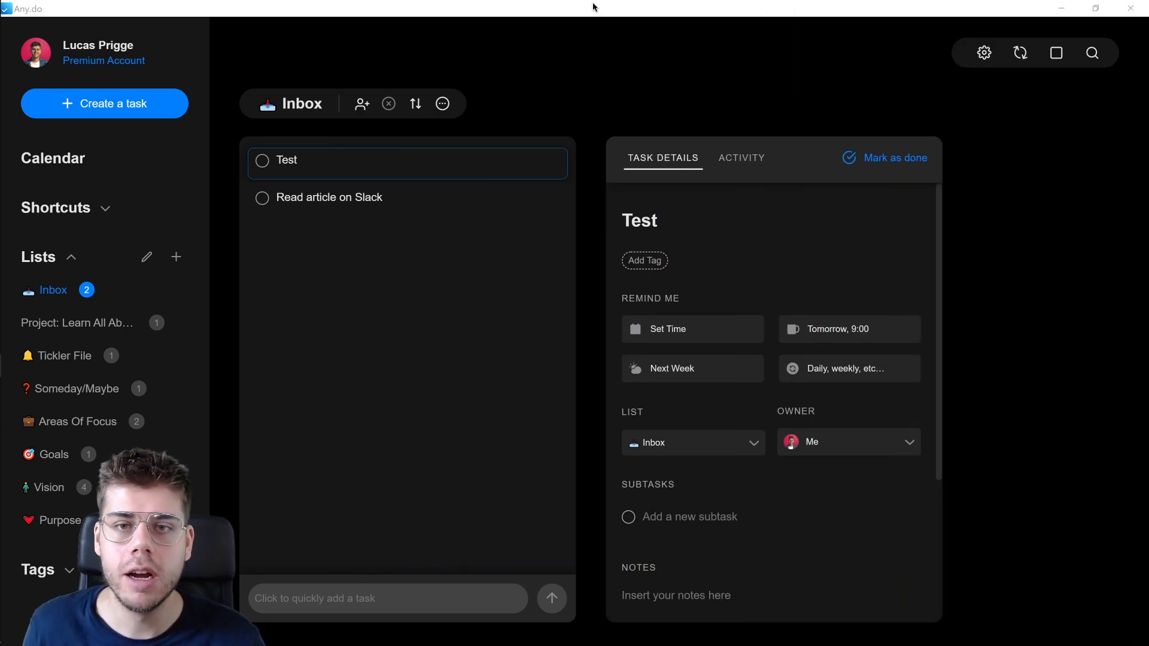
left_click(327, 197)
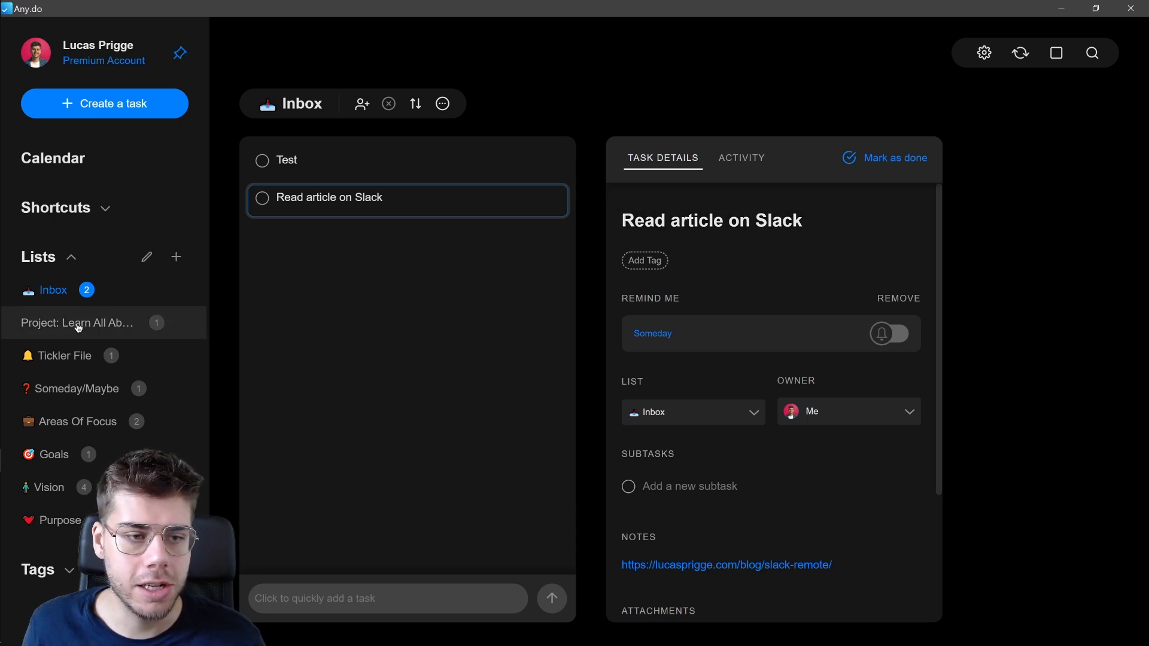
left_click(78, 323)
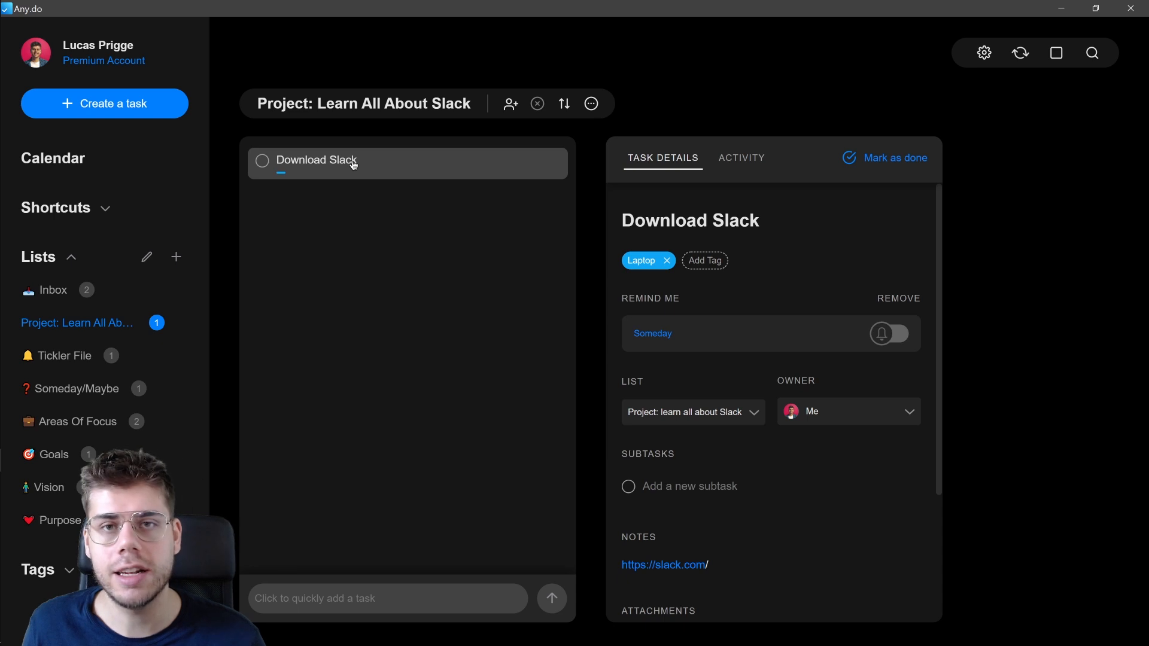
left_click(53, 289)
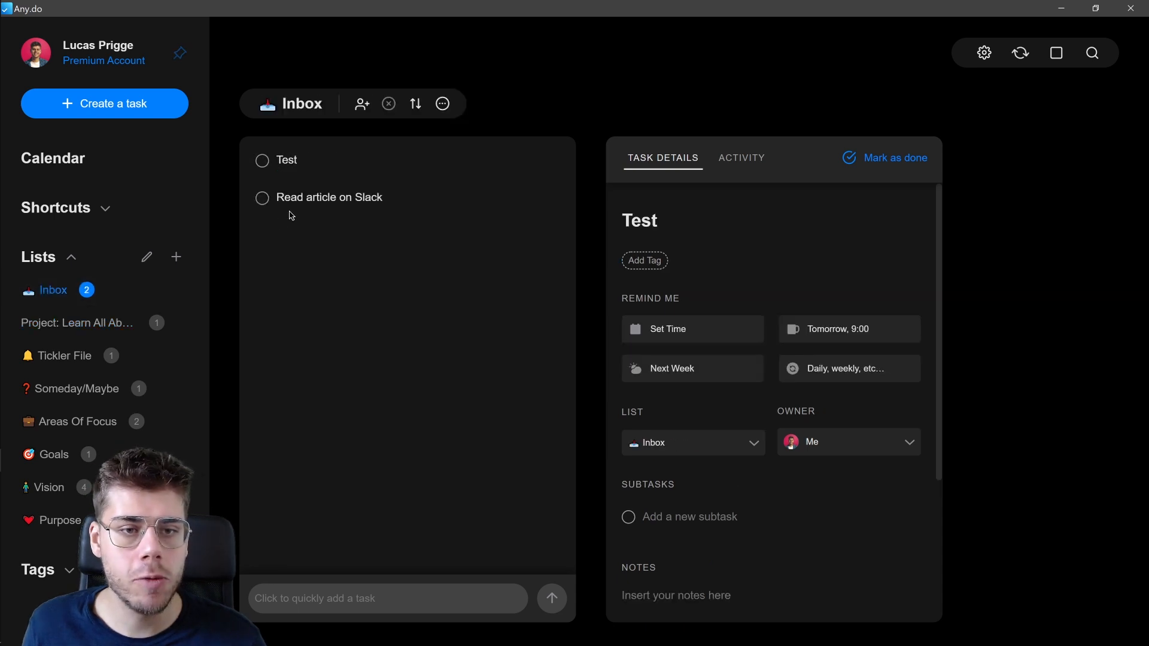
left_click(328, 197)
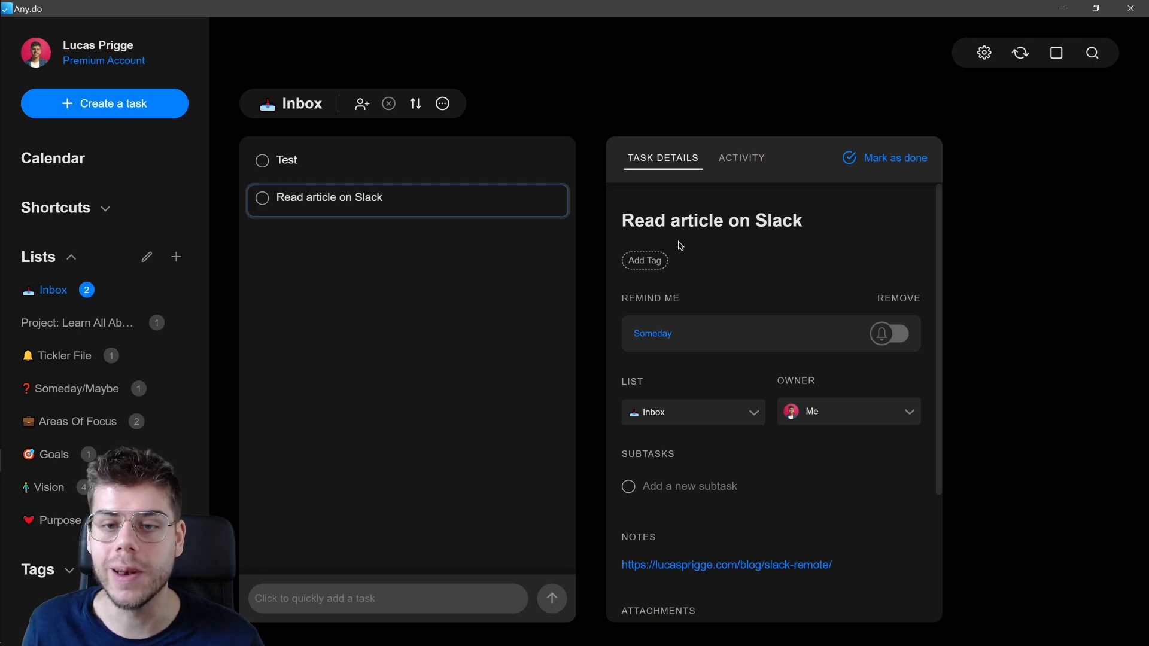
mouse_move(724, 314)
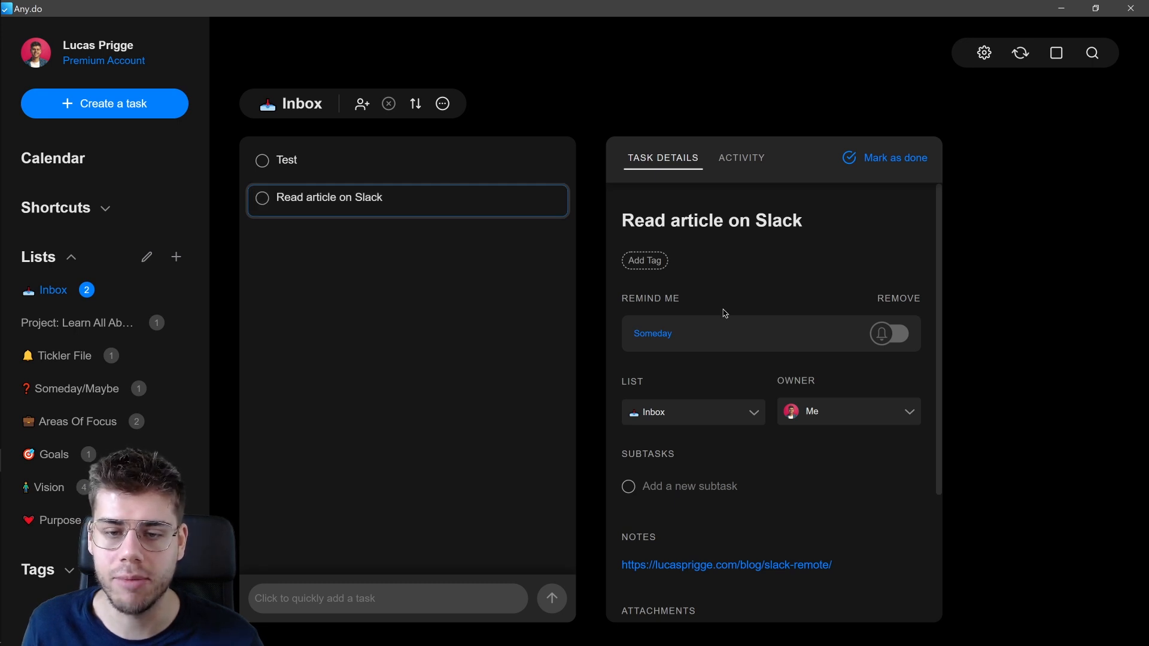
scroll("down", 3)
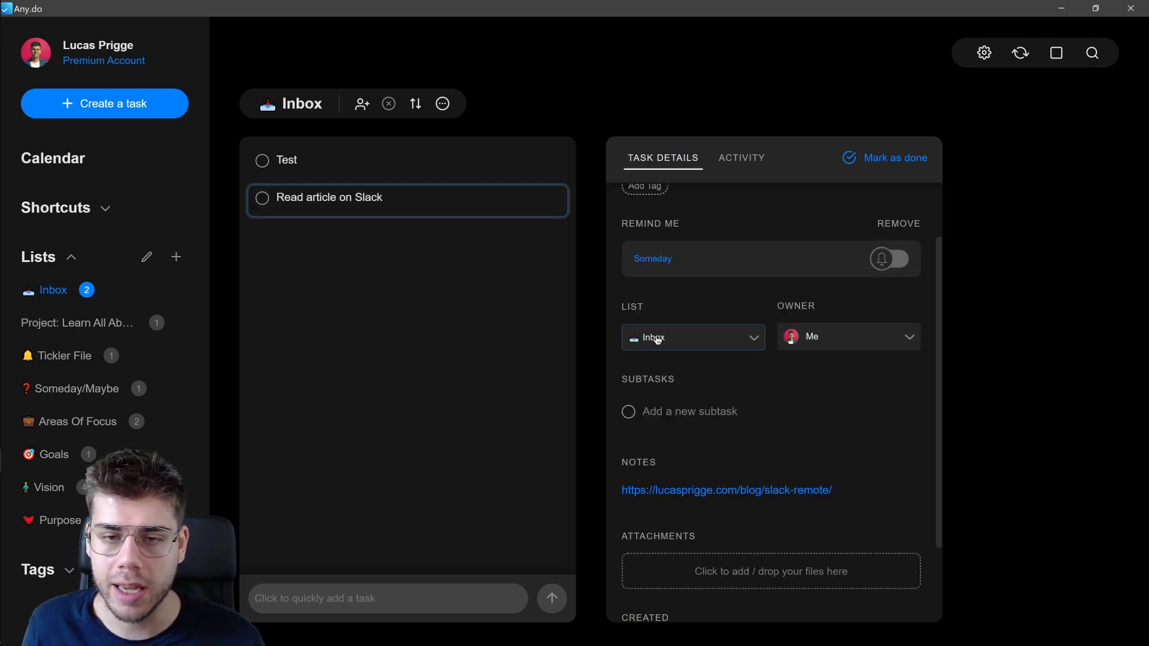
- Move 'Read article on Slack' from Inbox into Project: Learn All About Slack
left_click(692, 337)
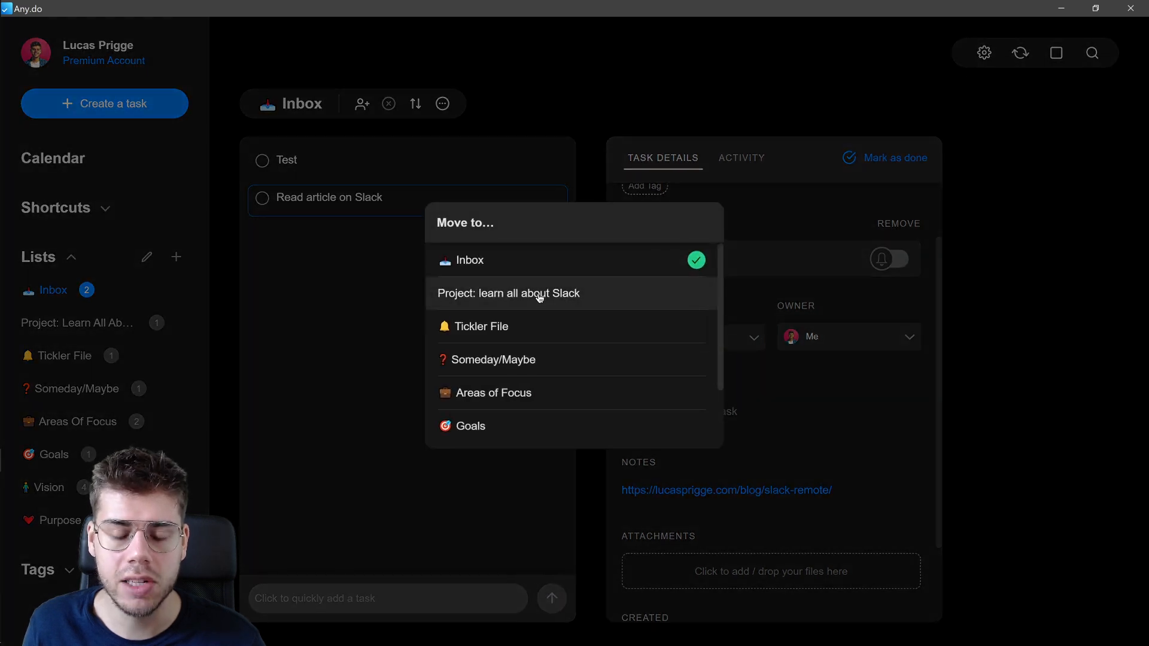
left_click(508, 293)
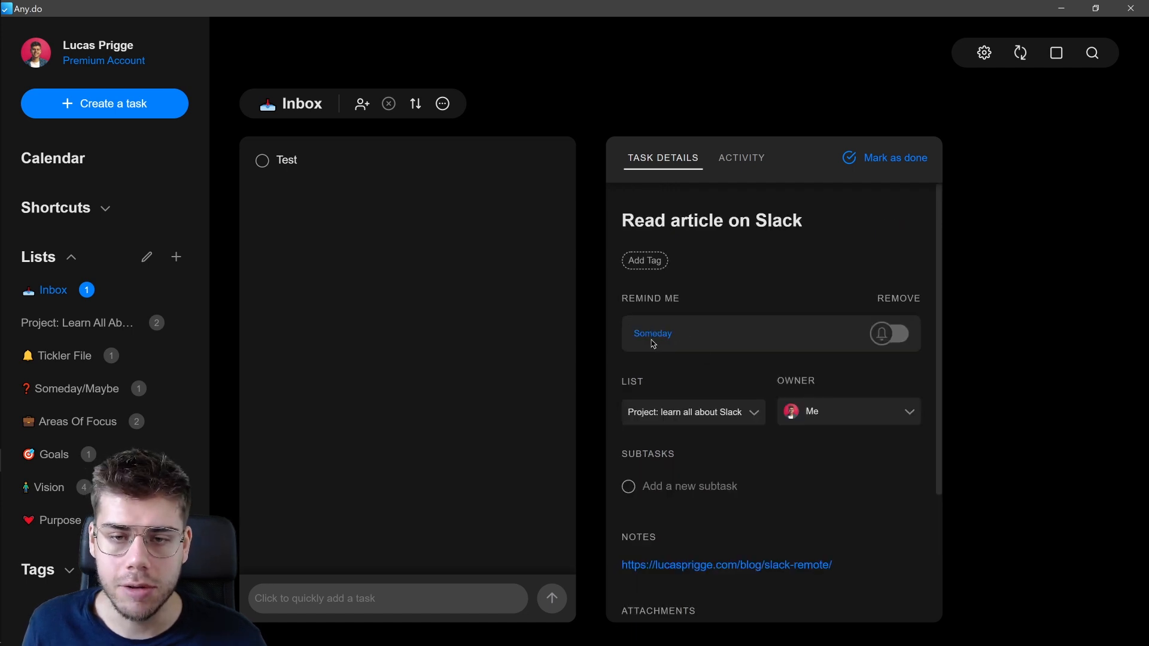
mouse_move(671, 337)
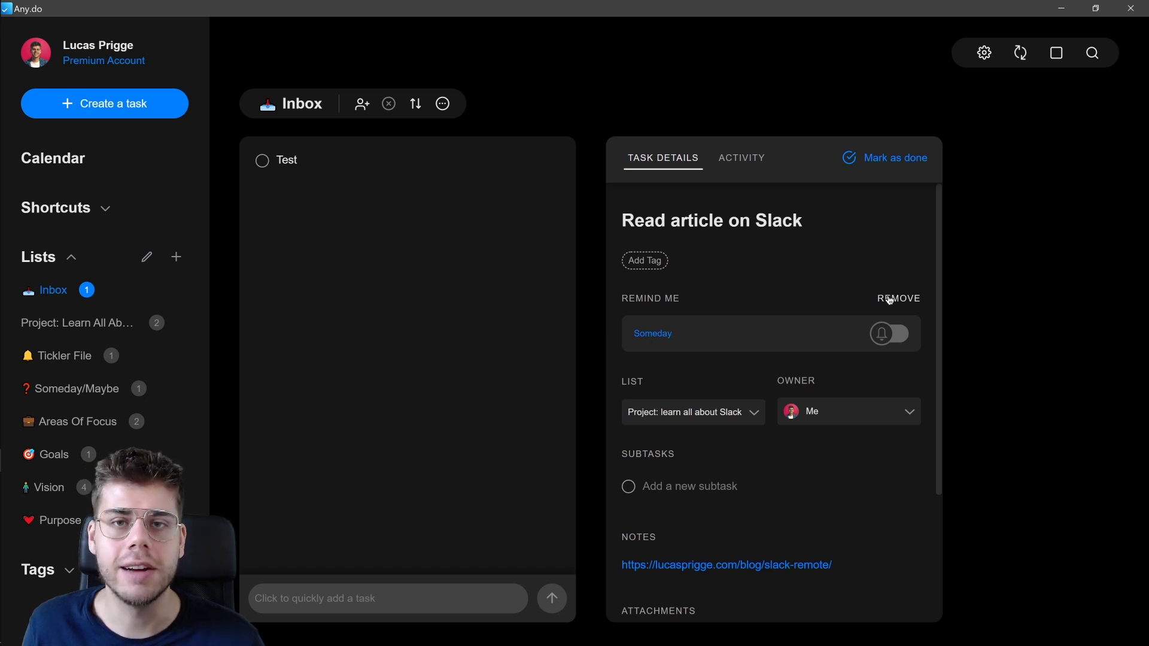
mouse_move(822, 293)
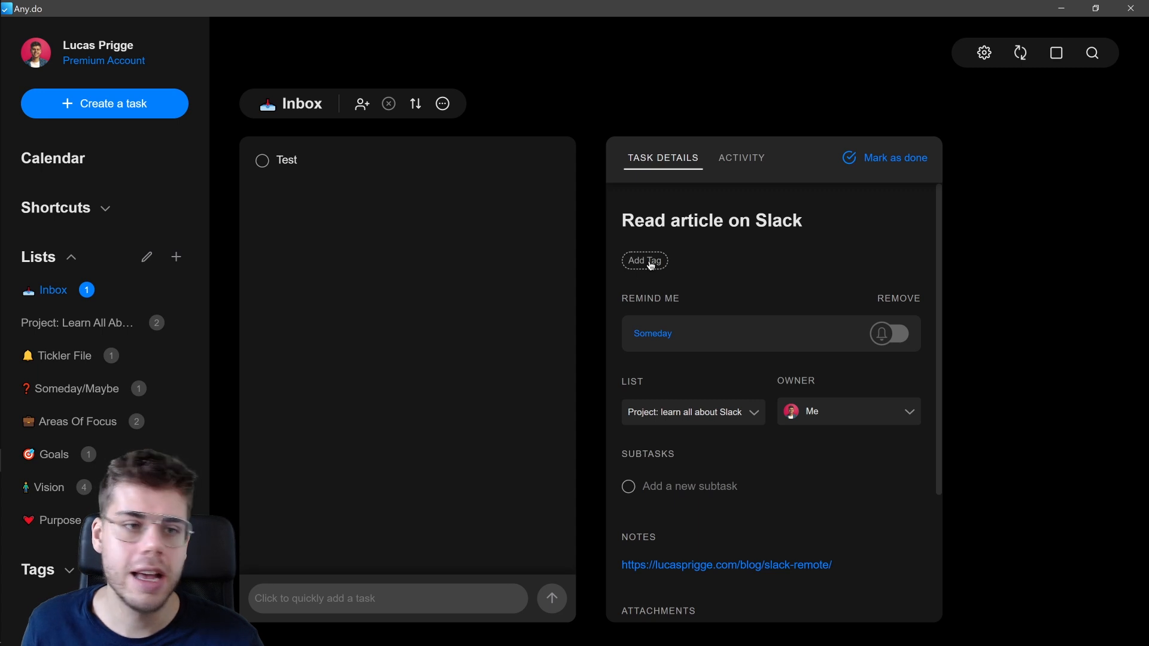
- Tick the Read tag for 'Read article on Slack' and save
left_click(644, 260)
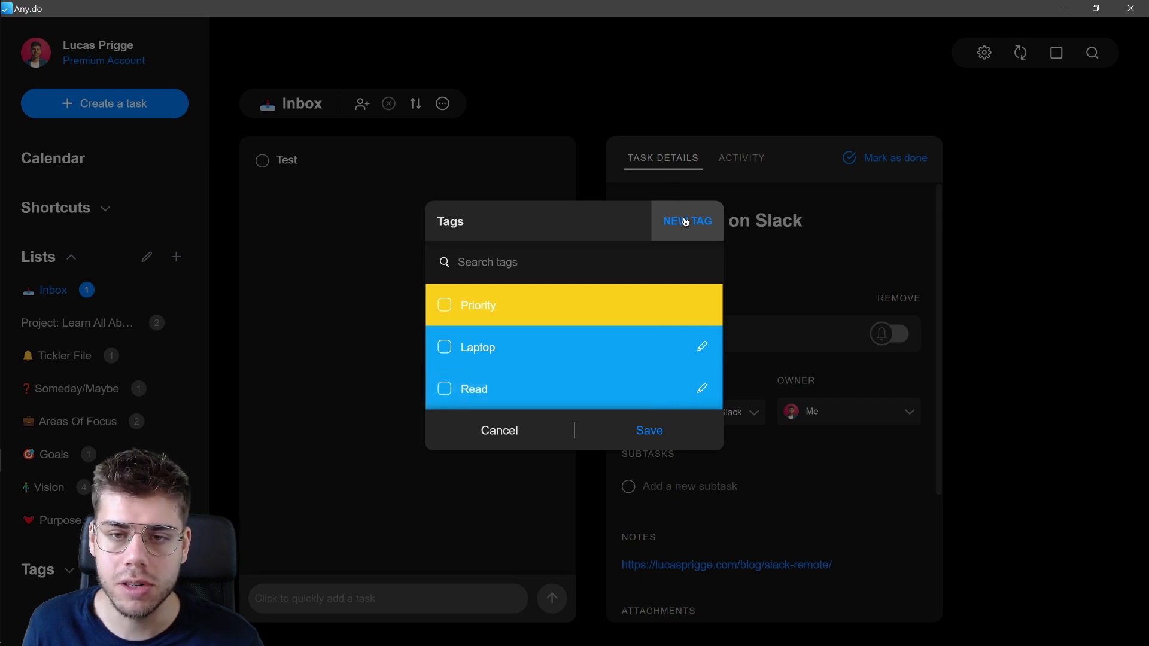
mouse_move(645, 389)
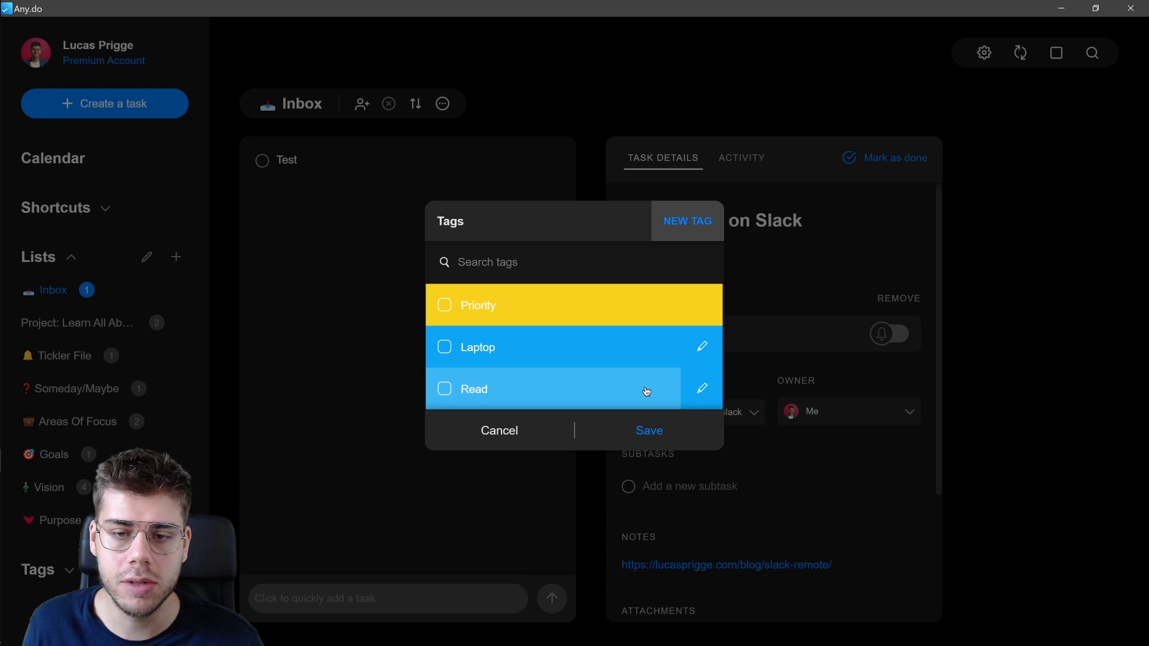
left_click(701, 388)
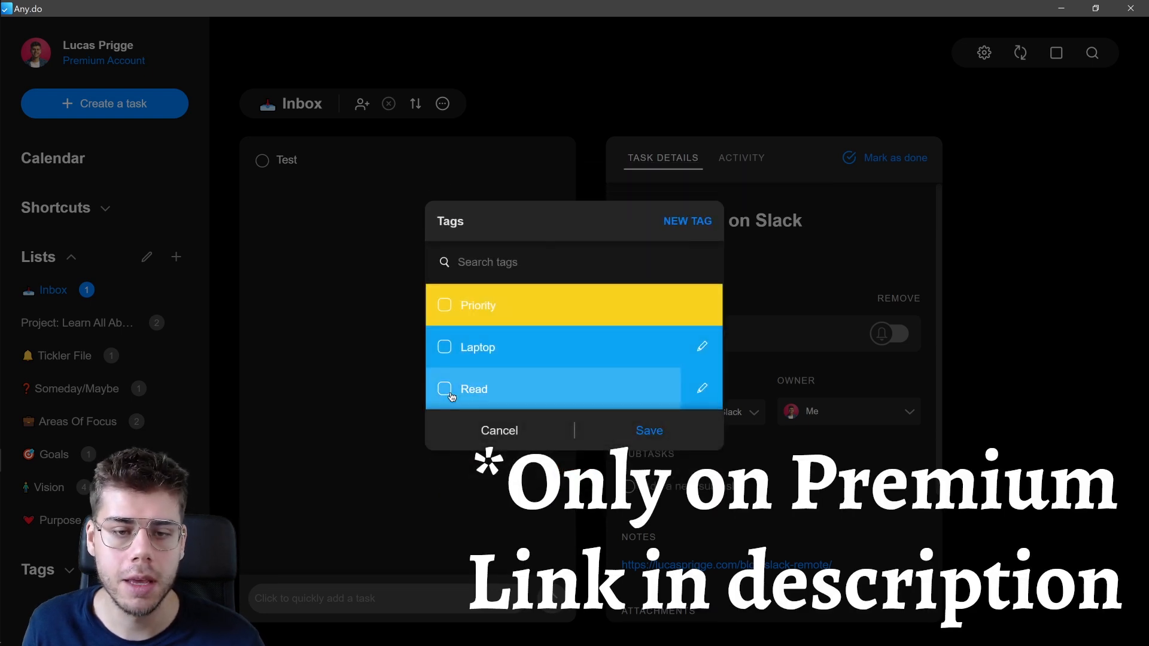
left_click(444, 390)
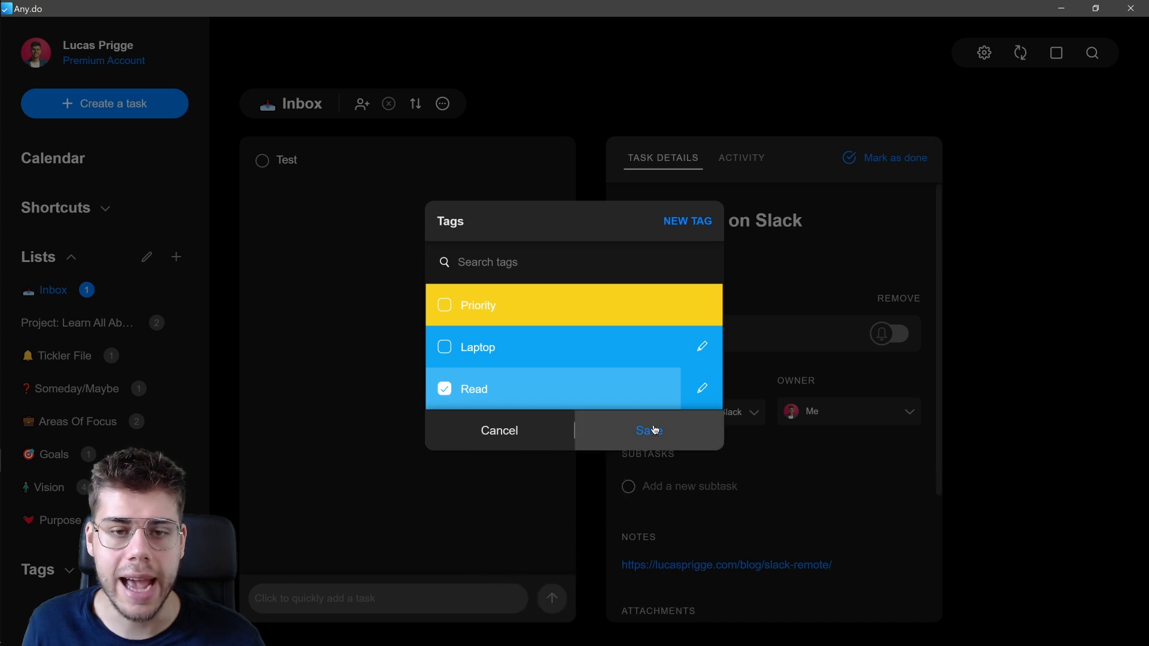
left_click(648, 431)
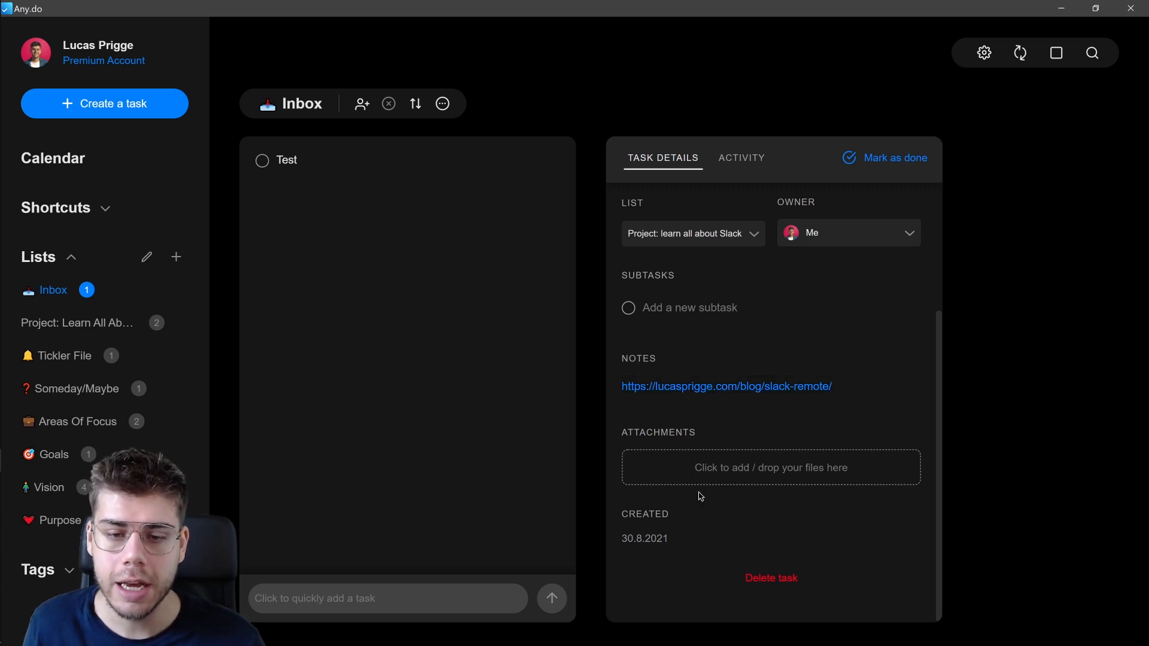
- Open the Learn All About Slack project, expand Tags, and view #Read tasks
left_click(770, 468)
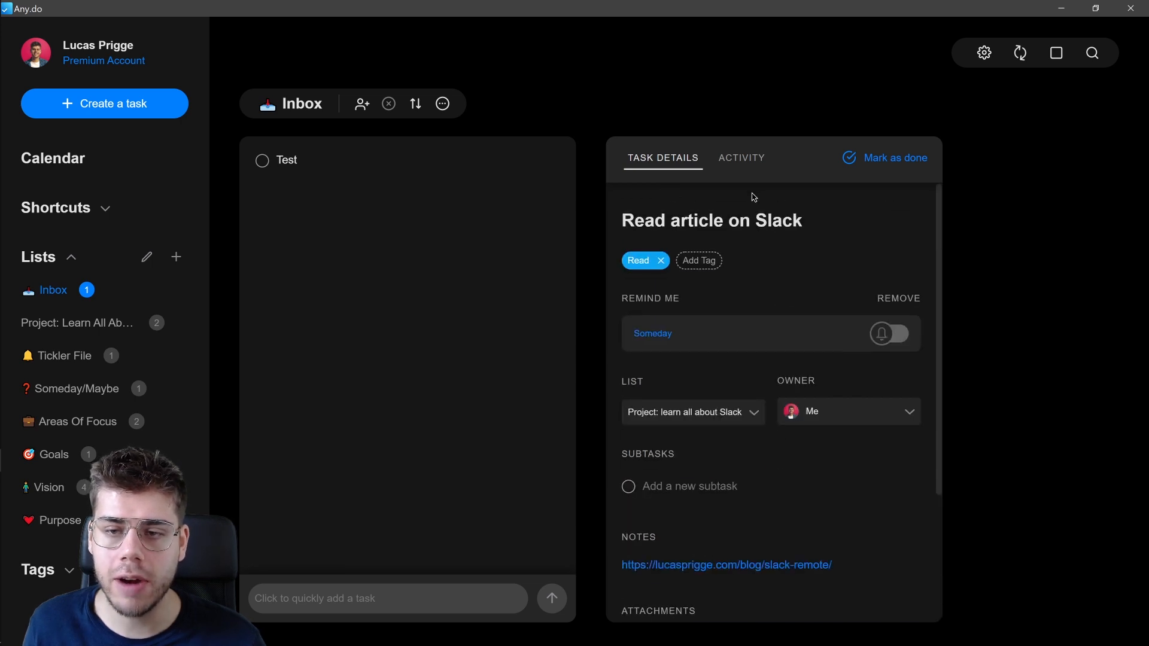
mouse_move(872, 166)
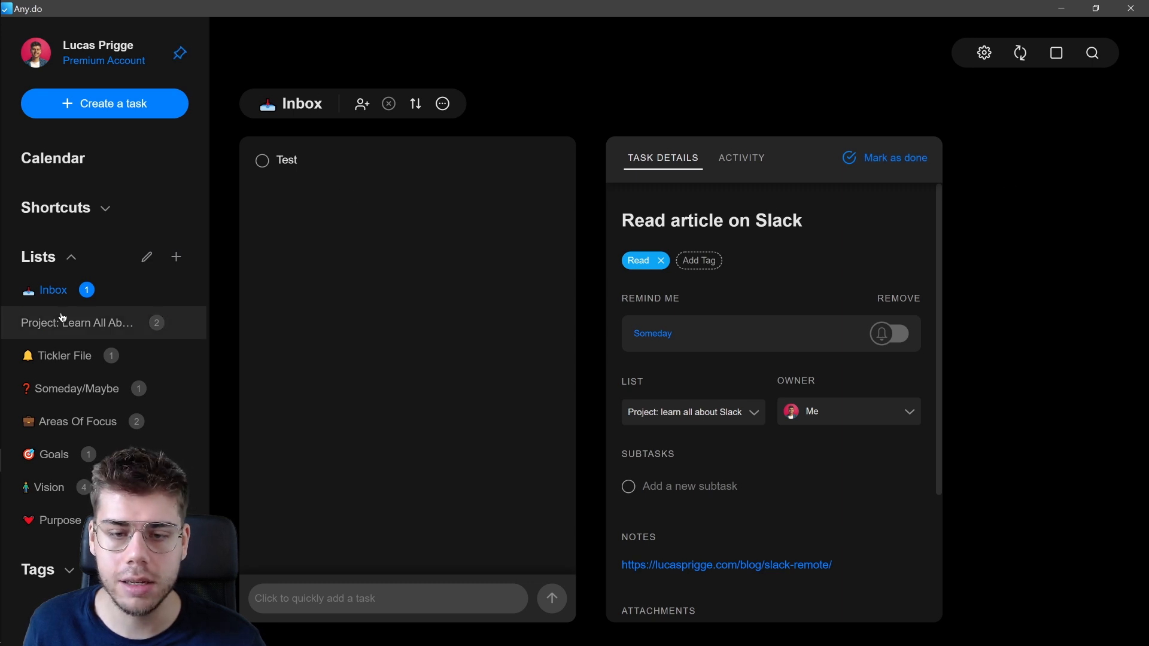
left_click(76, 323)
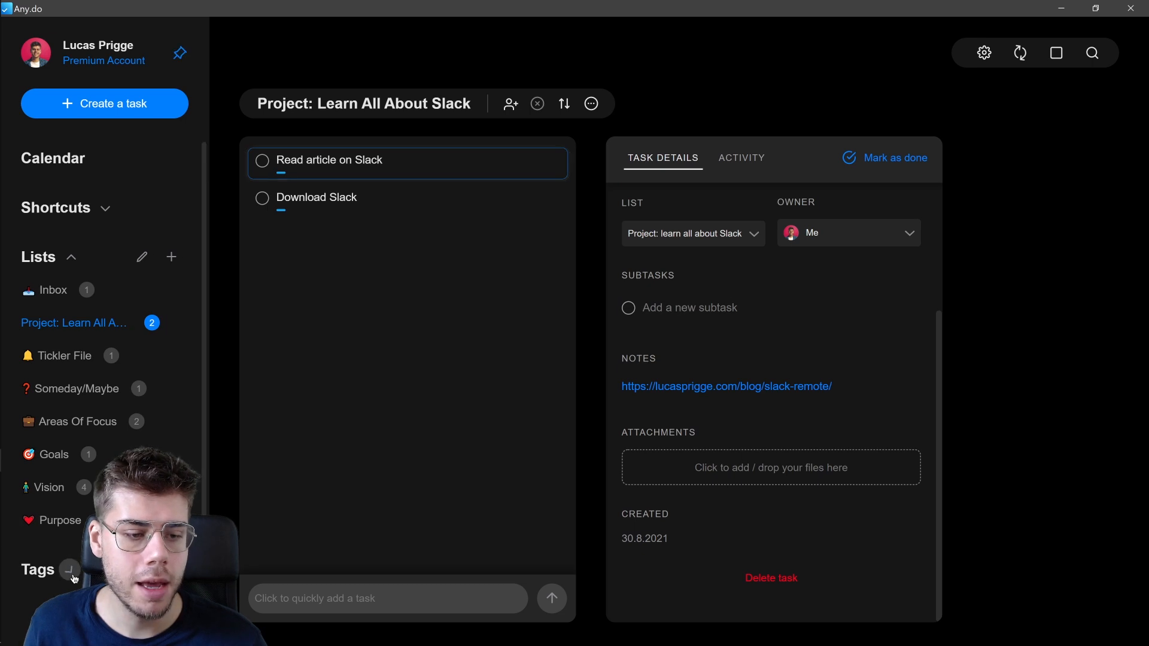
left_click(70, 570)
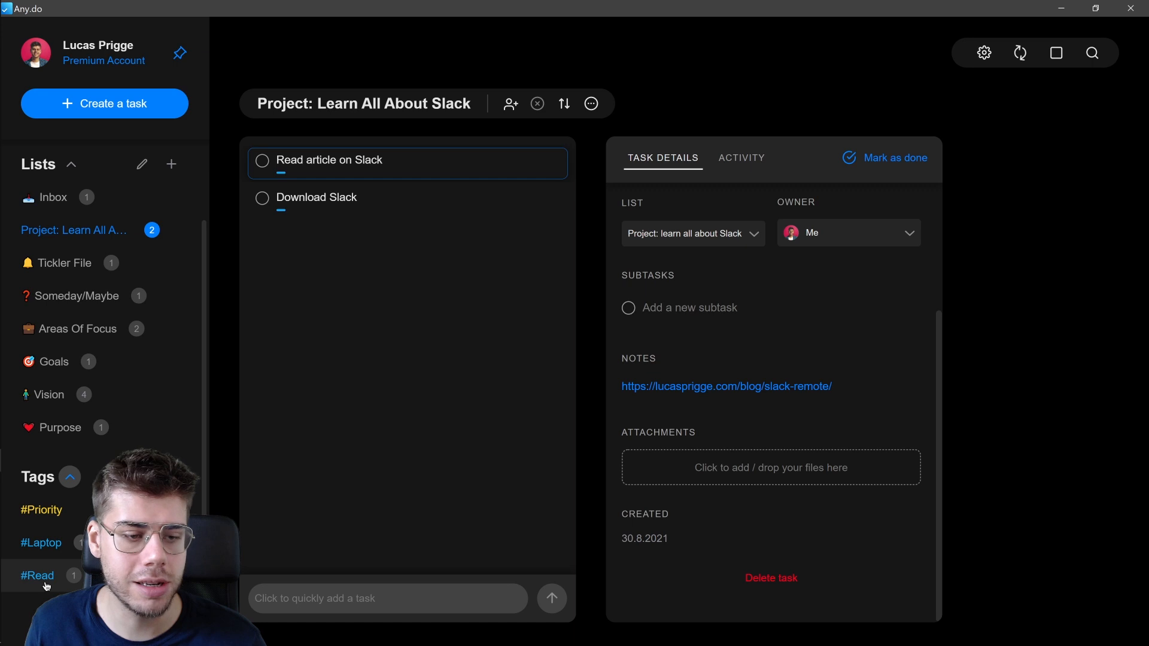
left_click(37, 575)
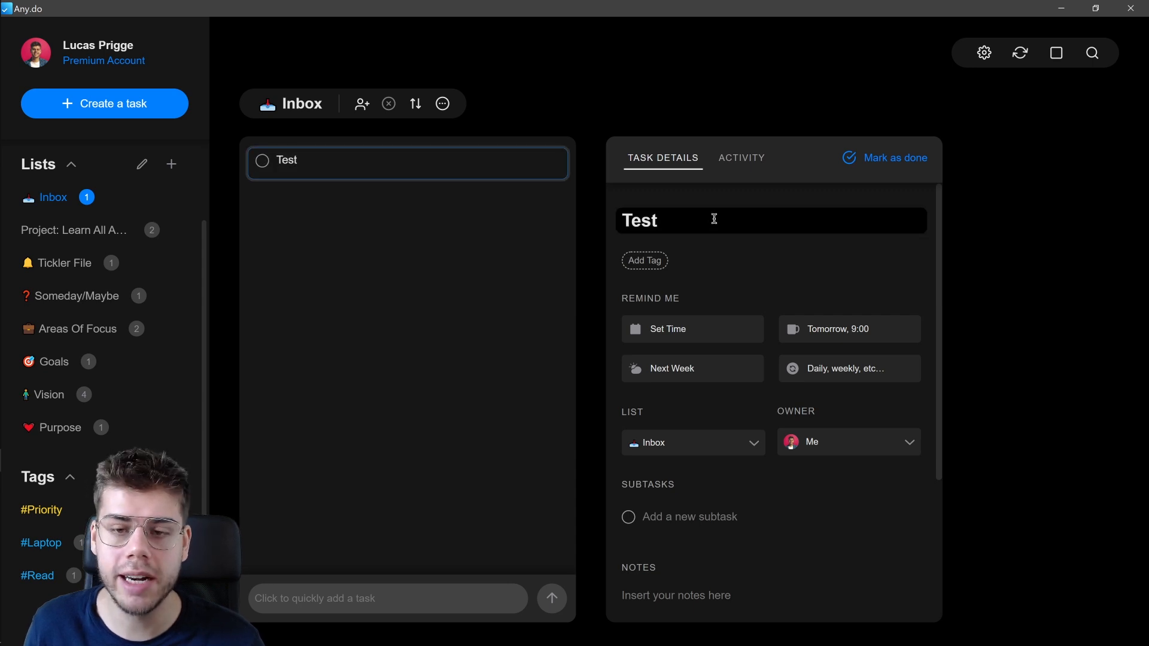
- Rename the Test task to 'Reminder', dismissing the Set Time picker without a time
double_click(639, 220)
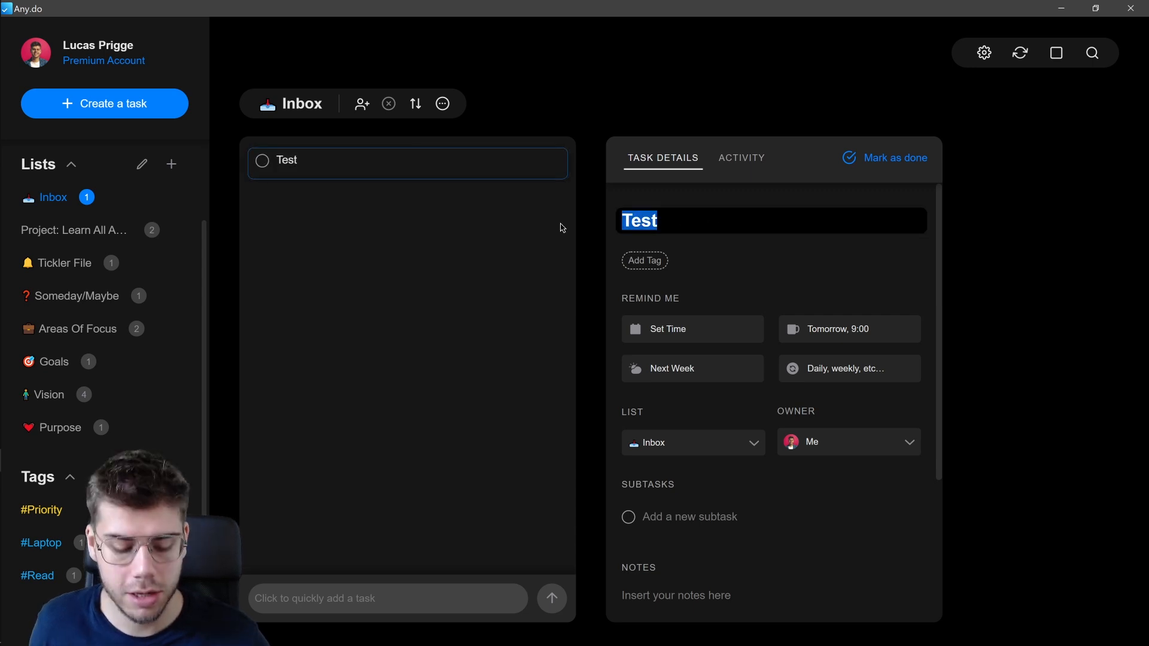
type("Reminder")
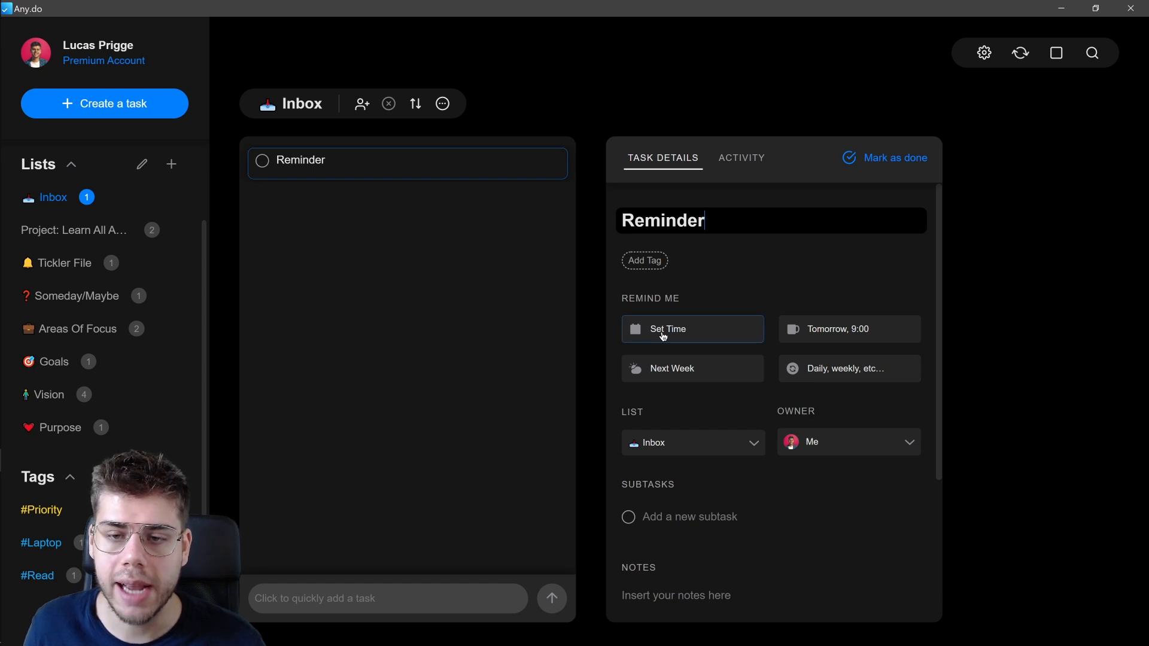
left_click(666, 328)
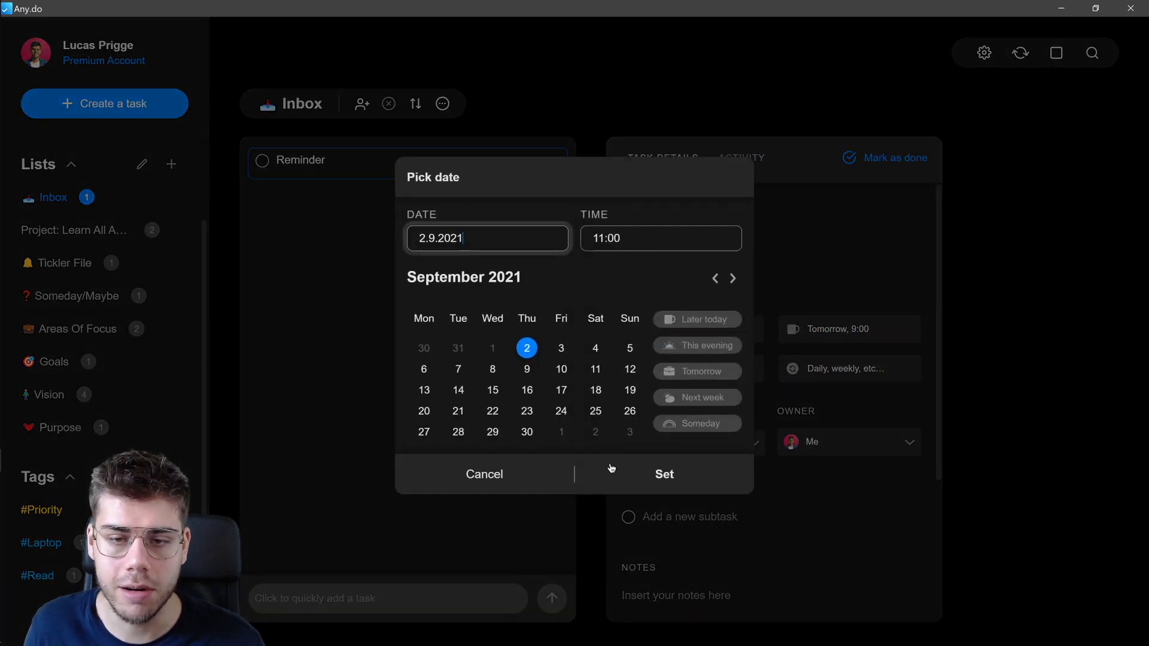
left_click(484, 474)
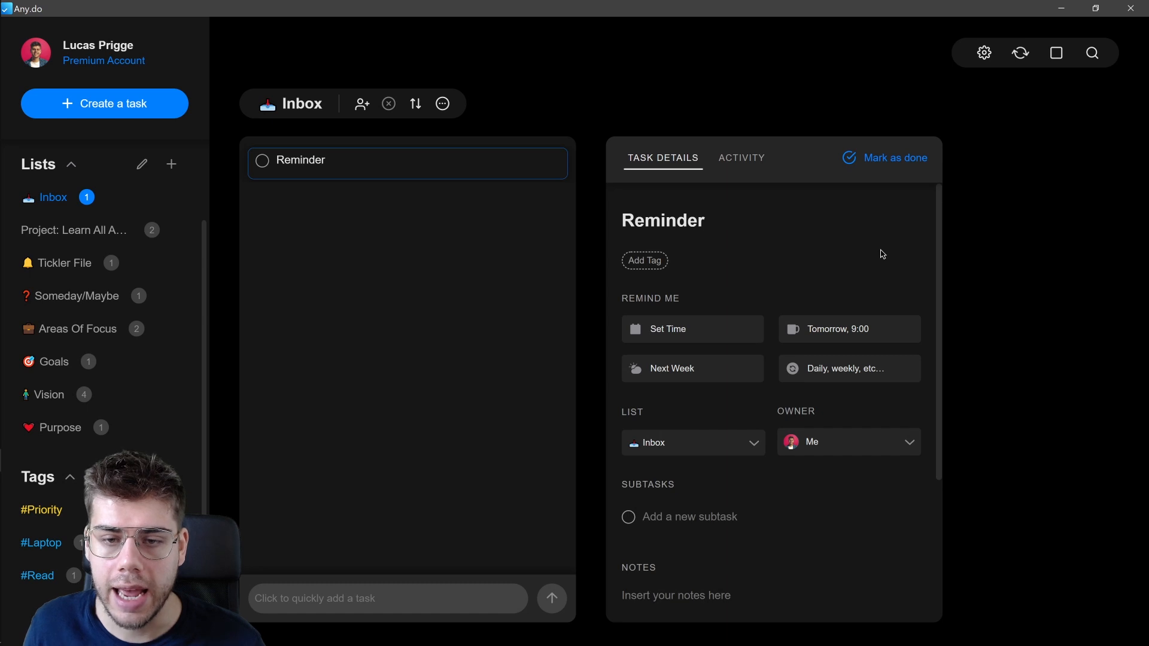
- Move the Reminder task into the Tickler File list
left_click(690, 443)
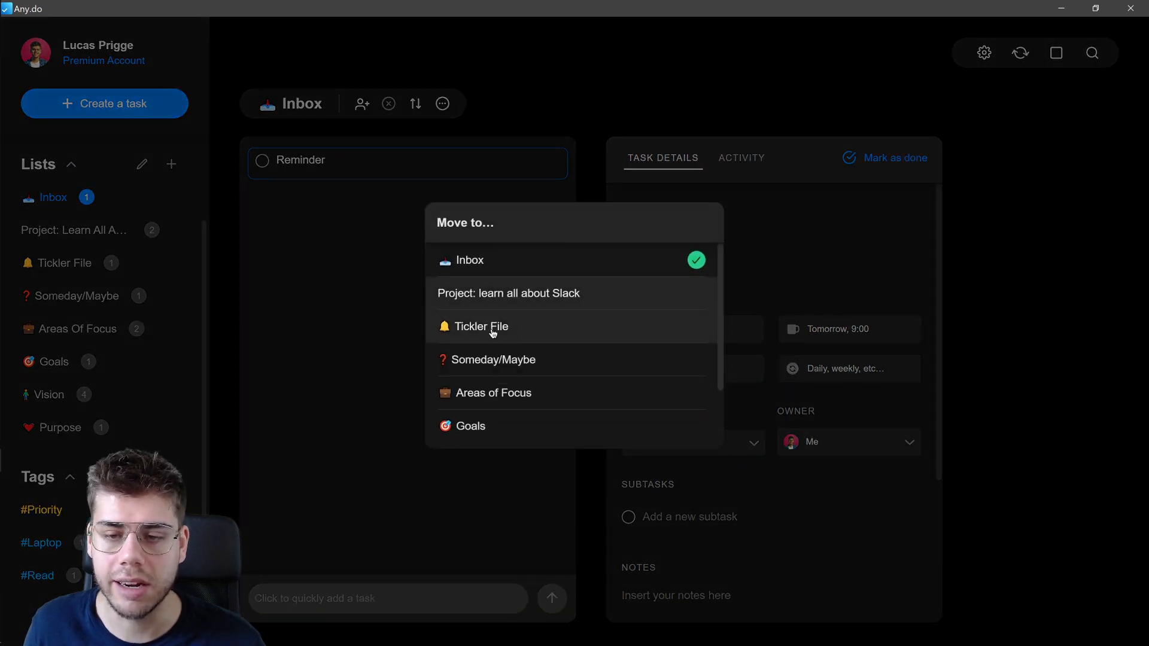
left_click(481, 326)
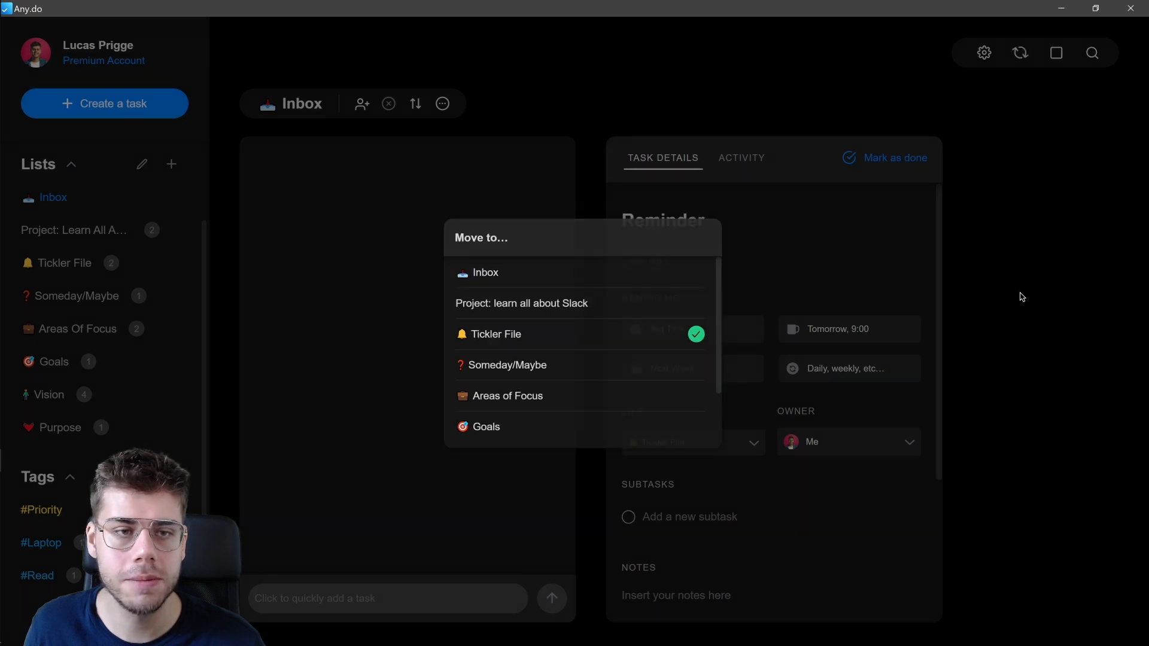
left_click(495, 334)
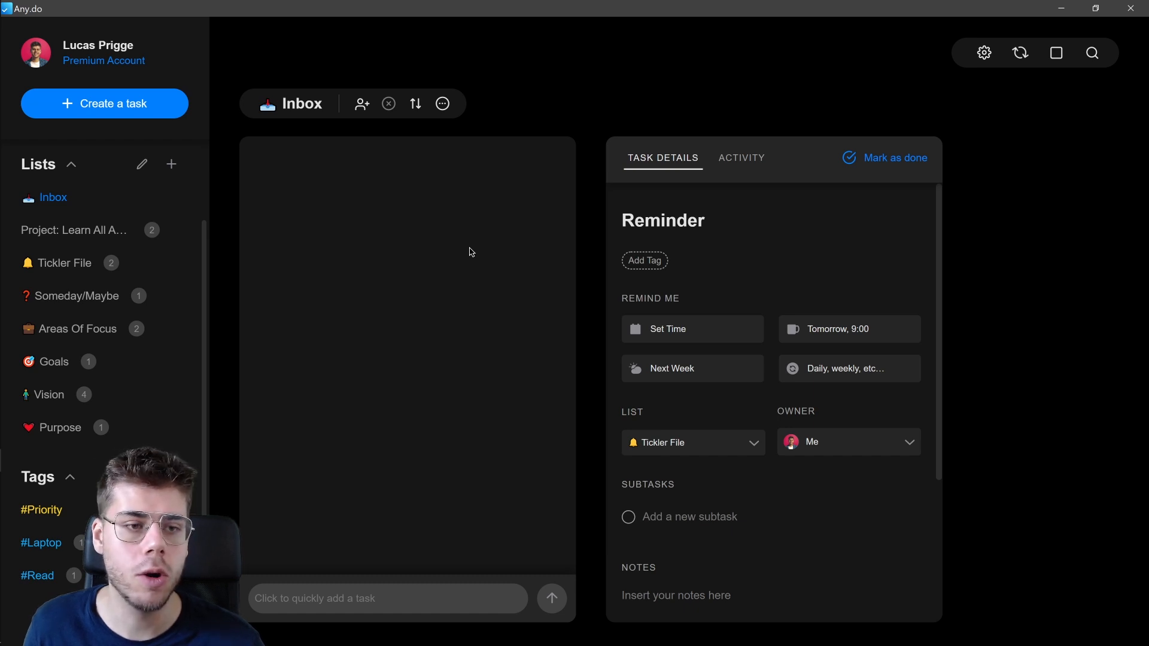
mouse_move(1077, 613)
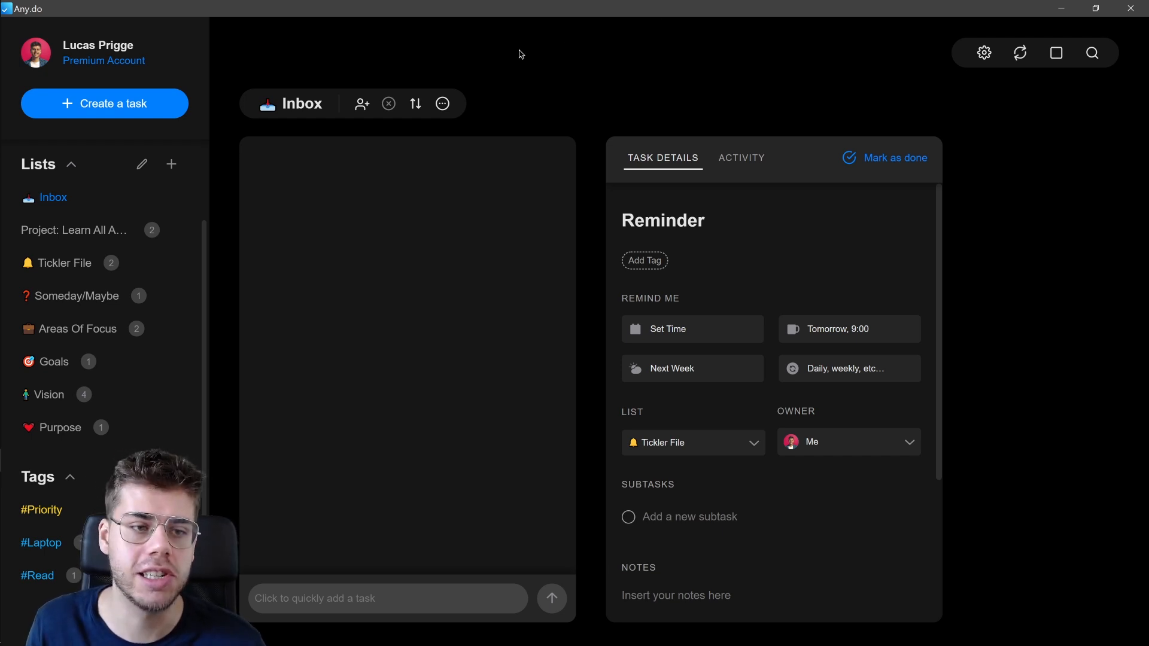
mouse_move(53, 197)
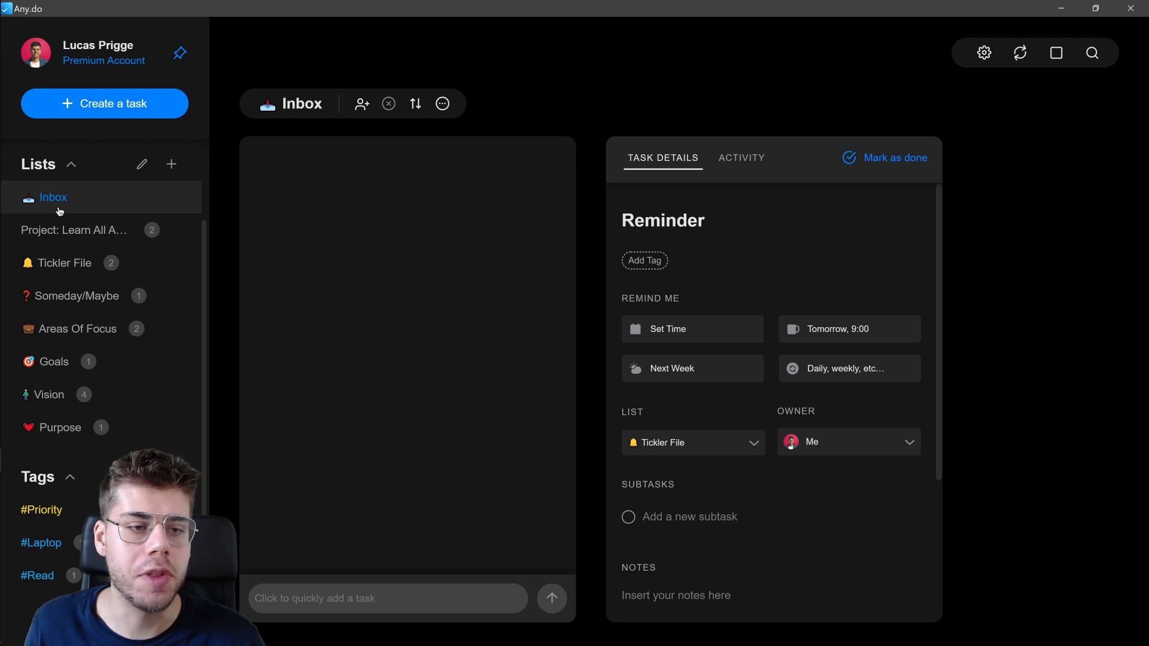
- Open Project: Learn All About Slack and focus its quick-add task field
left_click(73, 230)
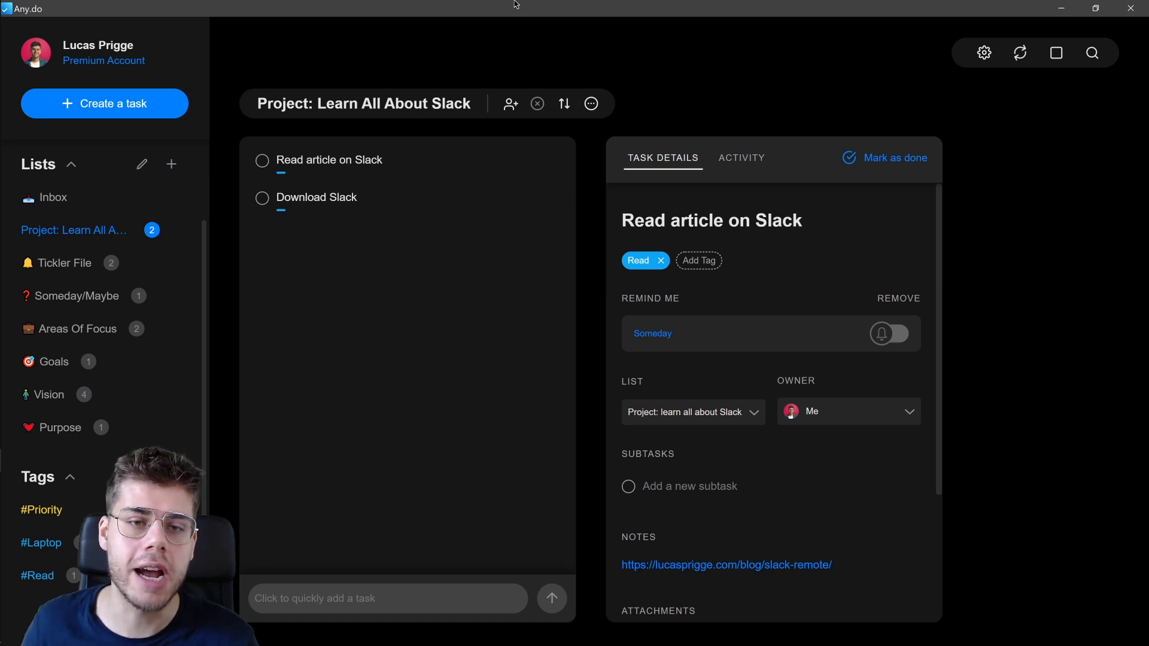
mouse_move(463, 294)
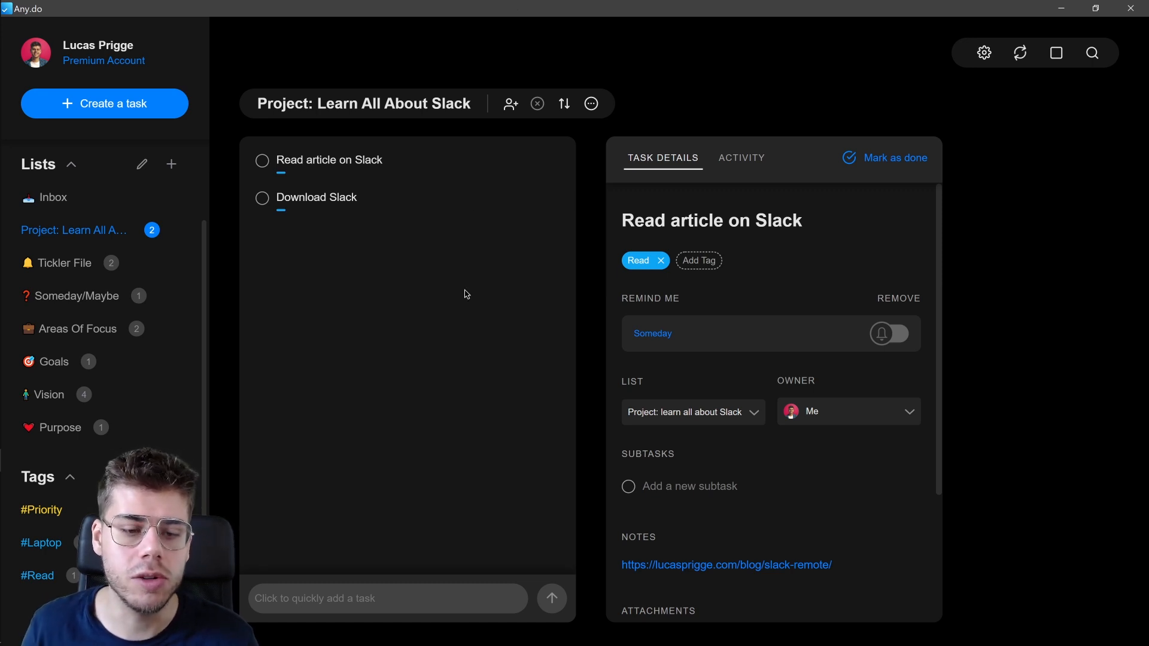
left_click(387, 598)
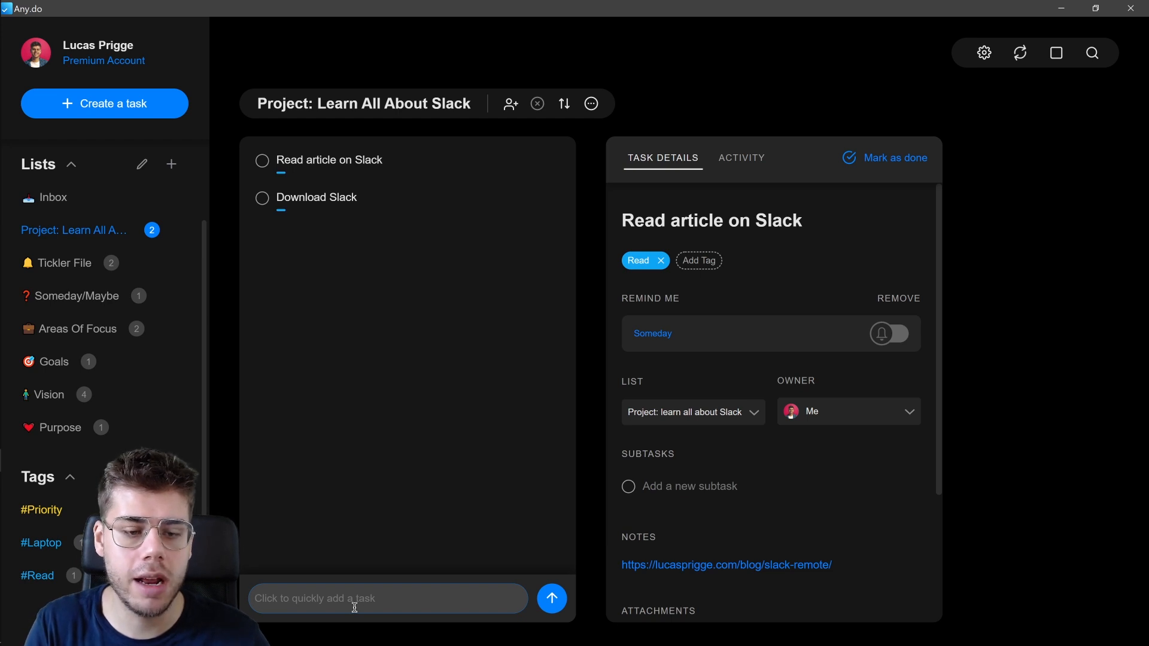
- Quick-add the task 'Watch this tutorial video on Slack' to the Learn All About Slack project
type("Watch")
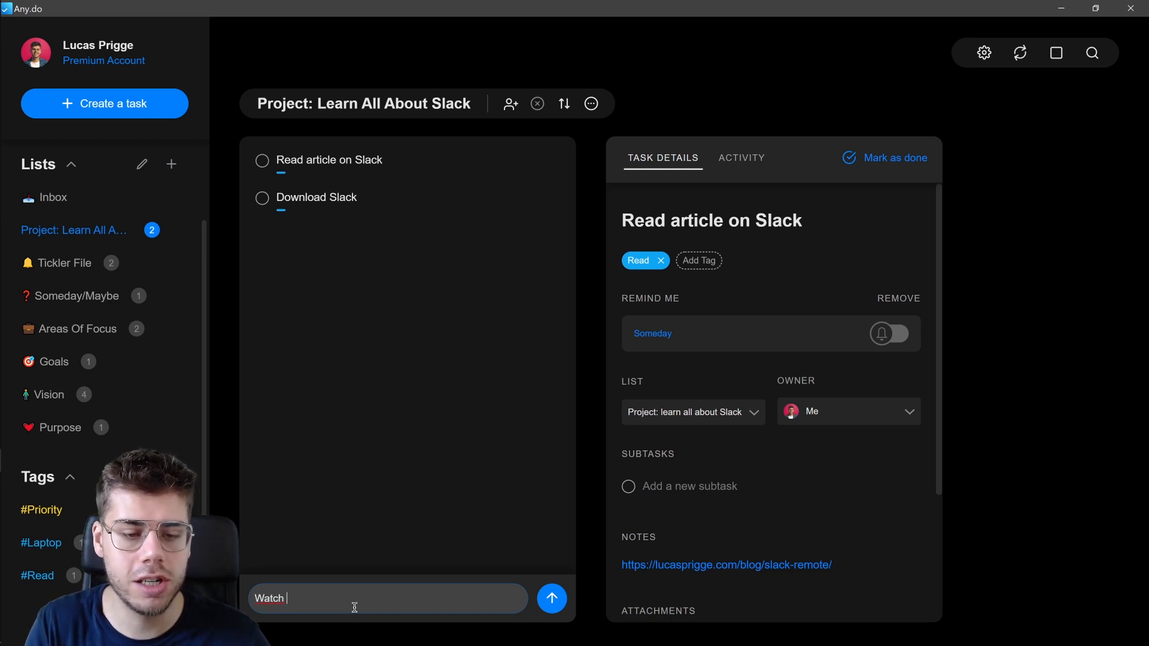
type("this tutorial video on")
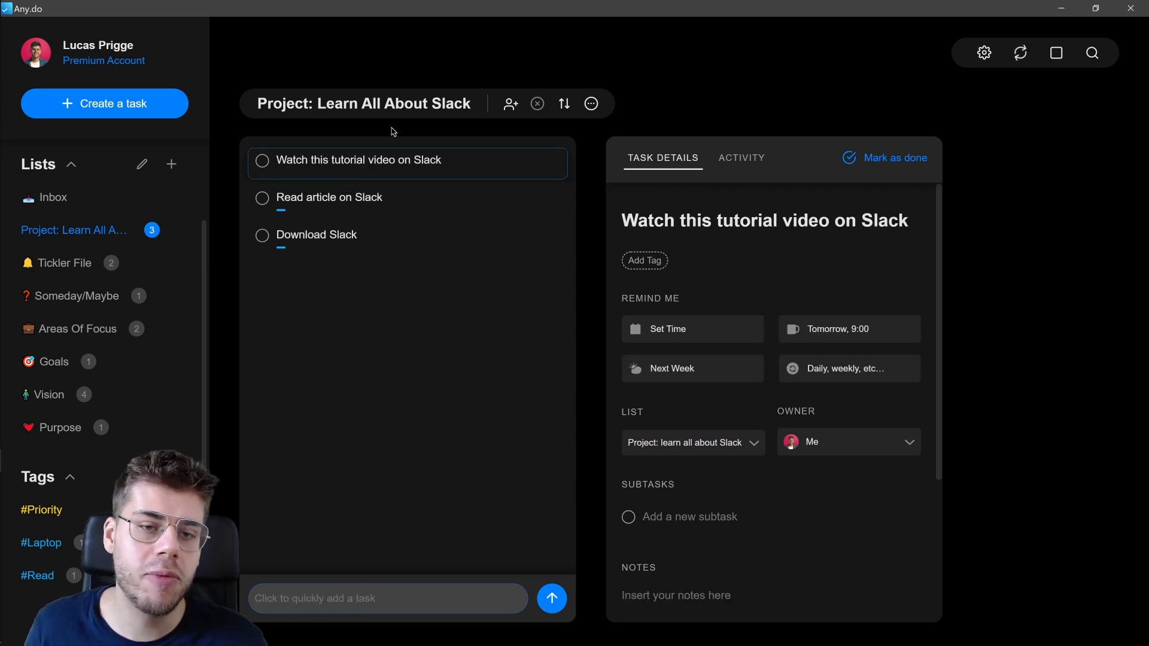
mouse_move(331, 269)
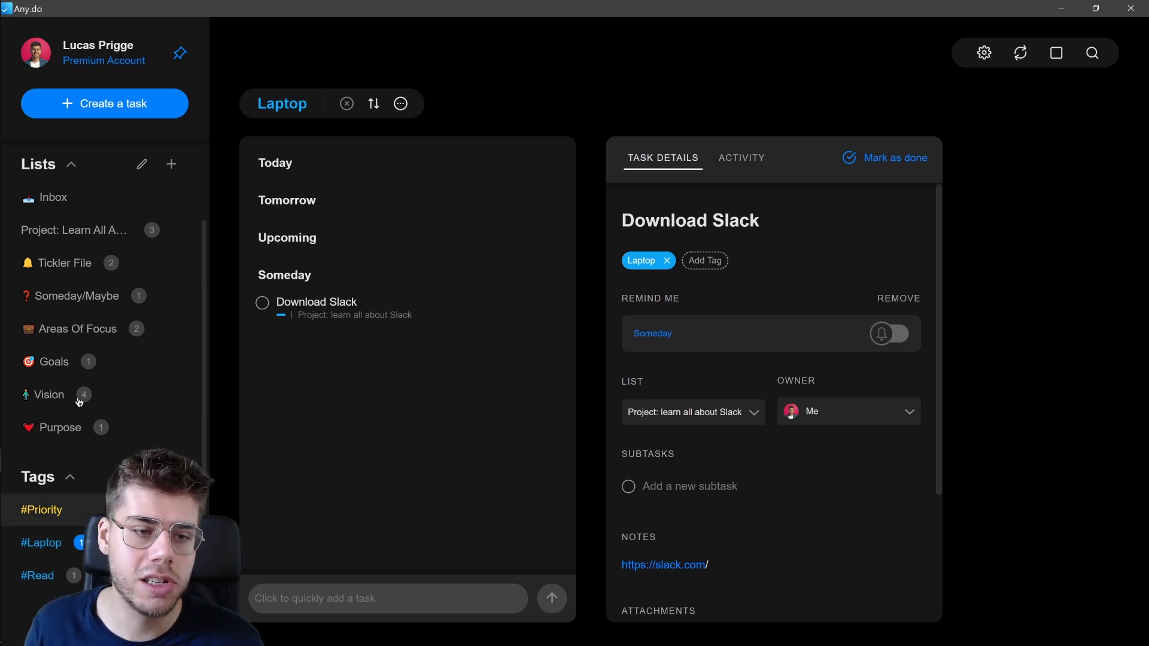
- In the Learn All About Slack project, mark Read article on Slack and Download Slack as done
left_click(73, 229)
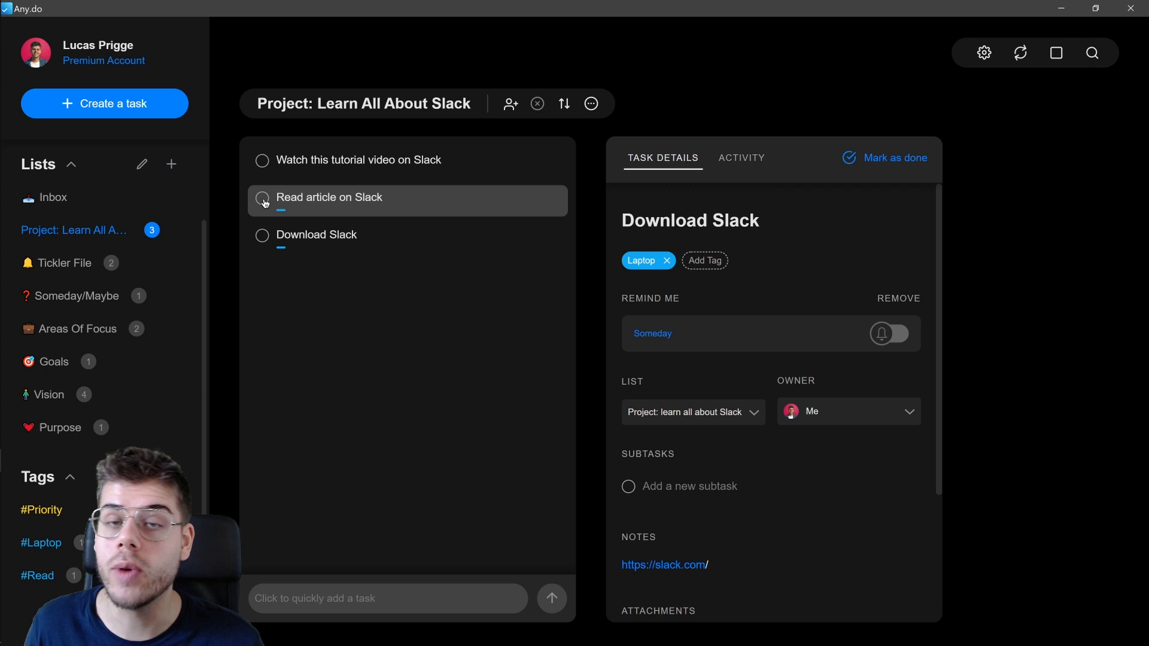
left_click(261, 197)
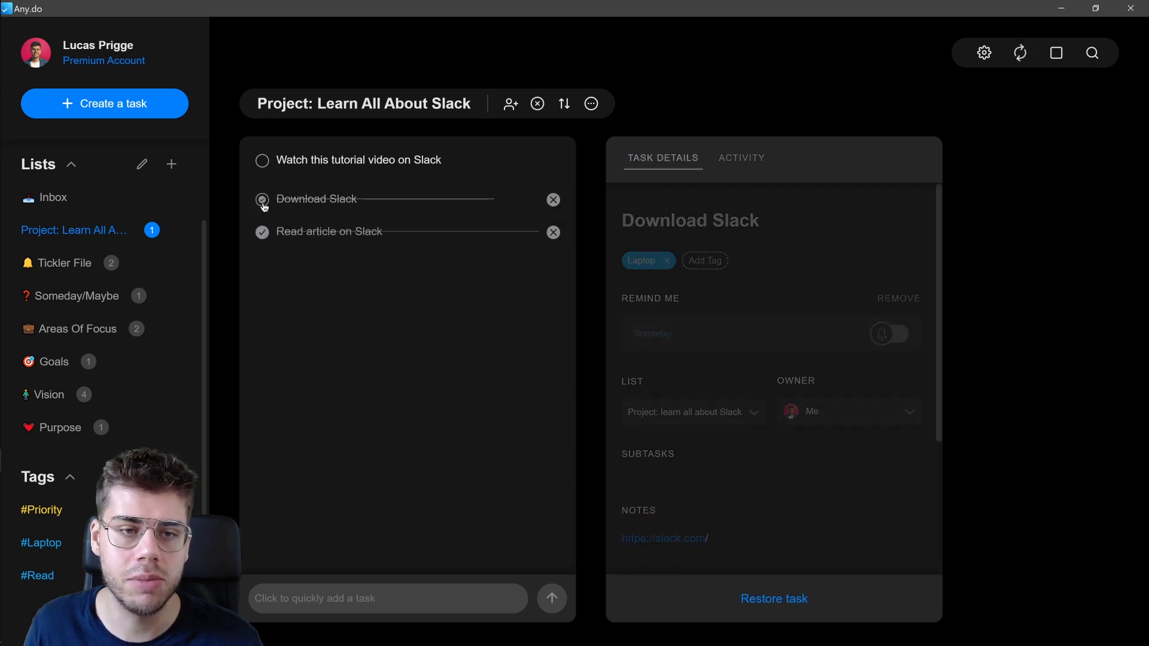
left_click(262, 199)
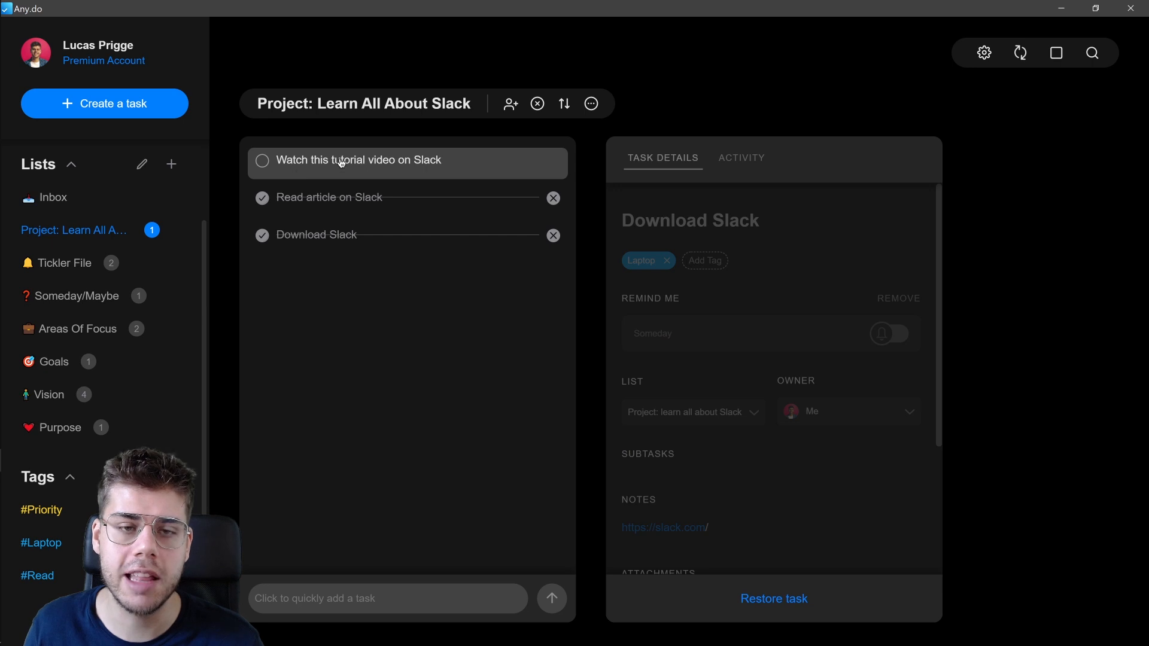
- Tag the 'Watch this tutorial video on Slack' task with Laptop
left_click(359, 160)
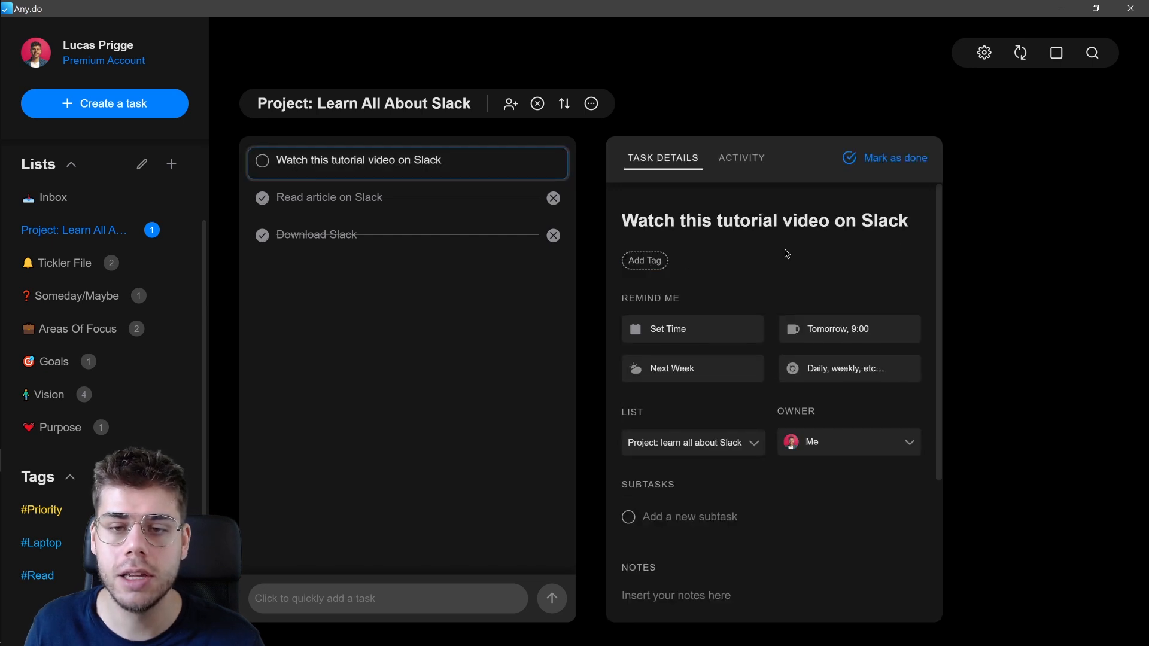
left_click(644, 260)
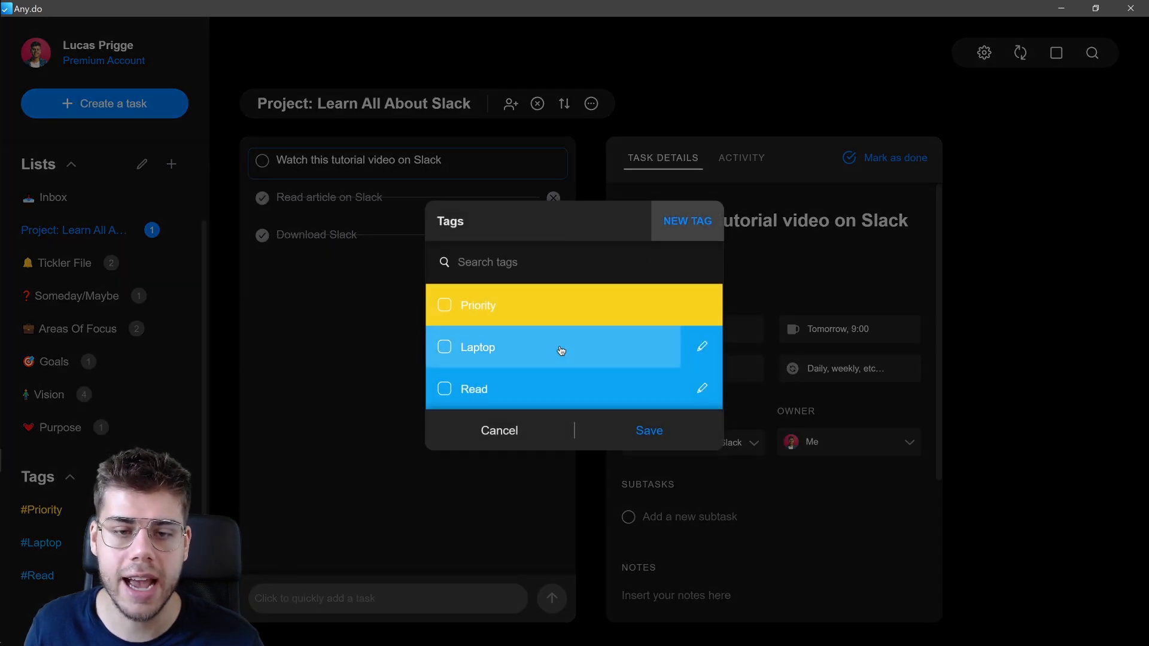
left_click(649, 430)
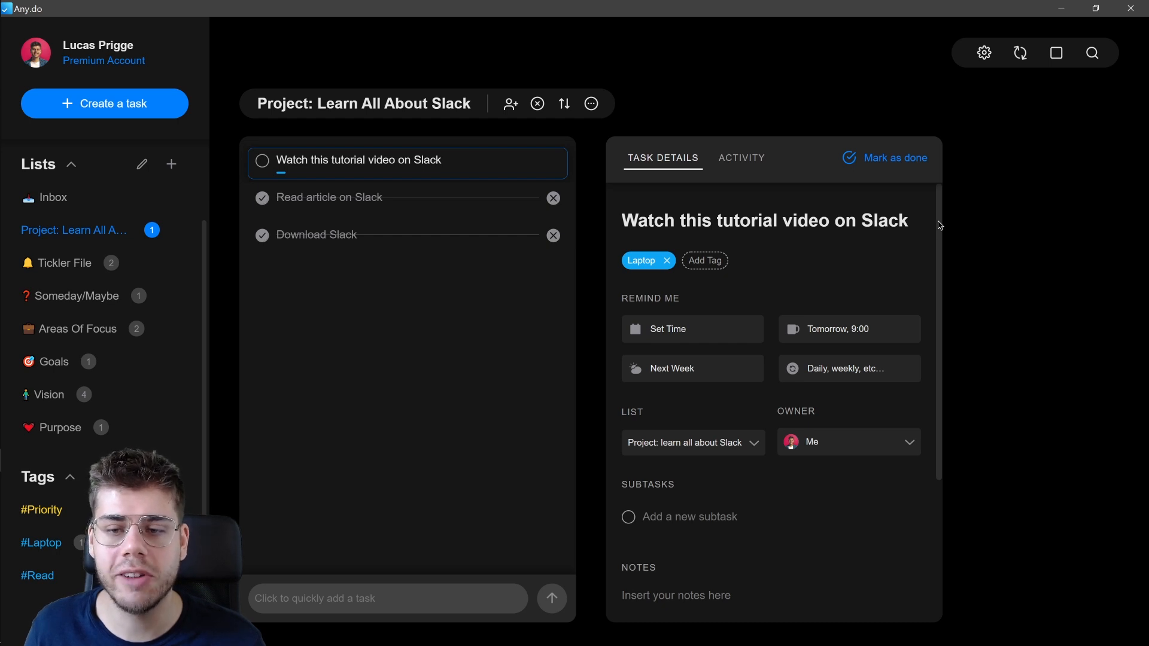
scroll("down", 3)
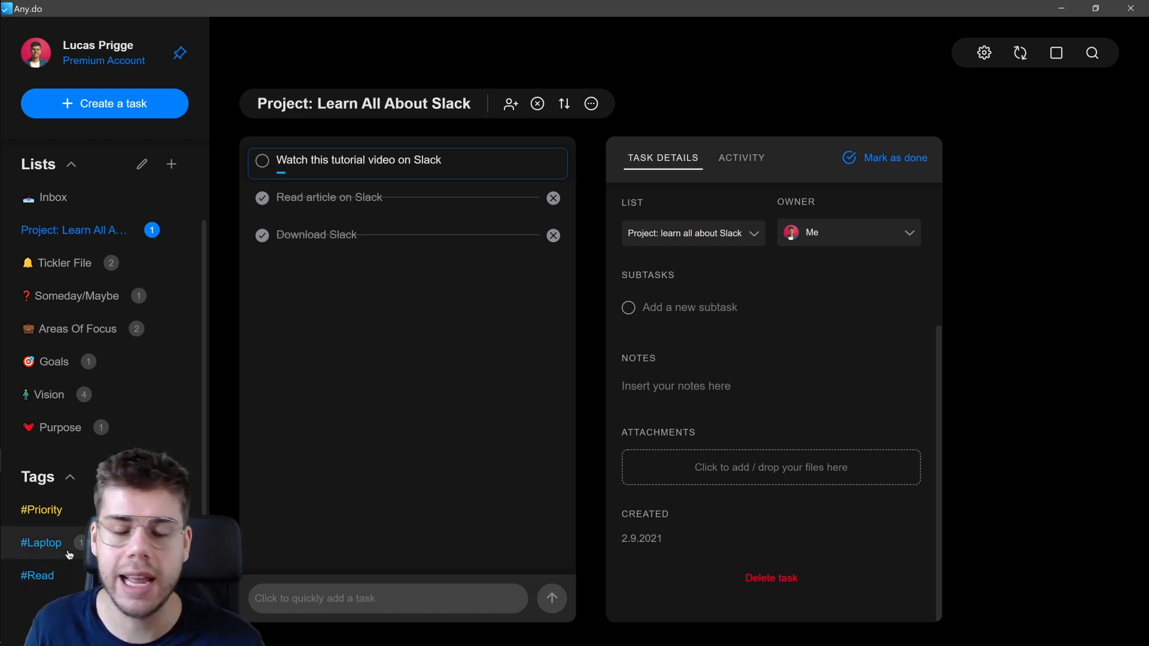
mouse_move(388, 242)
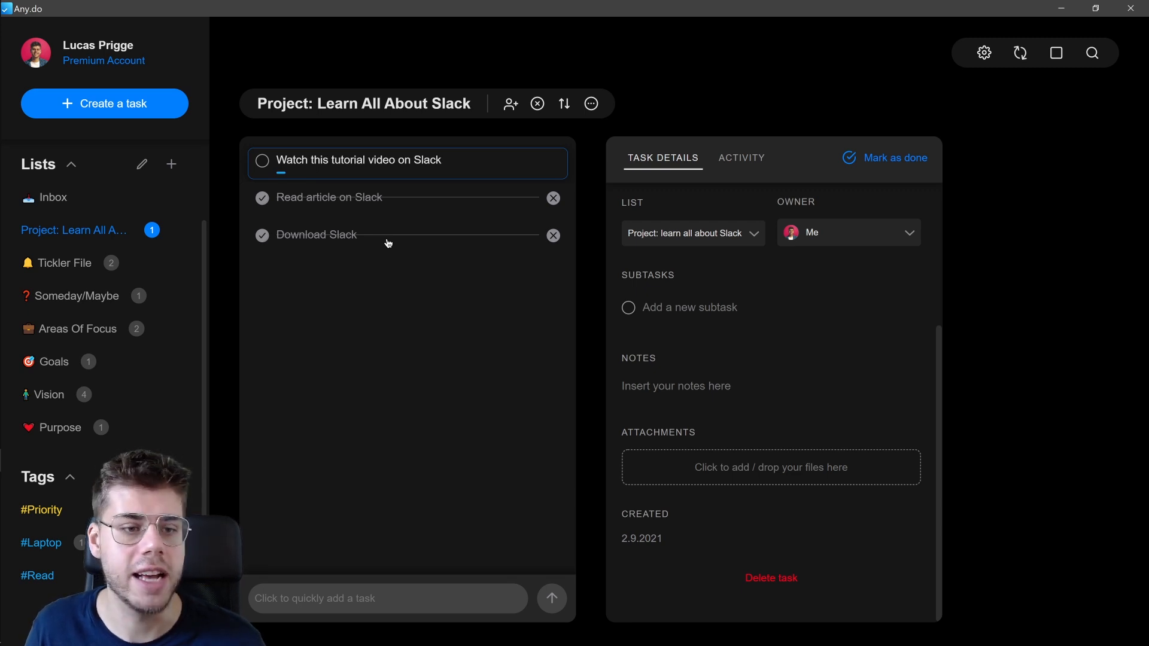
mouse_move(339, 244)
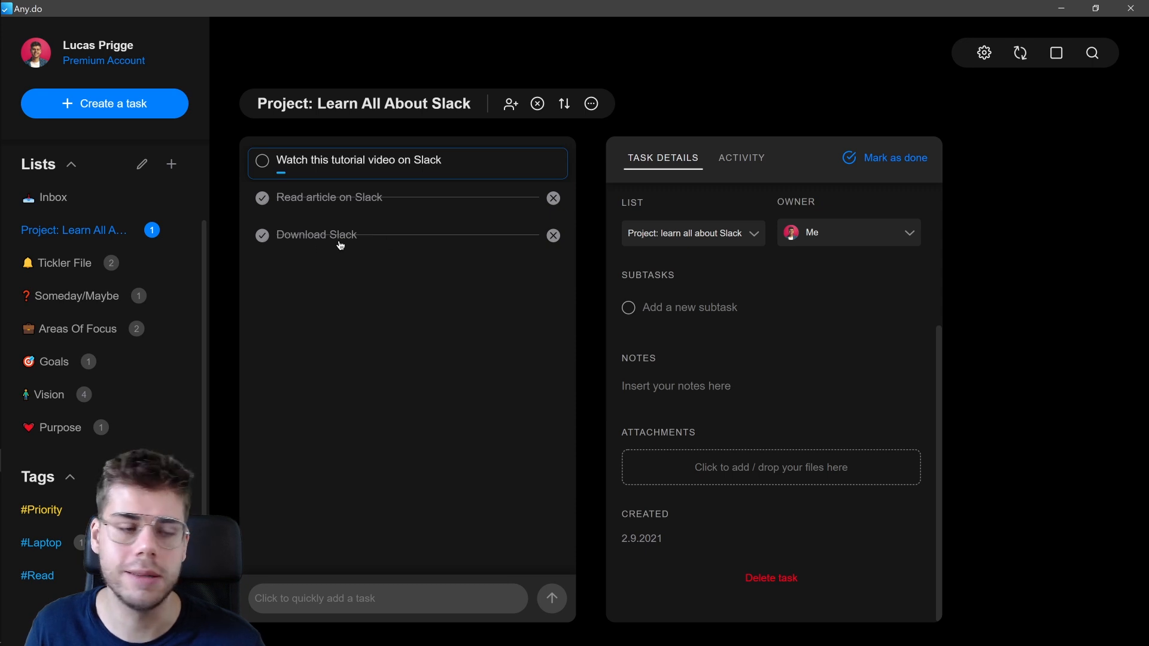
- Go via Tickler File to Someday/Maybe and view Books to read's subtask, Getting Things Done
left_click(65, 262)
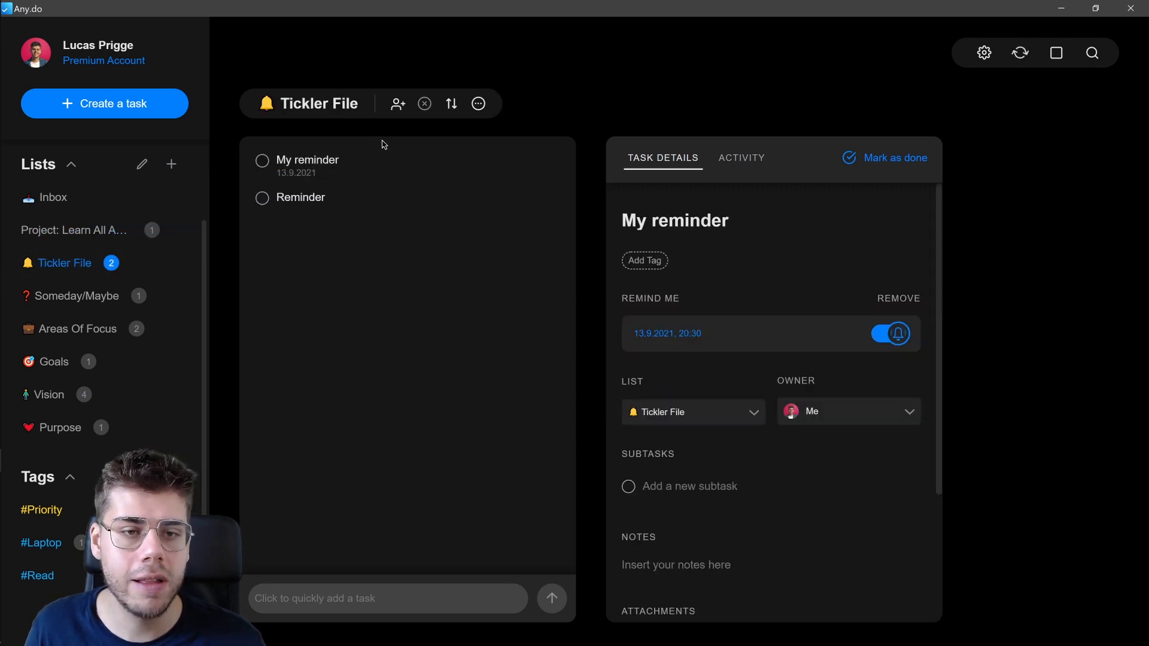
mouse_move(381, 163)
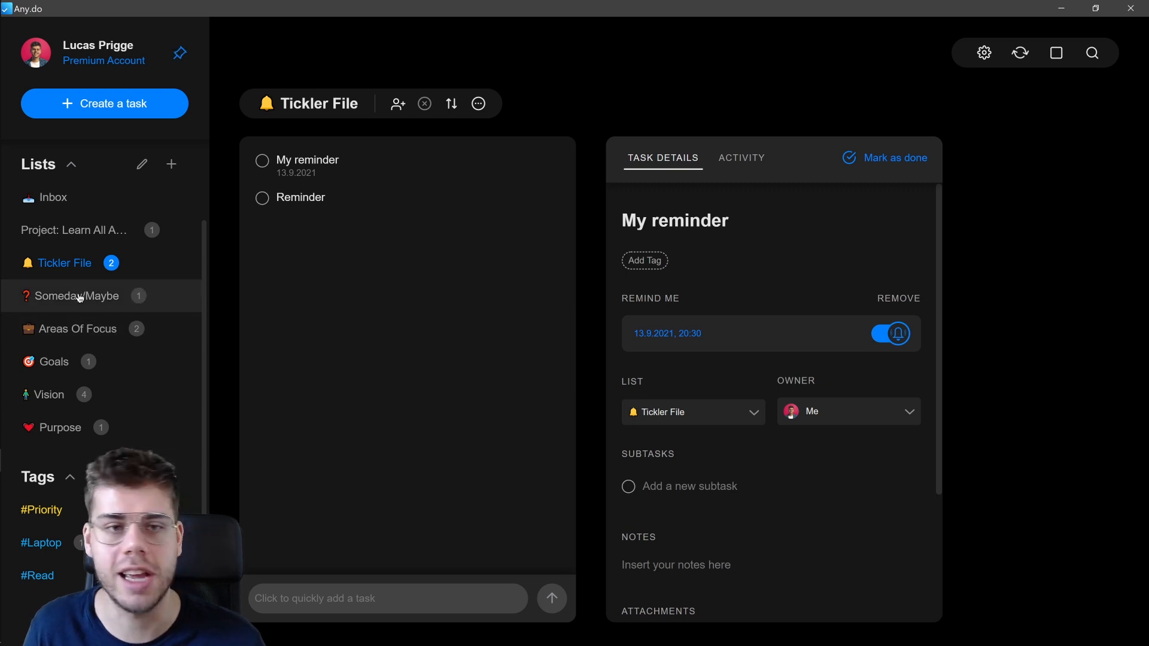
left_click(76, 295)
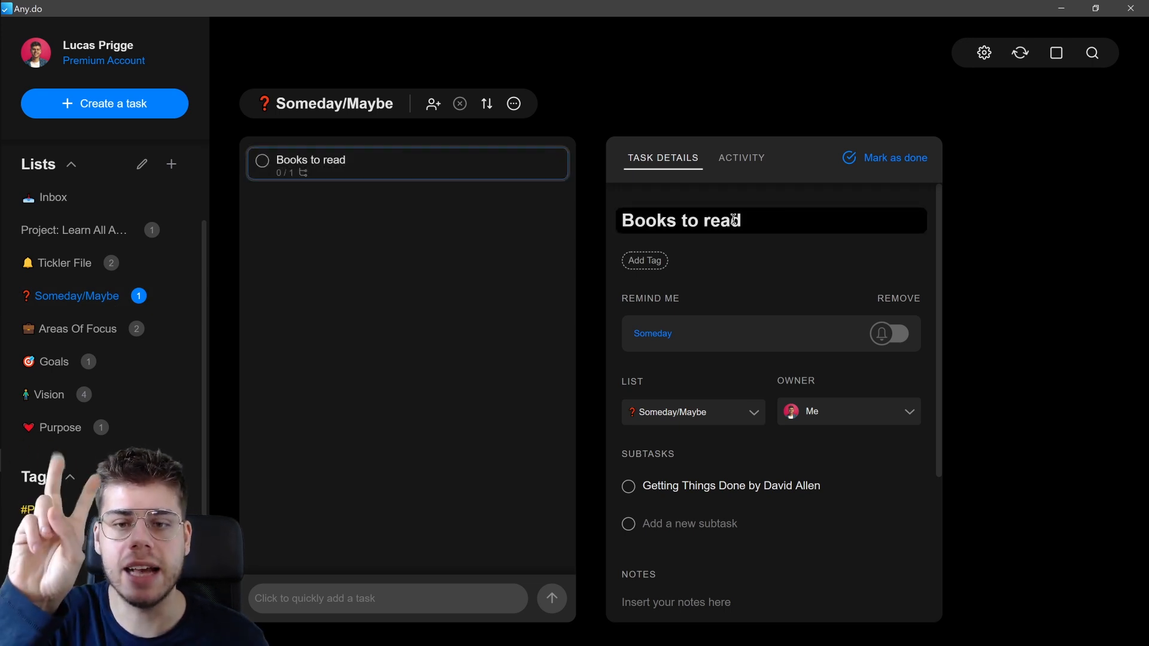
scroll("down", 3)
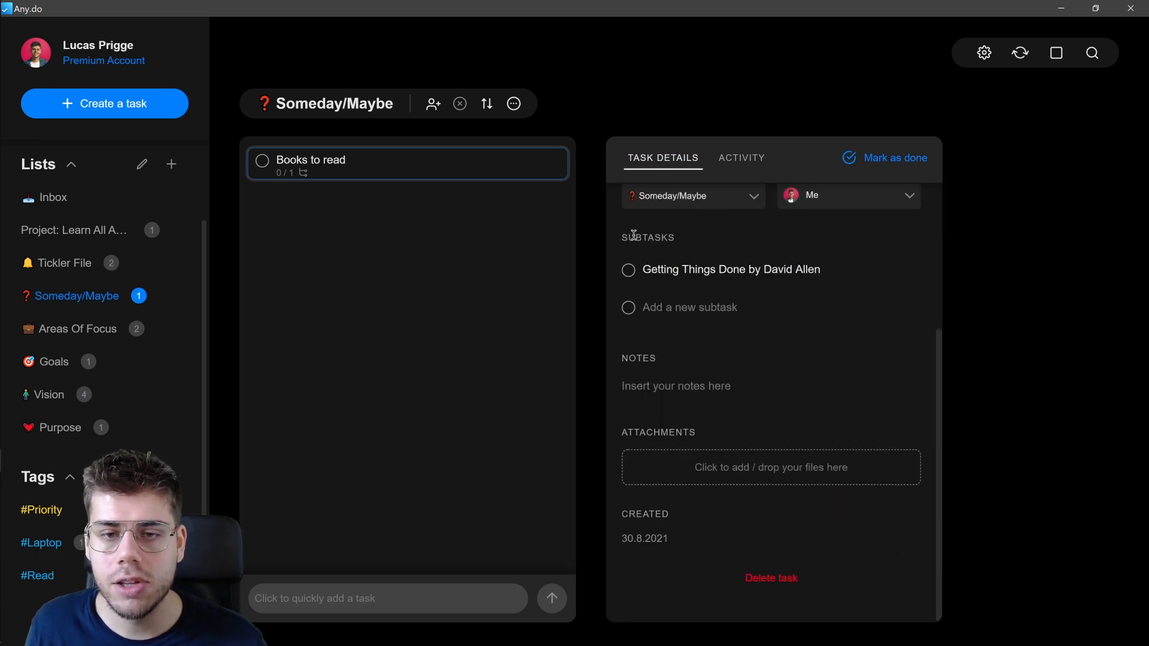
double_click(647, 238)
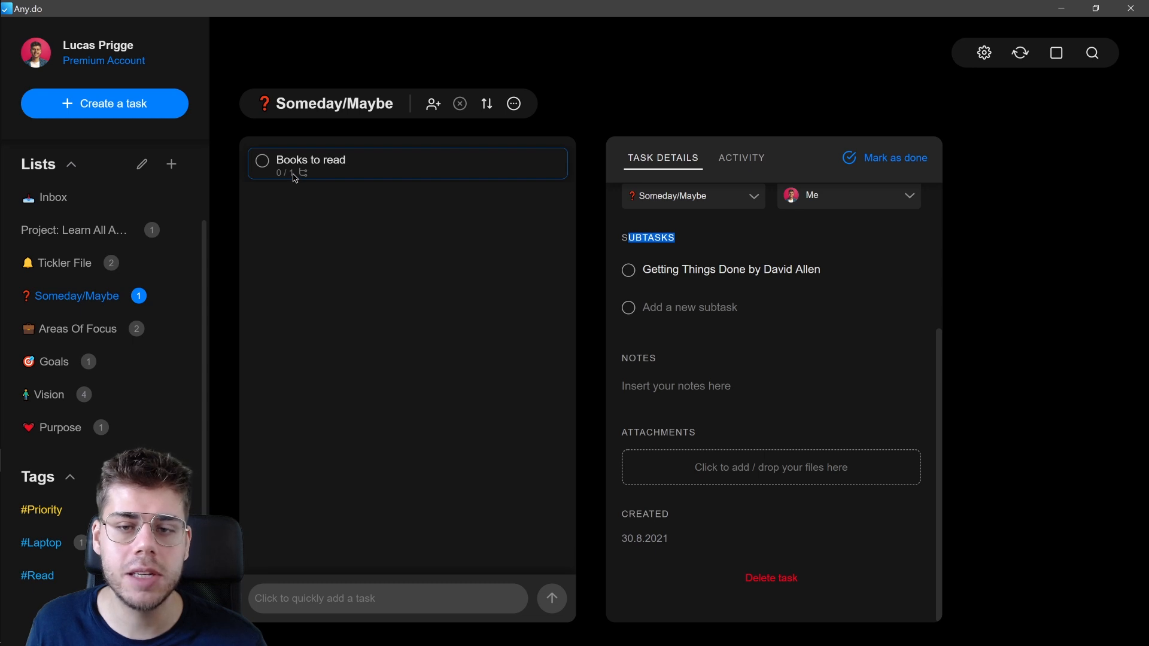
mouse_move(627, 269)
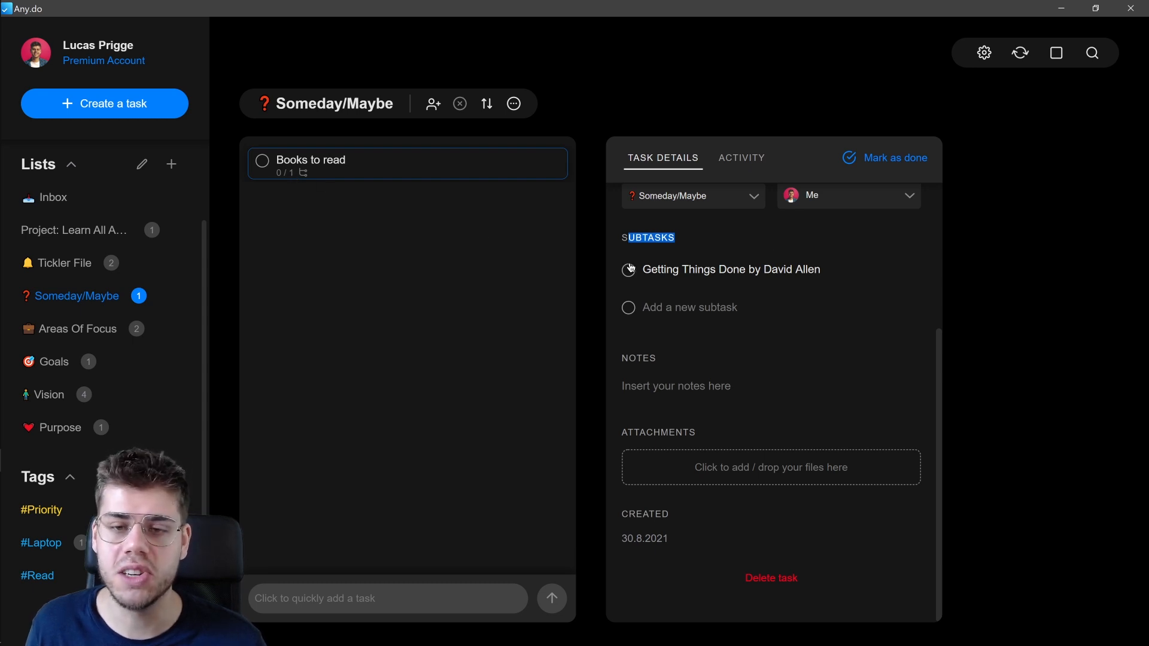
mouse_move(790, 279)
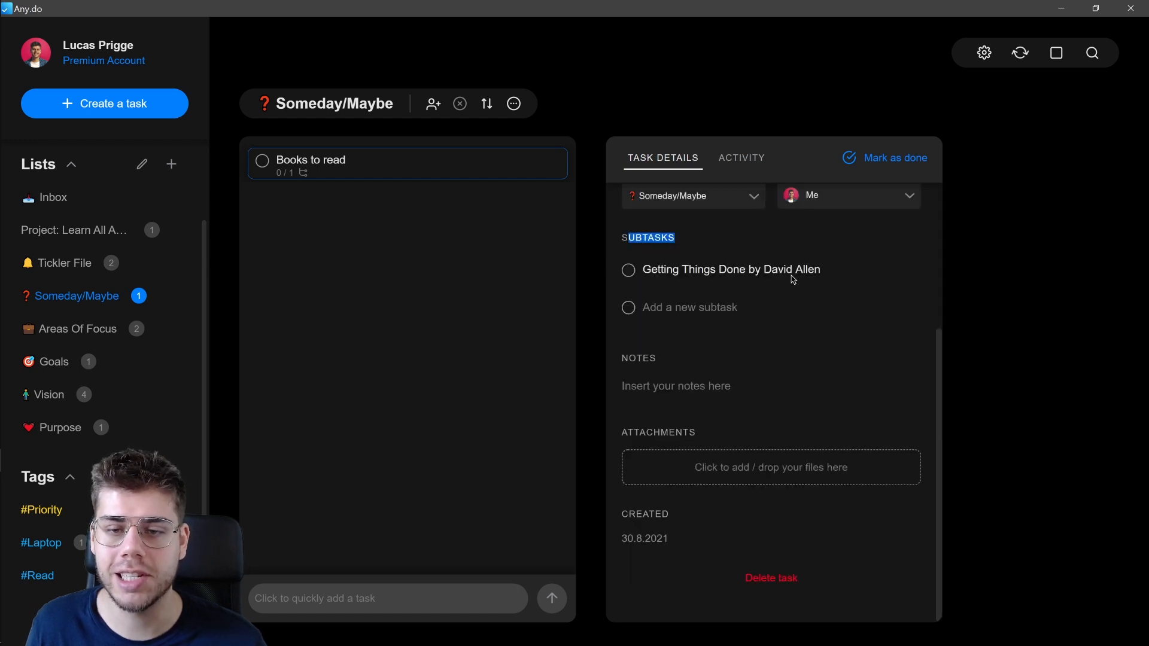
mouse_move(359, 167)
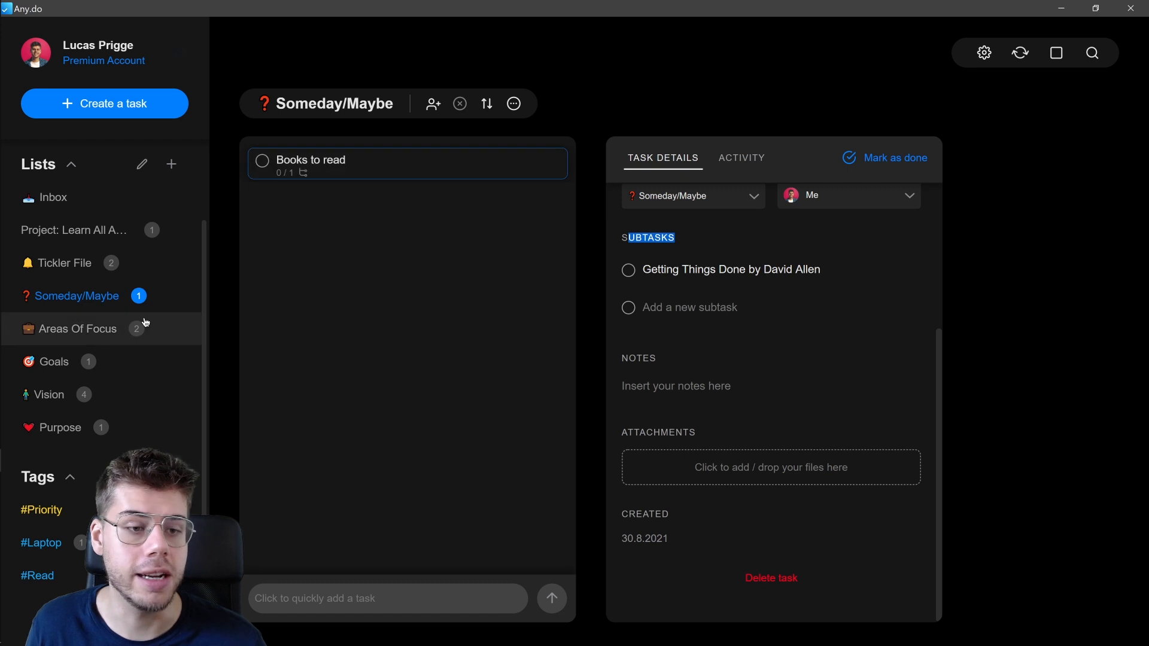
- Open Areas Of Focus and scroll through My family's subtasks
left_click(77, 328)
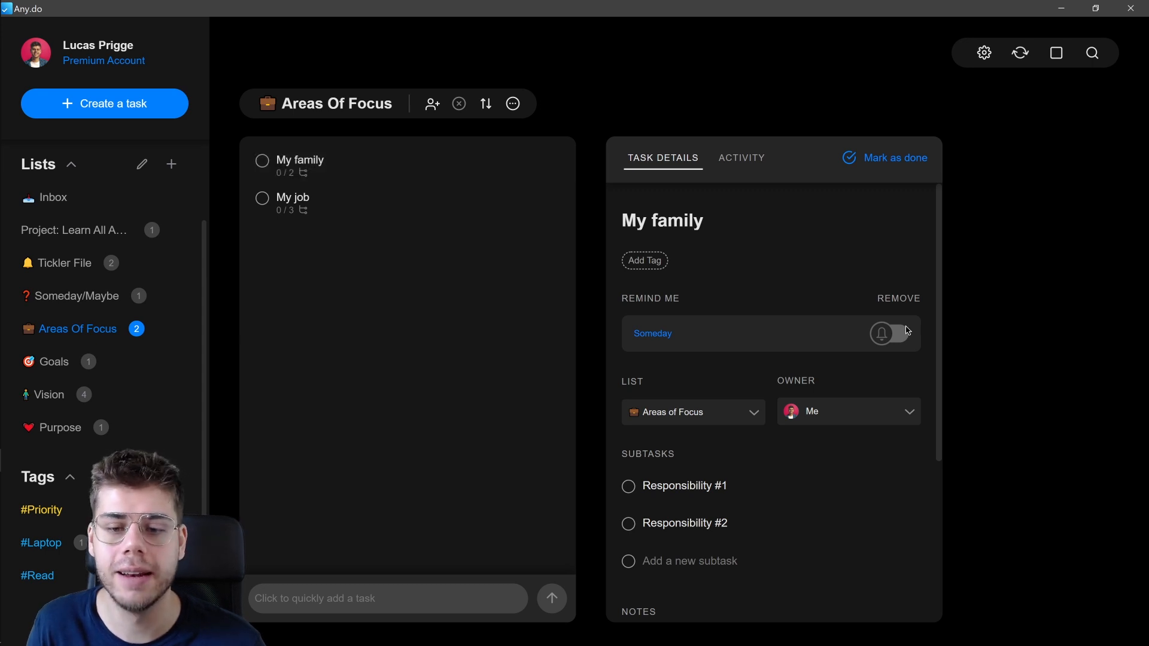
scroll("down", 3)
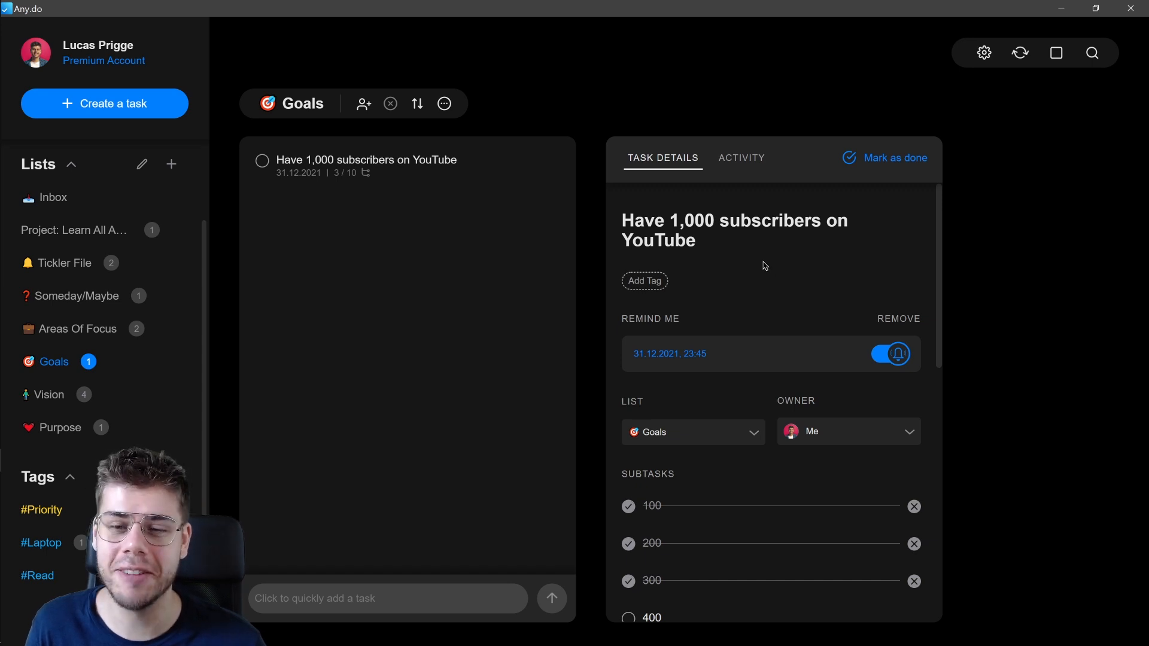
- Open the YouTube subscribers goal and scroll to its 900–1000 milestones and project-link note
left_click(726, 243)
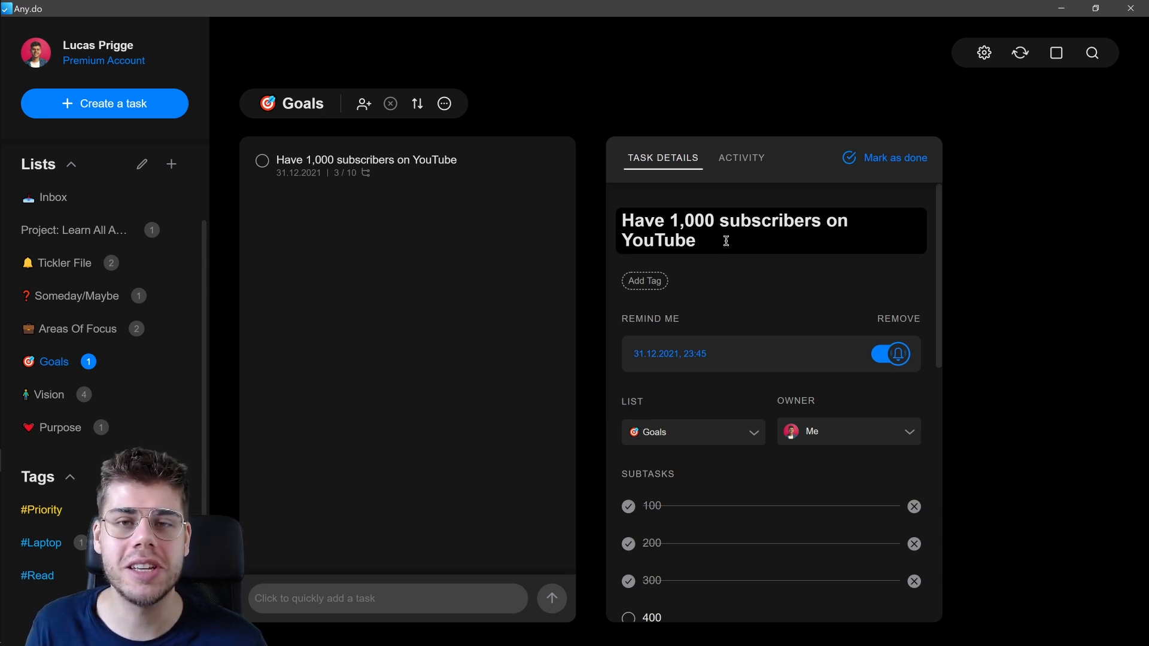
scroll("down", 3)
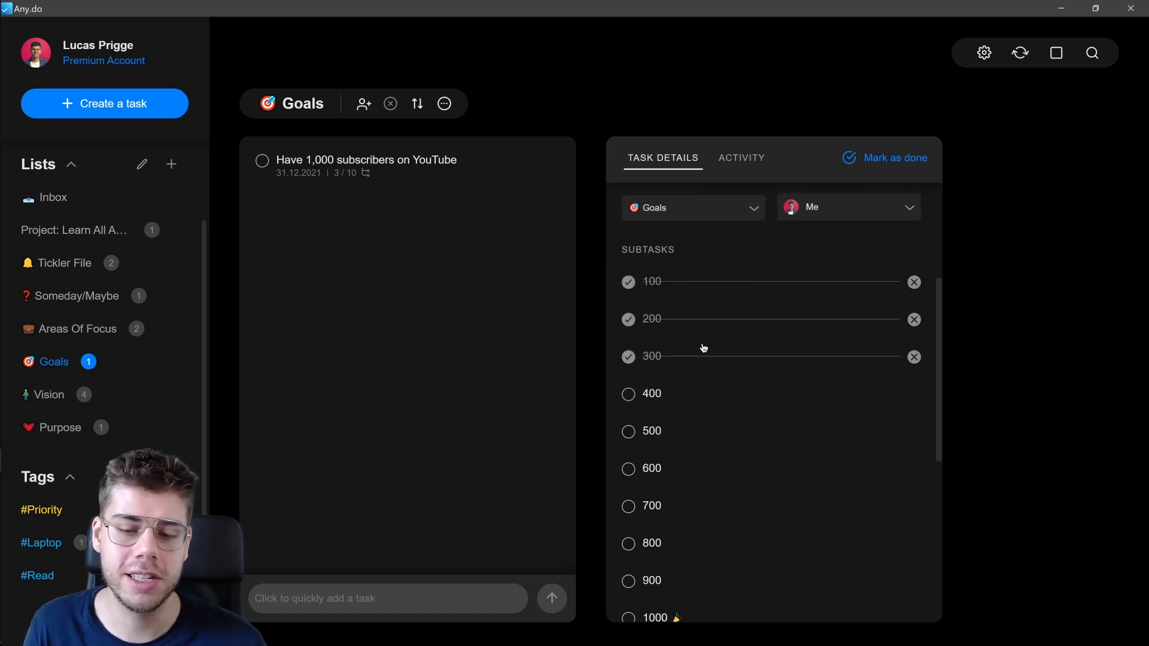
scroll("down", 3)
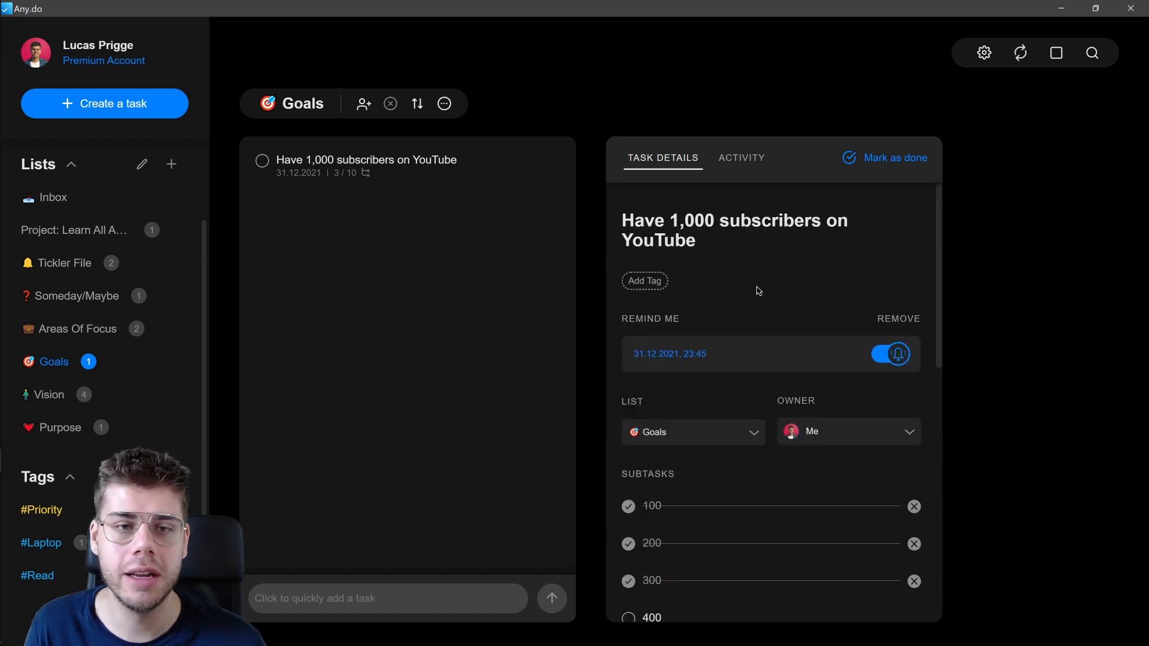
scroll("down", 3)
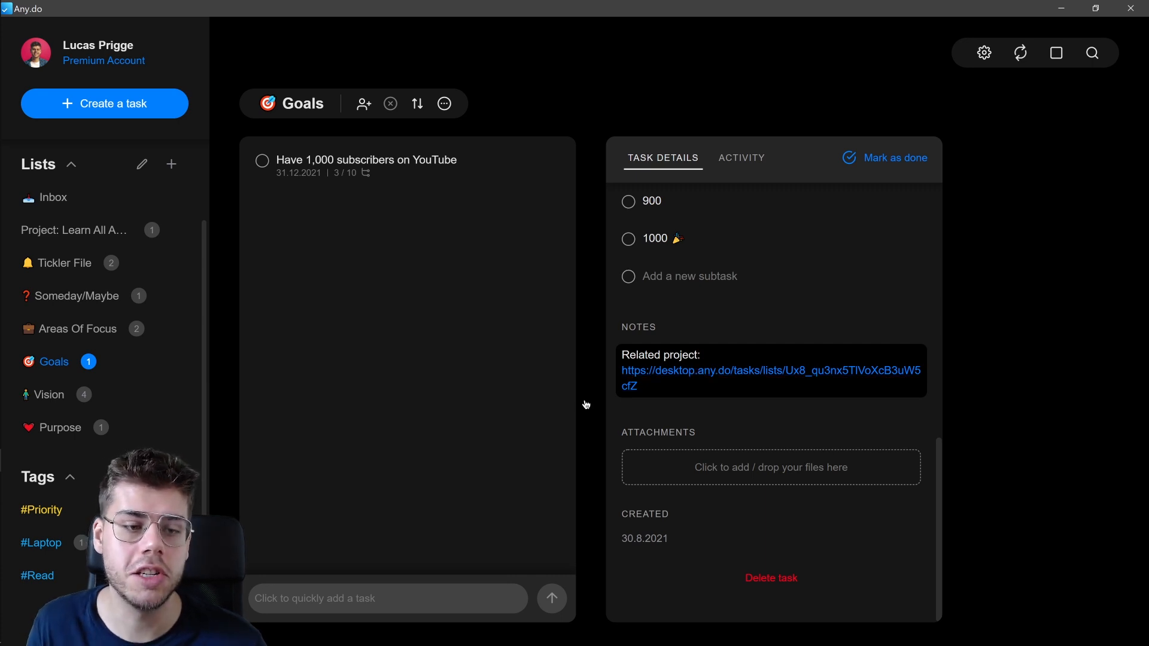
- Browse the Vision list, then open and scroll through the Purpose list
left_click(49, 394)
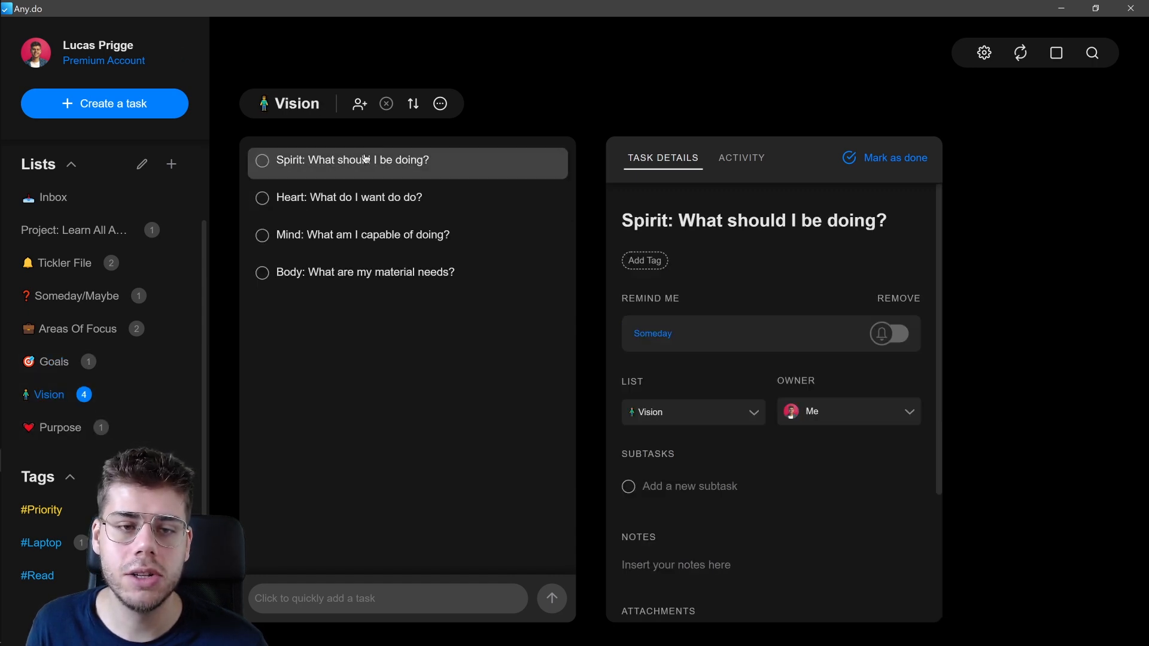
mouse_move(365, 271)
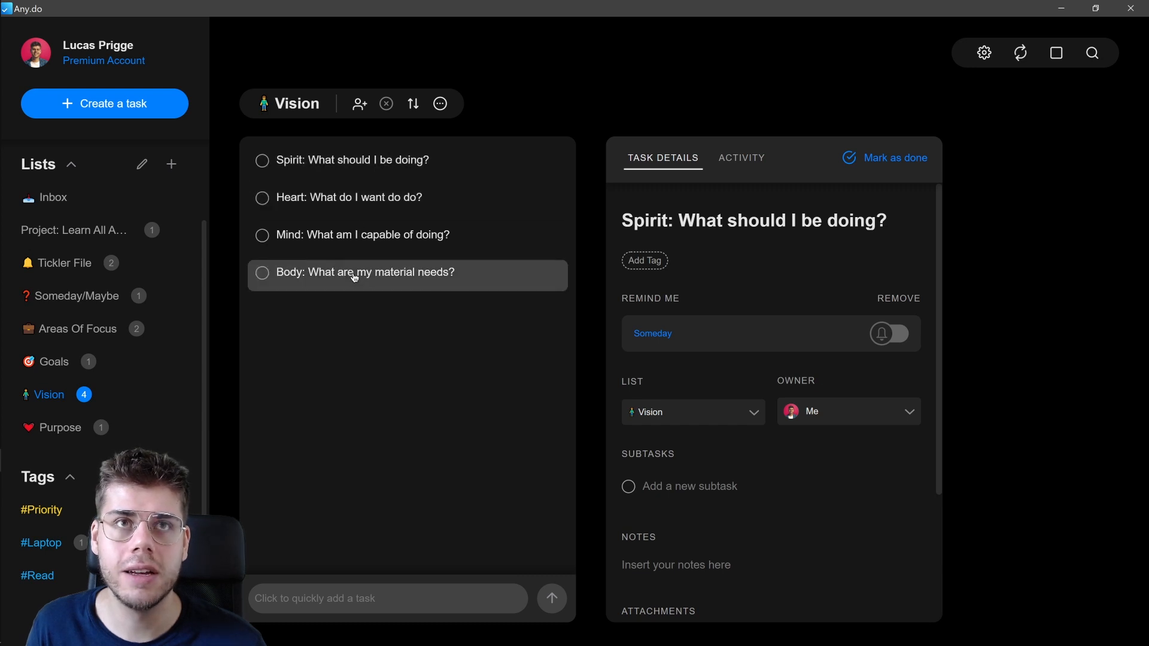
left_click(60, 428)
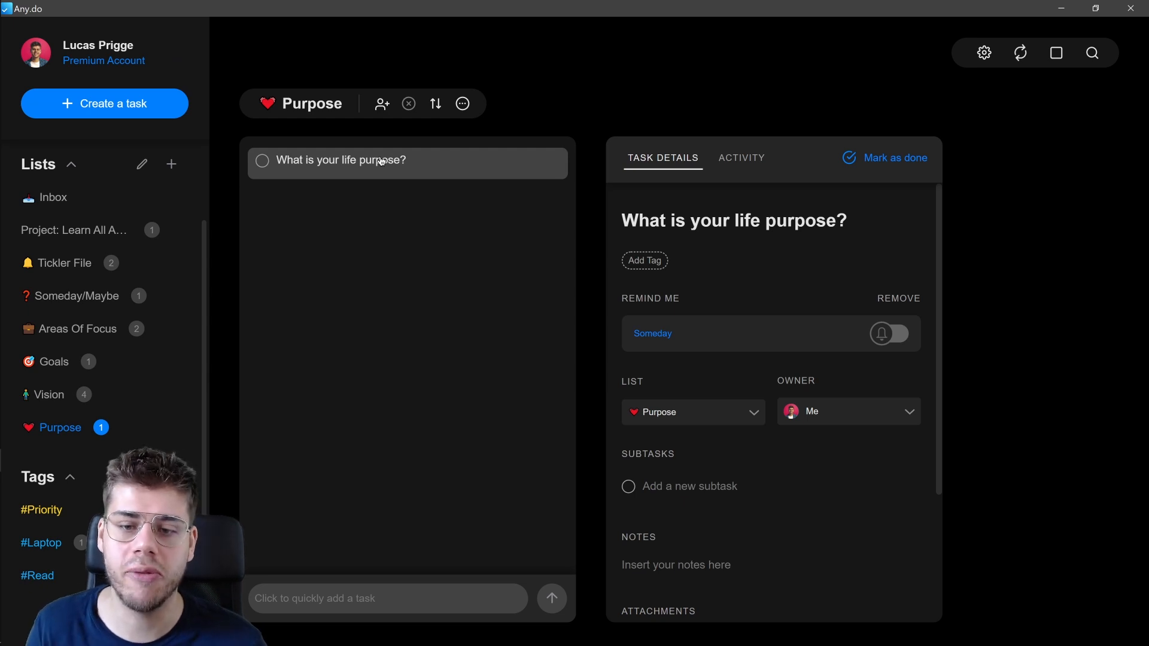
scroll("down", 3)
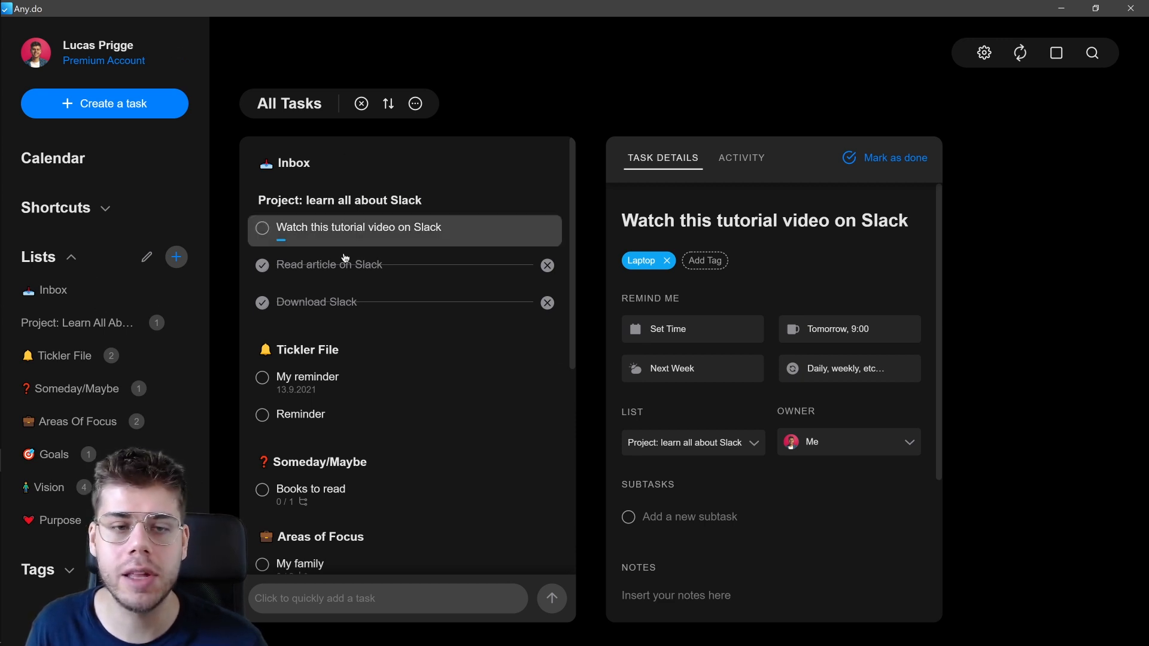
mouse_move(769, 94)
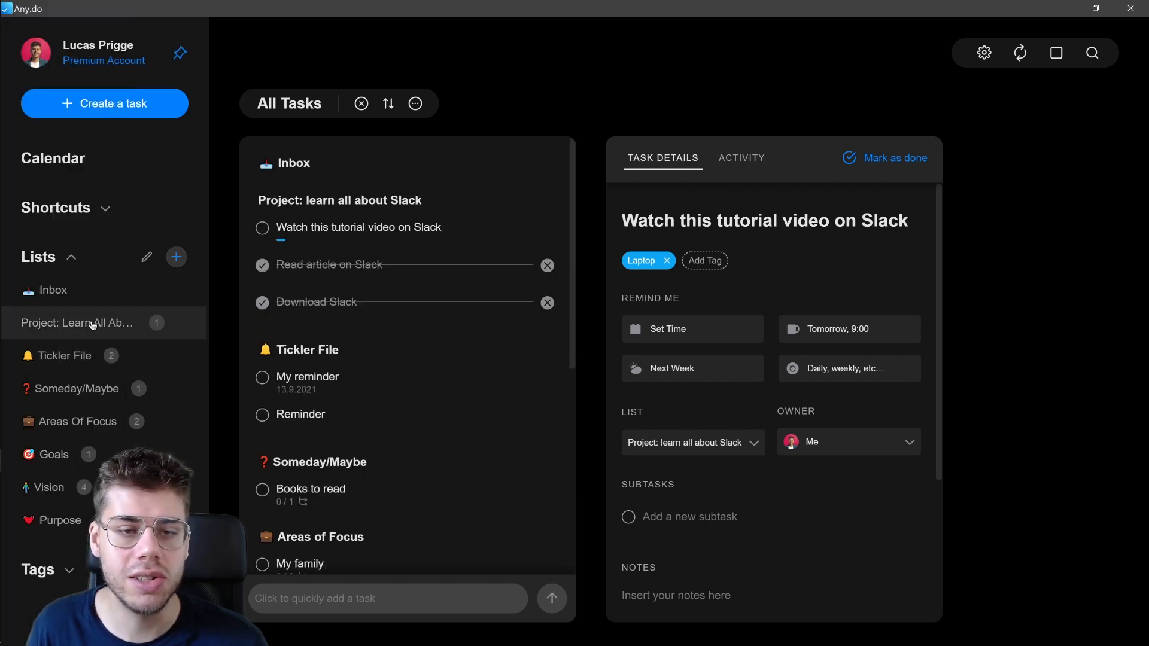
- Return to Learn All About Slack and open the completed Read article on Slack task
left_click(83, 323)
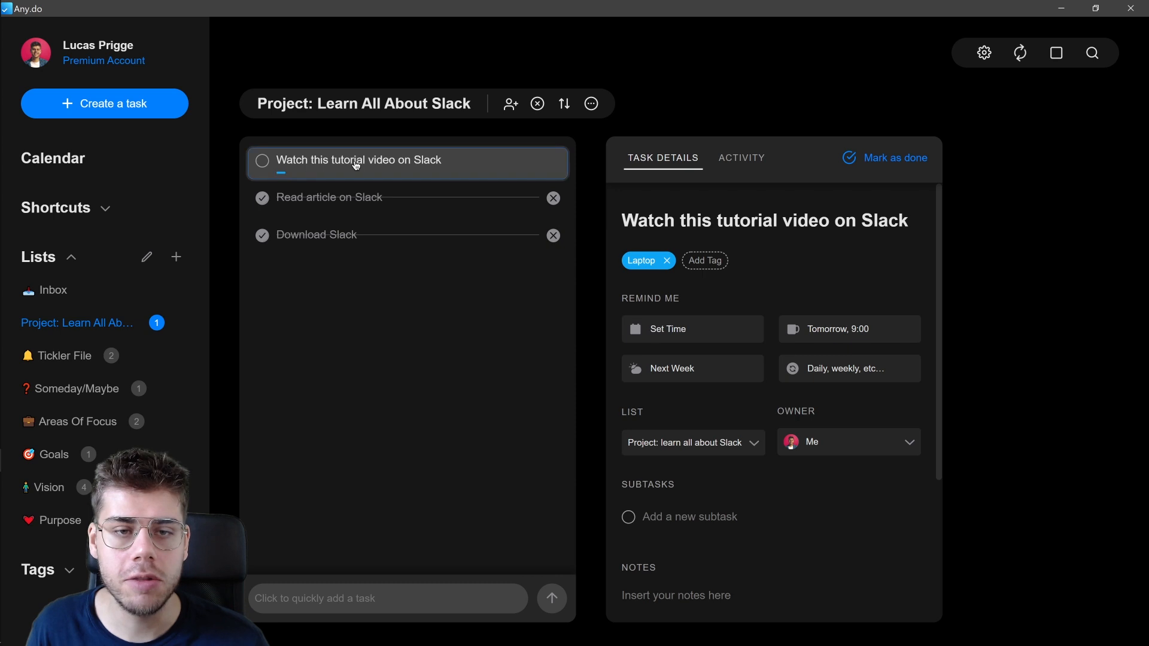
left_click(327, 197)
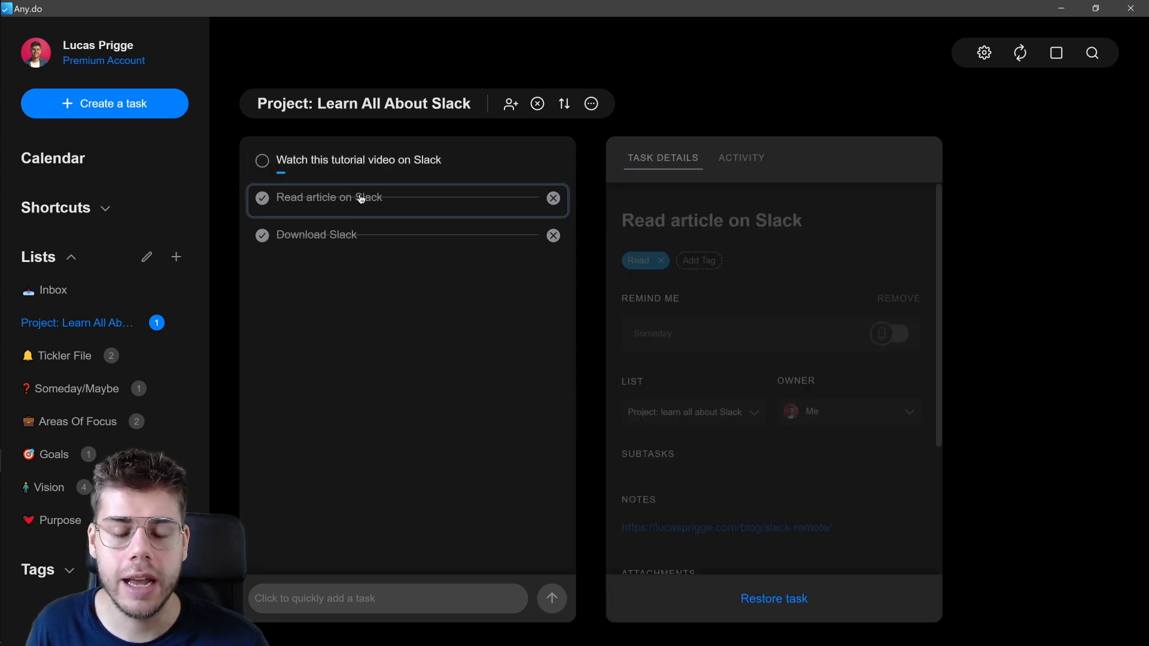
mouse_move(405, 238)
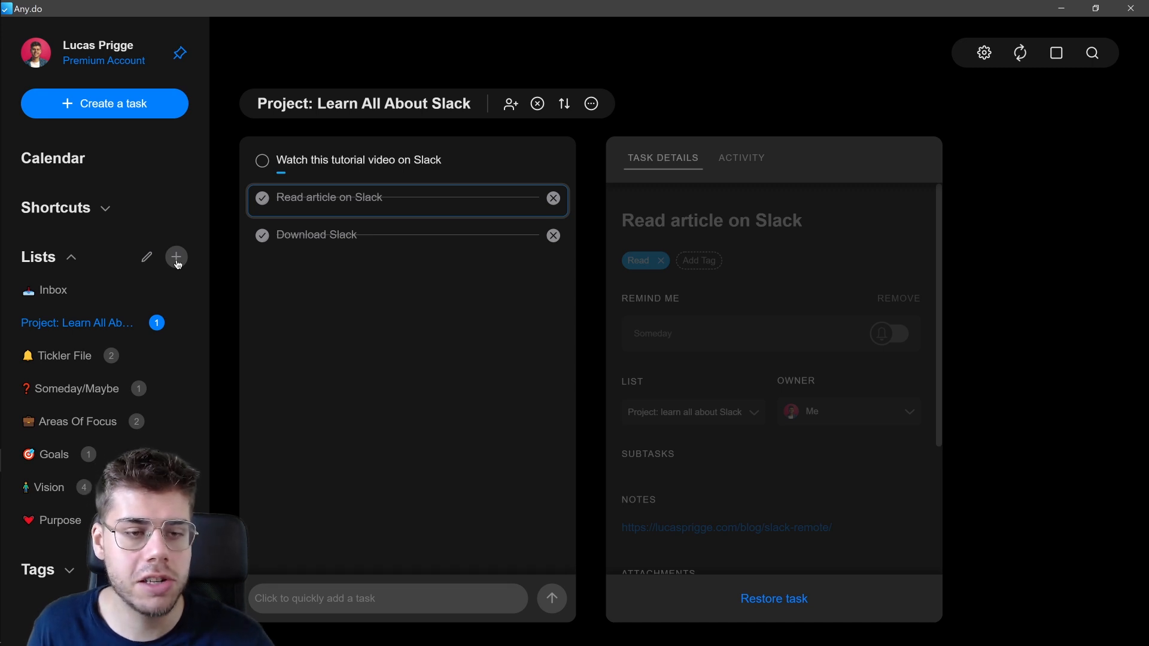
- Create the Weekly review list and add its first task, Clear inboxes
left_click(176, 257)
type("Weekly review")
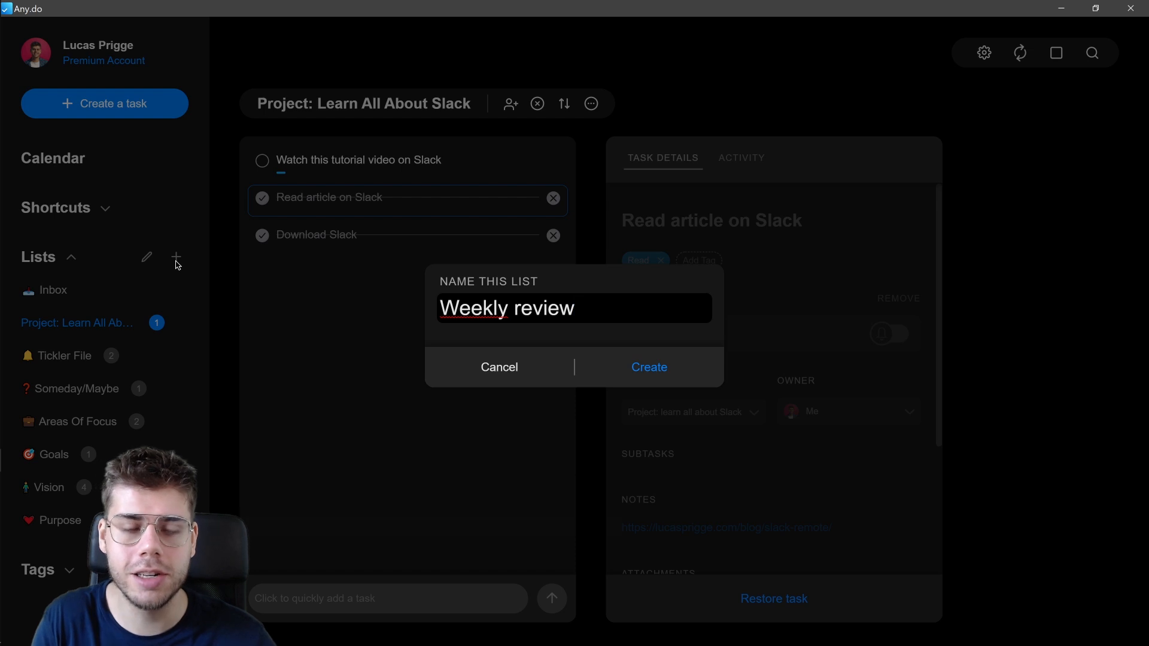
left_click(648, 367)
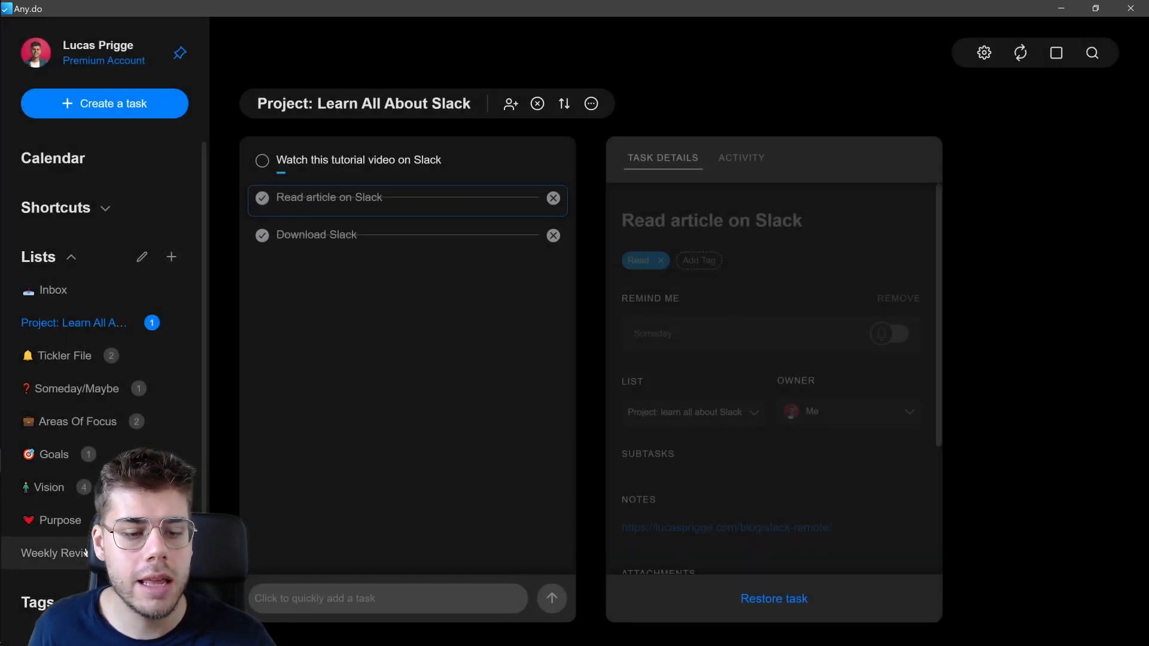
left_click(55, 553)
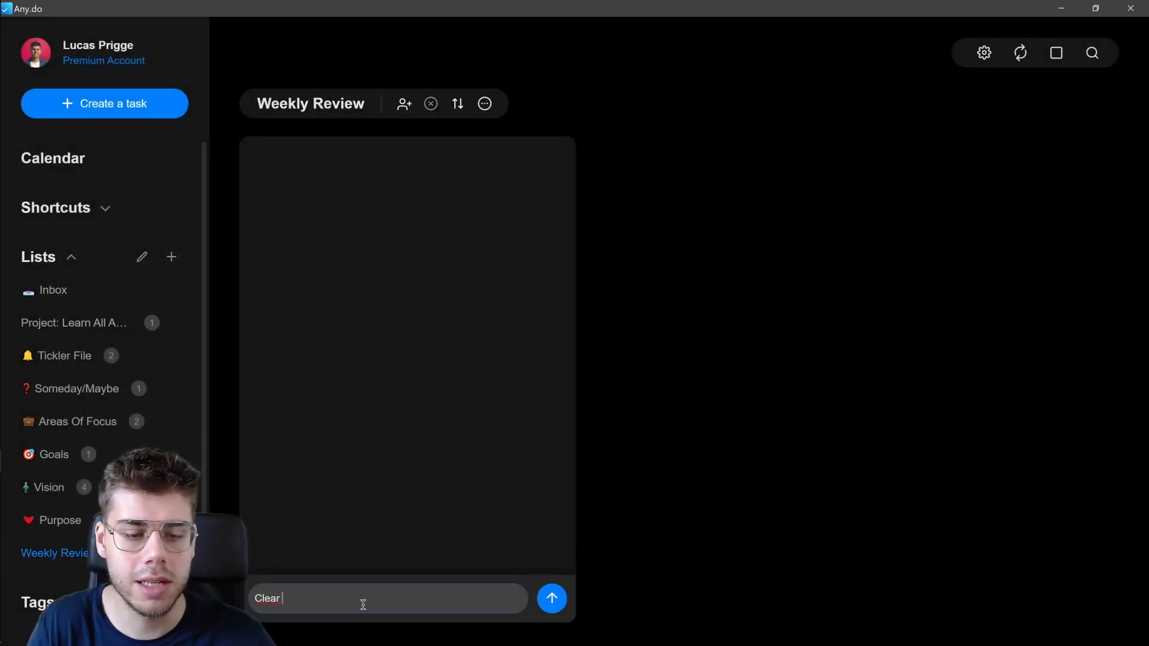
type("inboxes")
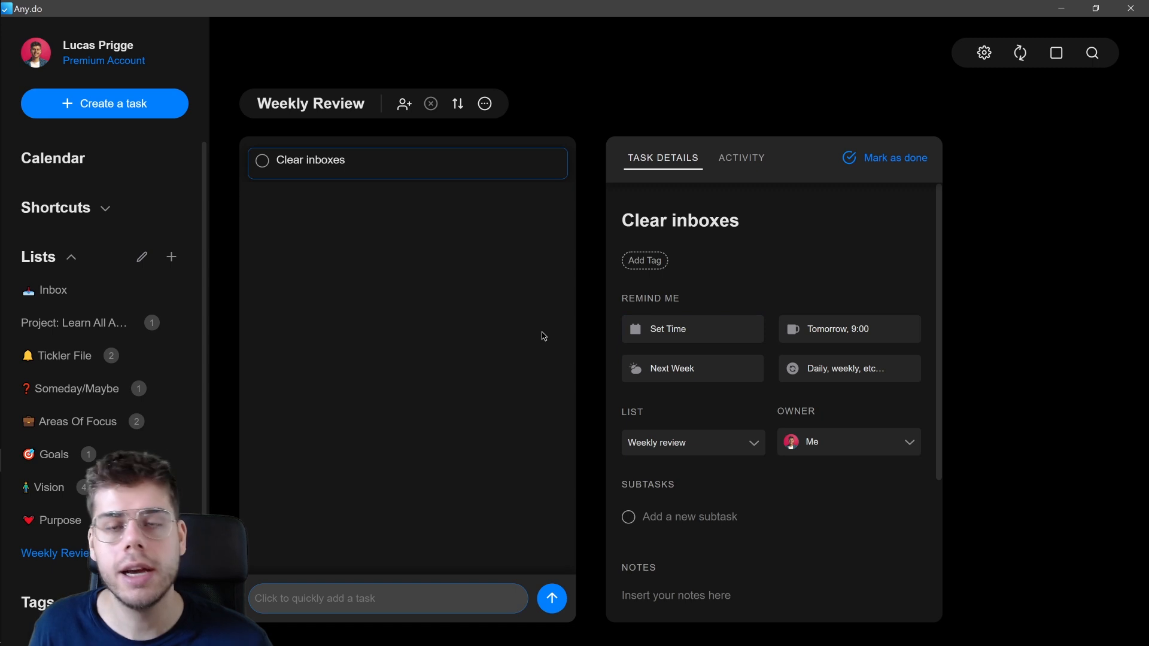
mouse_move(513, 286)
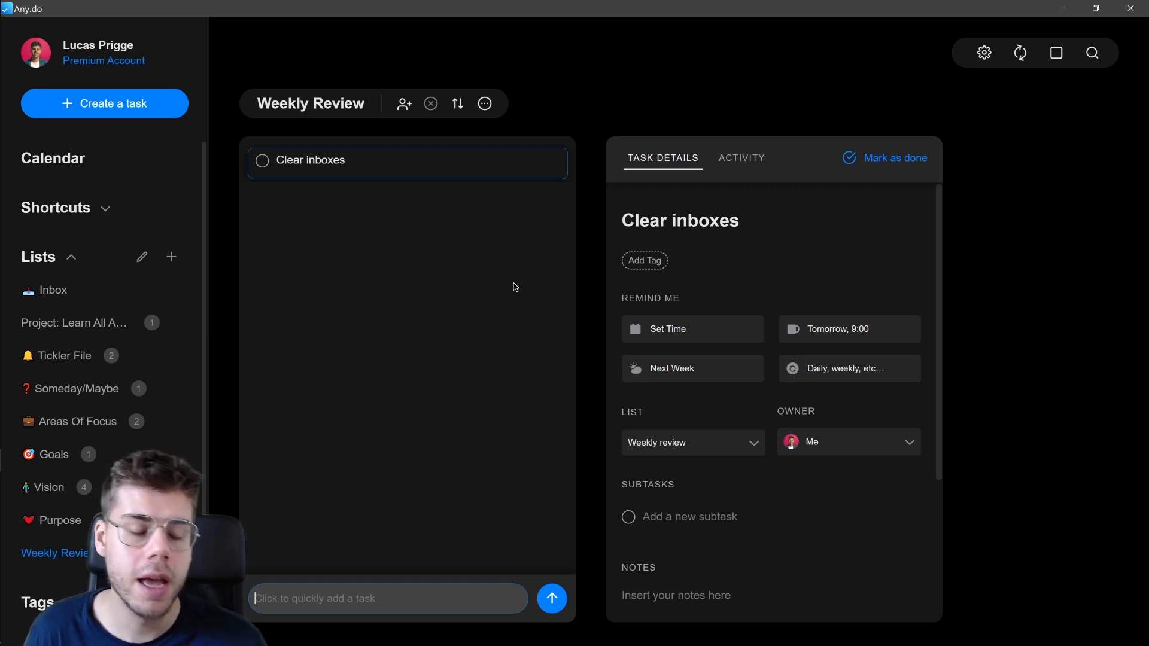
mouse_move(229, 157)
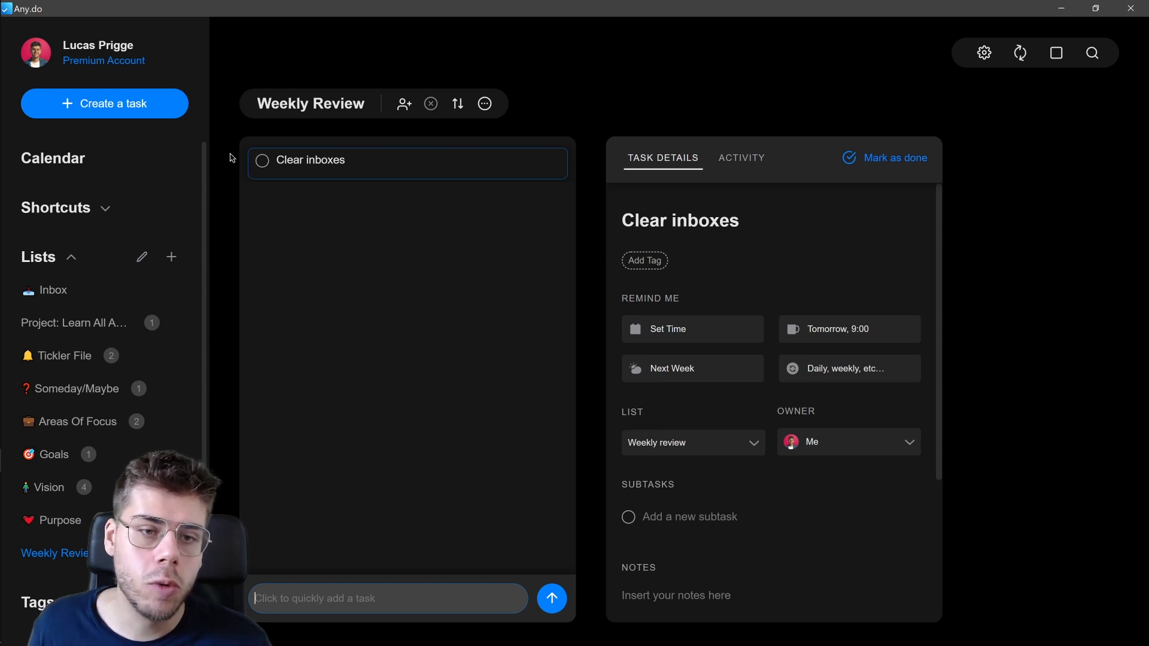
- Tick the Clear inboxes checkbox in Weekly Review so it shows as completed
left_click(261, 160)
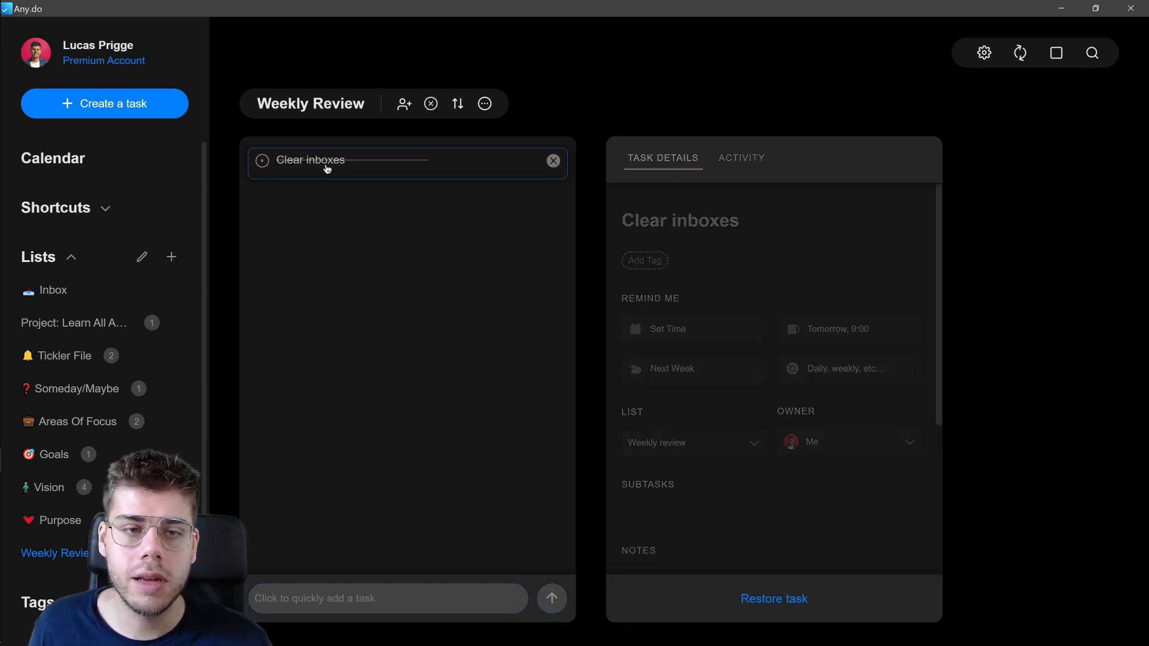
left_click(261, 159)
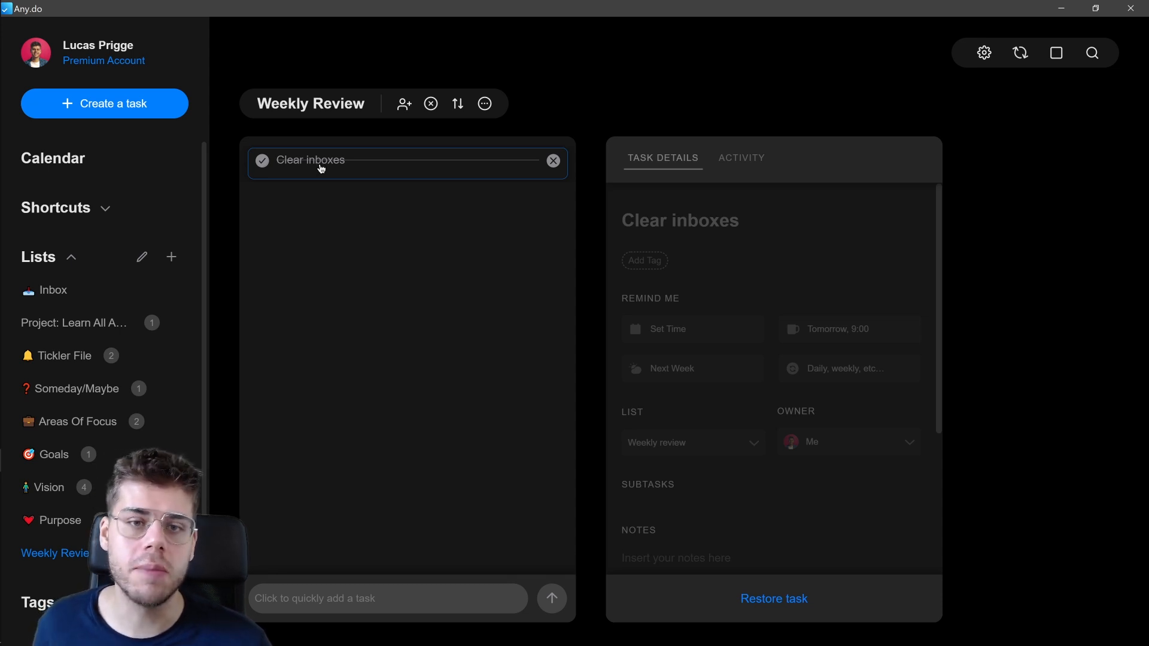
left_click(262, 160)
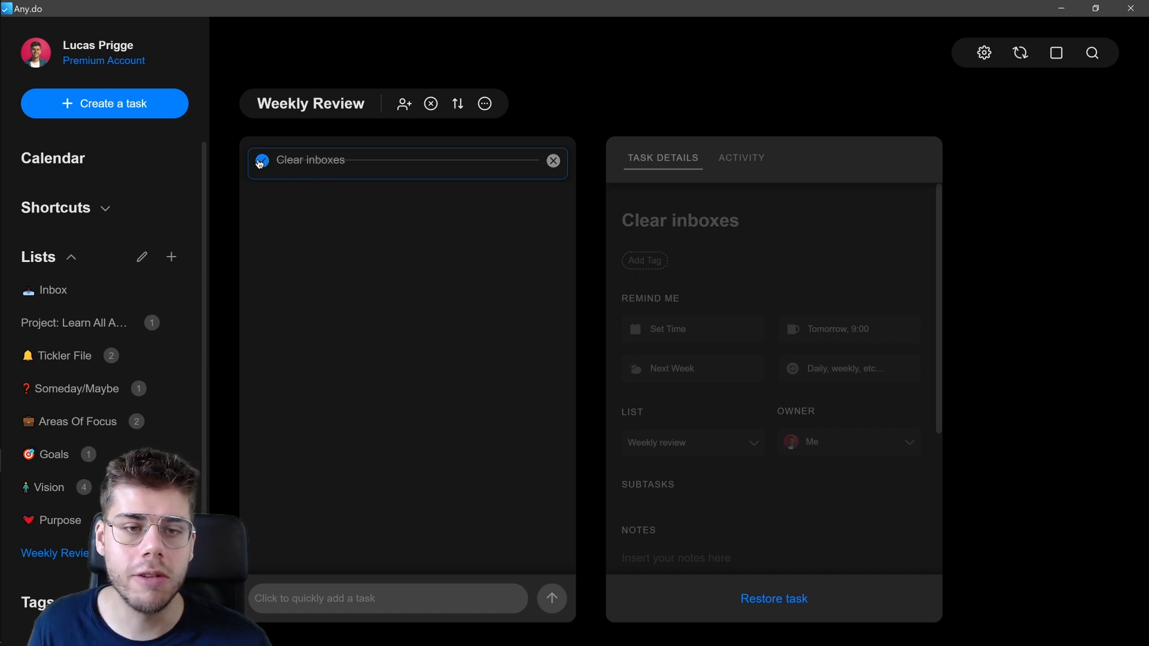